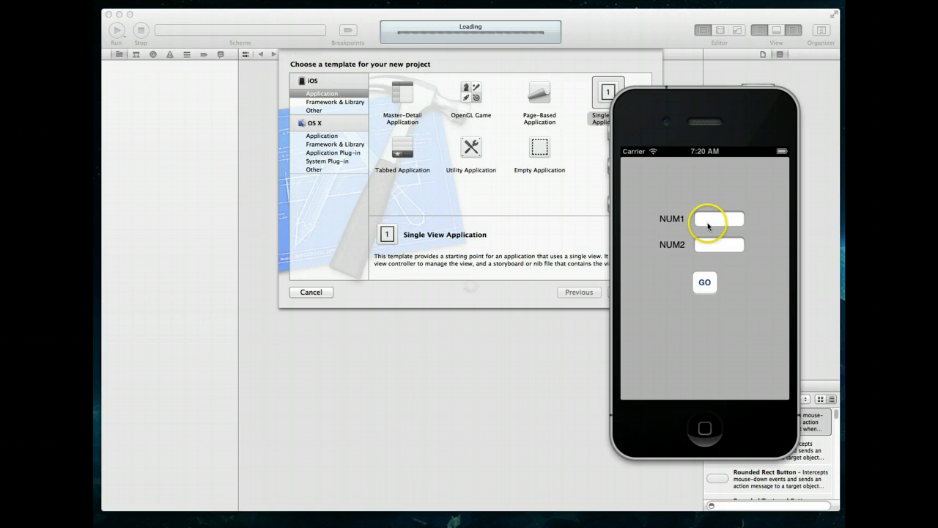
mouse_move(704, 243)
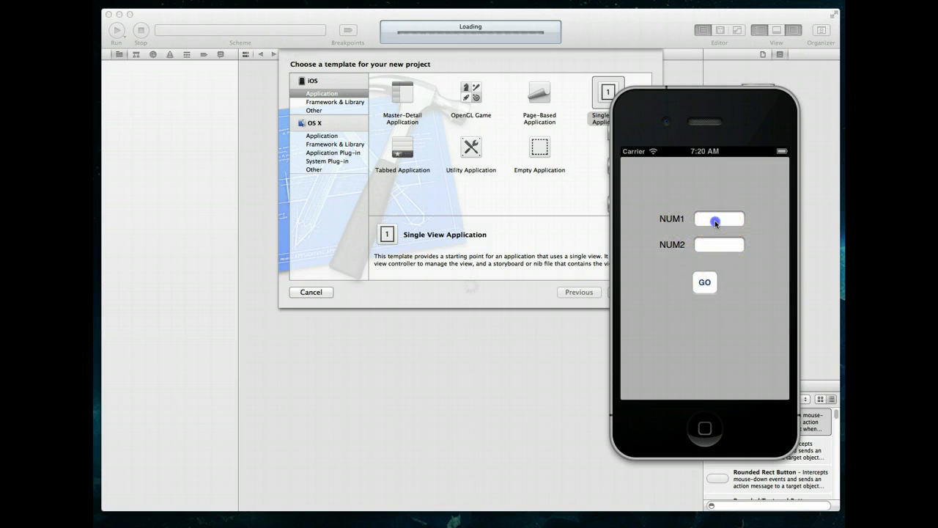
- Enter 12 and 25 into the NUM1 and NUM2 fields and tap GO for the math options
left_click(719, 219)
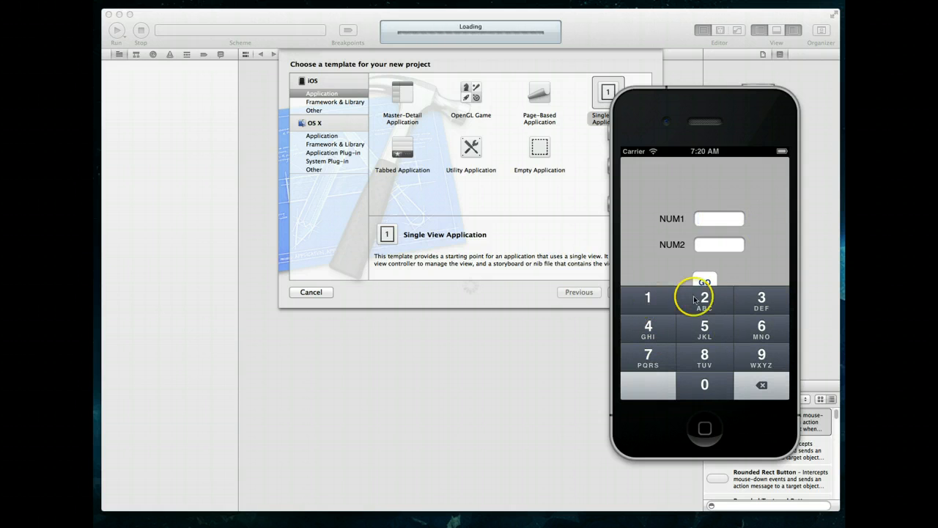
left_click(704, 296)
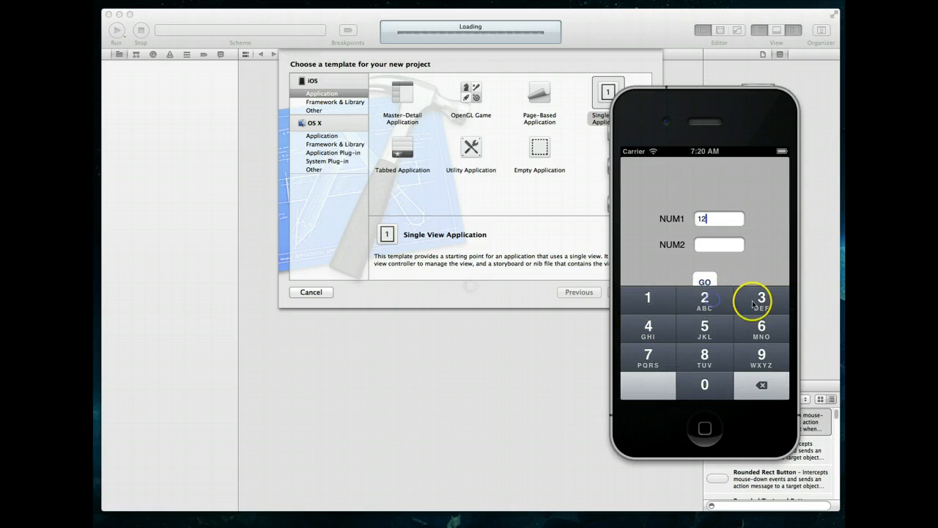
left_click(719, 243)
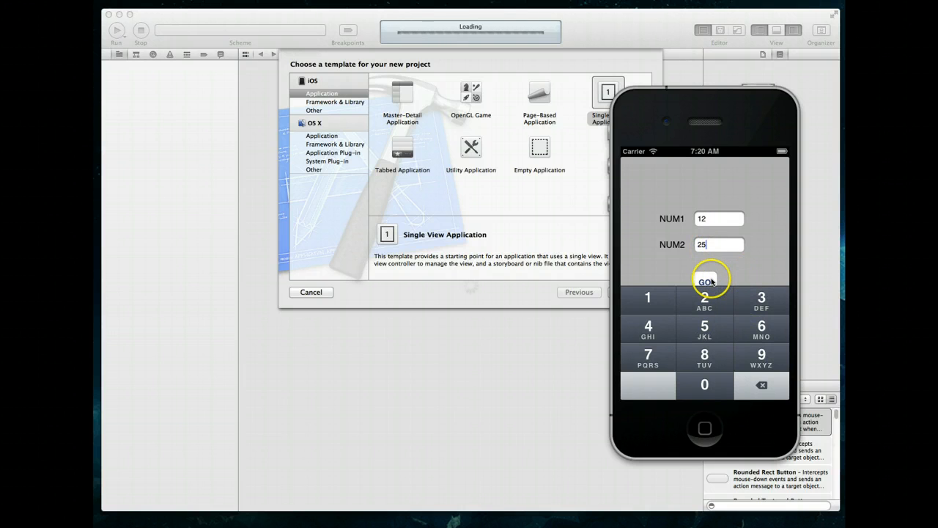
left_click(707, 278)
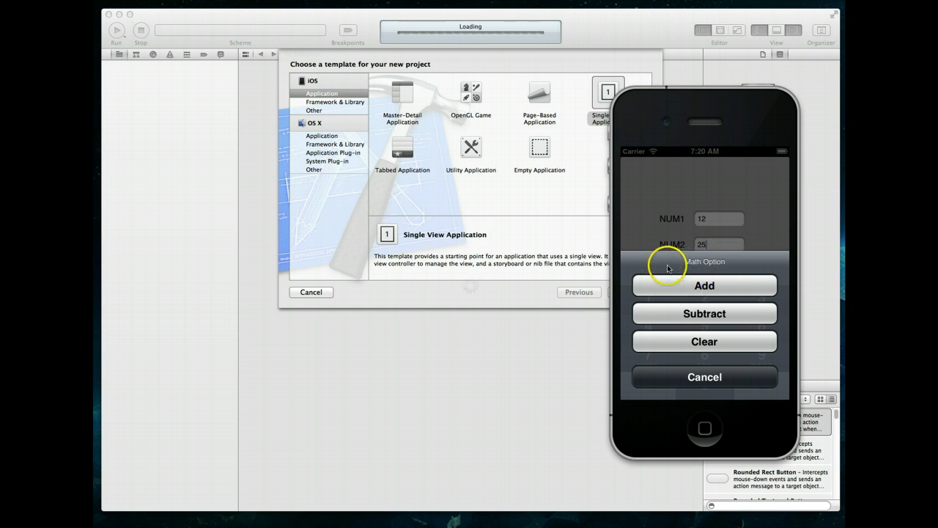
mouse_move(727, 267)
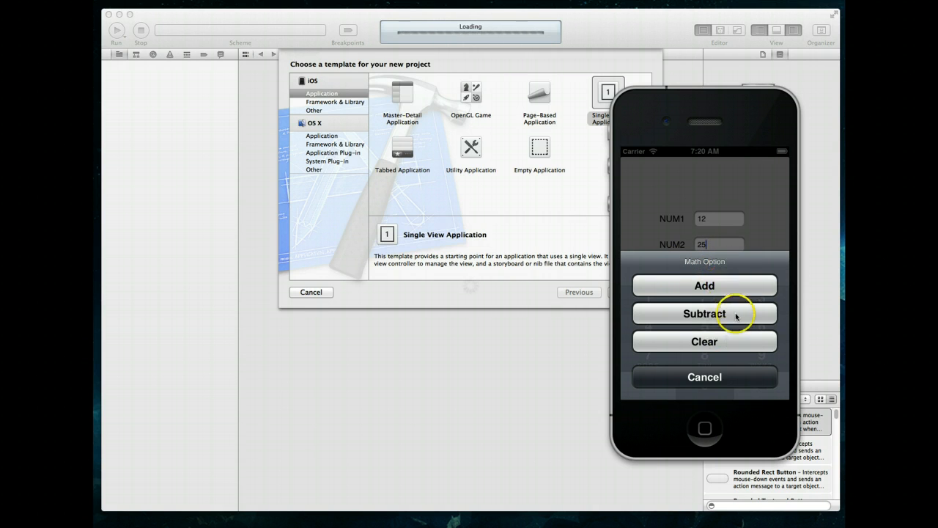
mouse_move(730, 285)
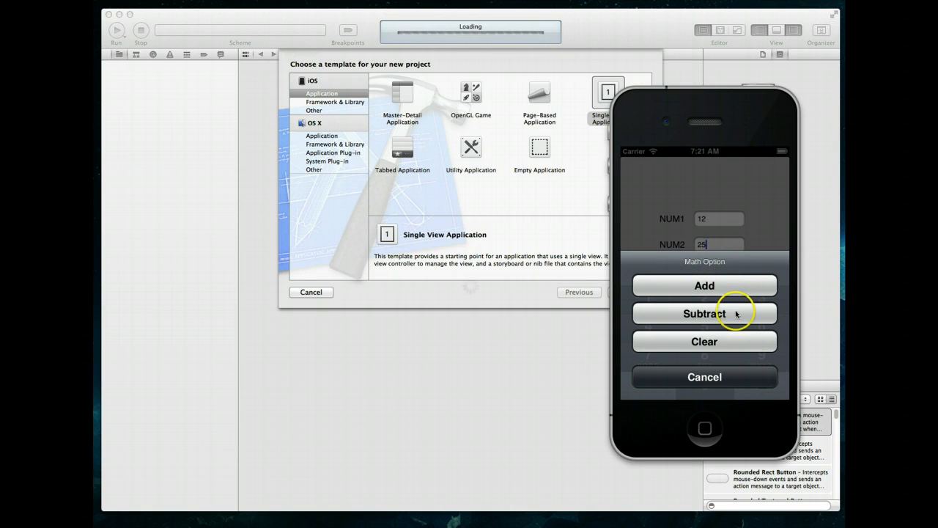
mouse_move(704, 297)
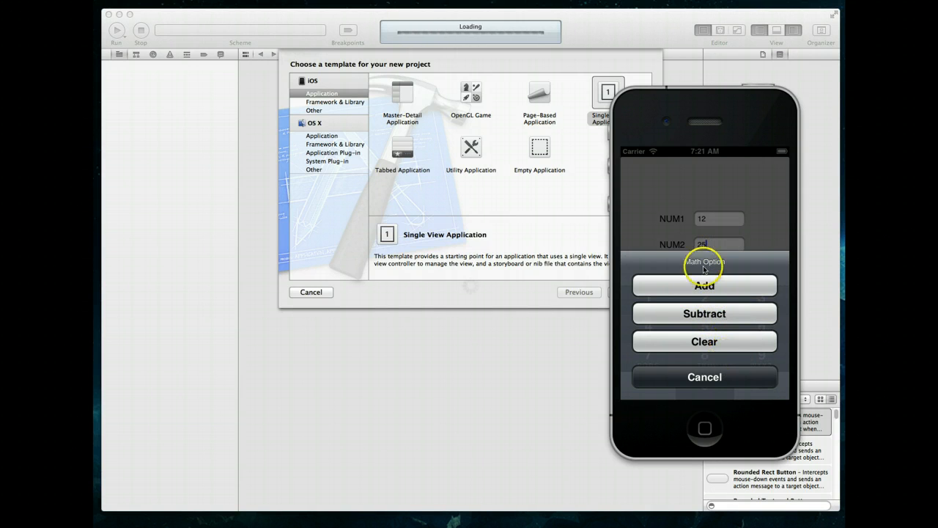
- Choose Add to get 37, then GO and Subtract to get -13, then reopen the options to clear
left_click(703, 284)
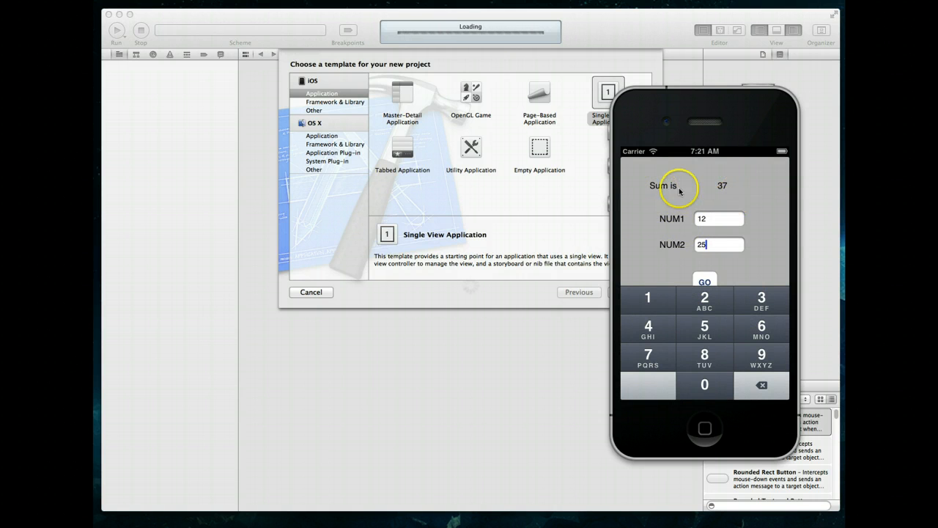
mouse_move(731, 264)
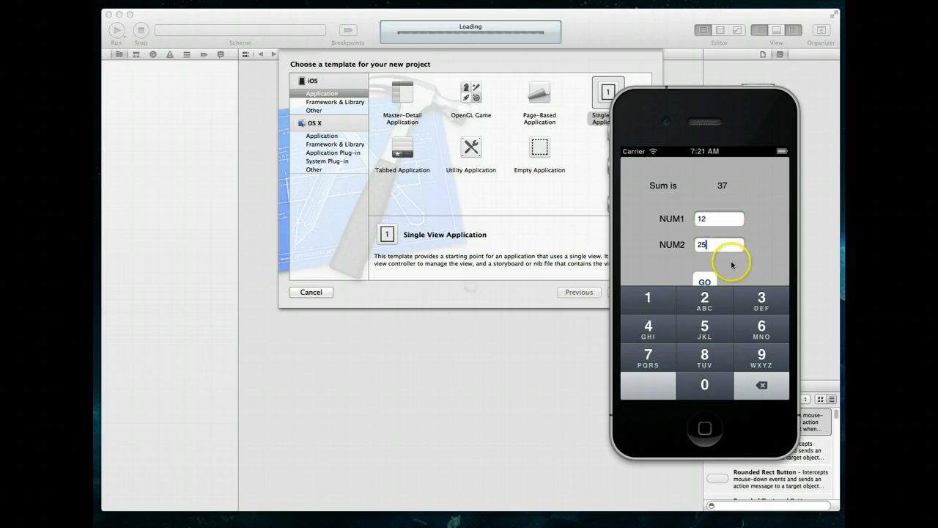
left_click(704, 281)
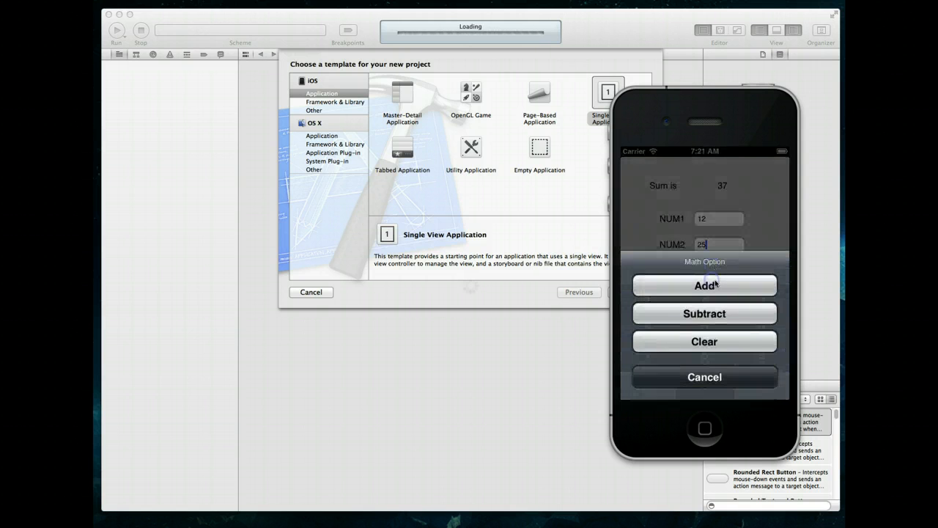
left_click(704, 314)
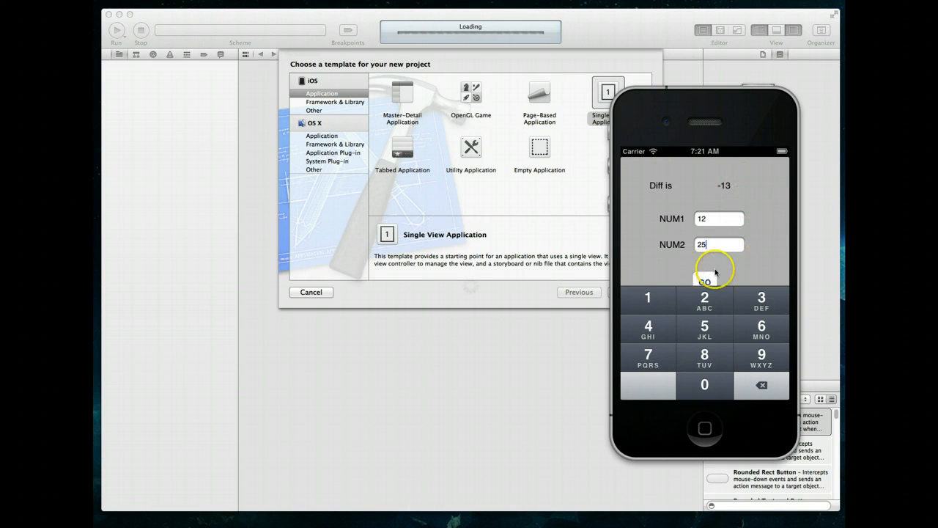
left_click(707, 279)
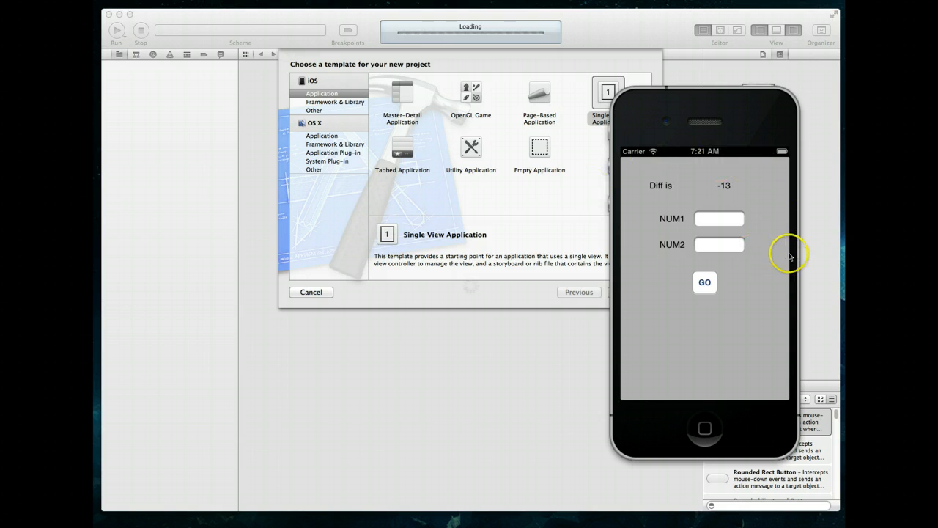
mouse_move(678, 324)
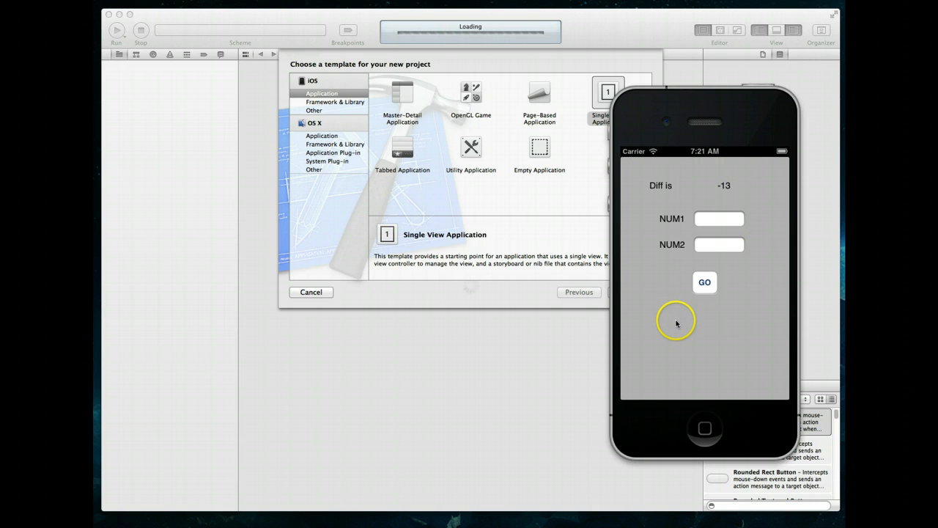
mouse_move(681, 269)
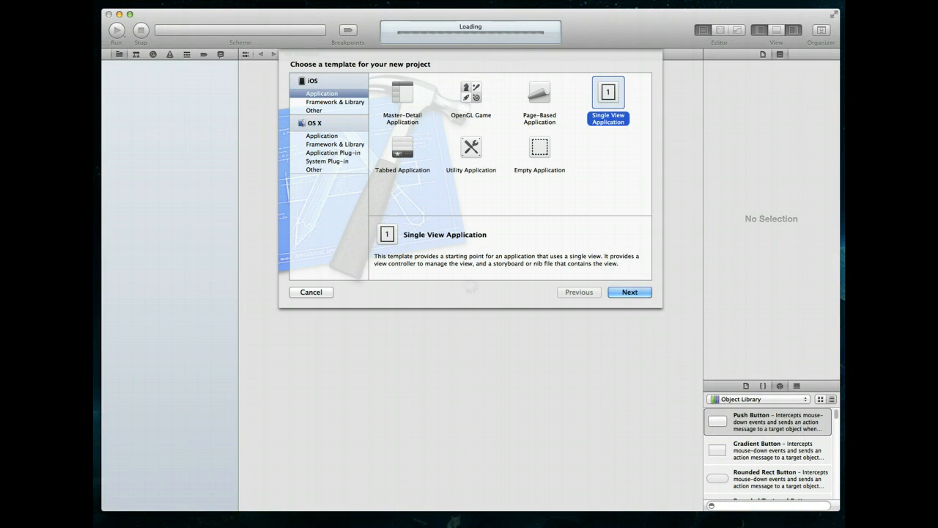
left_click(320, 94)
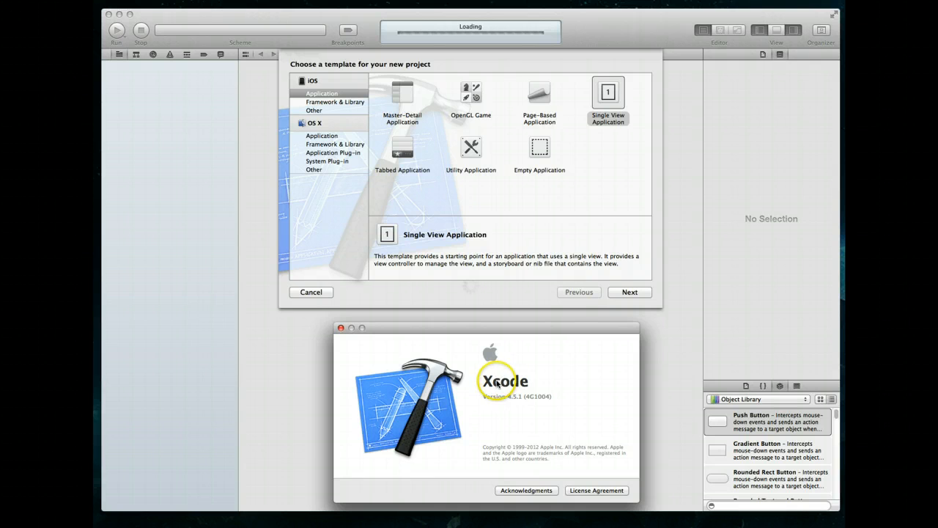
mouse_move(340, 328)
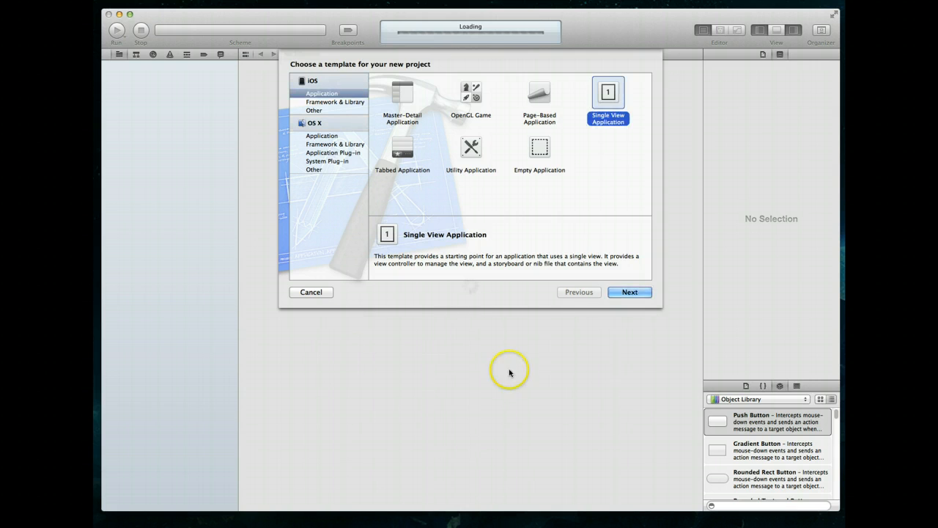
mouse_move(318, 81)
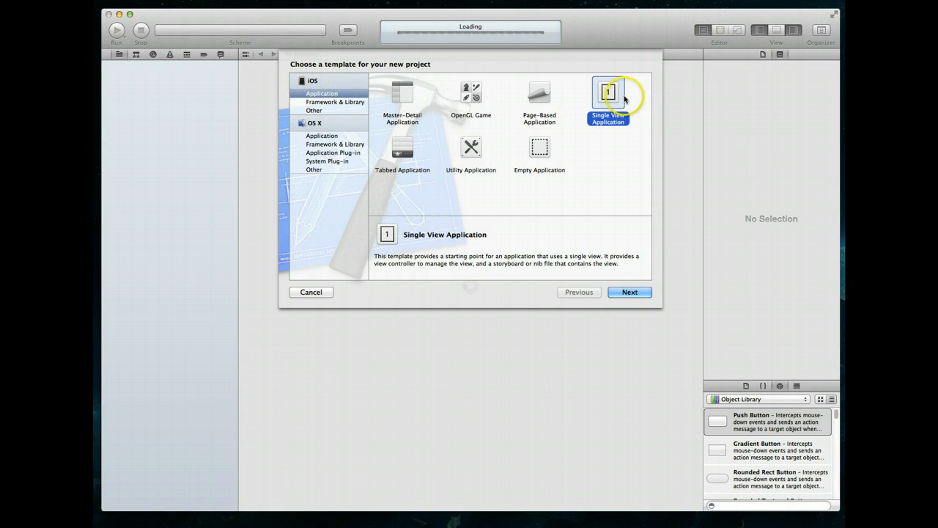
mouse_move(639, 238)
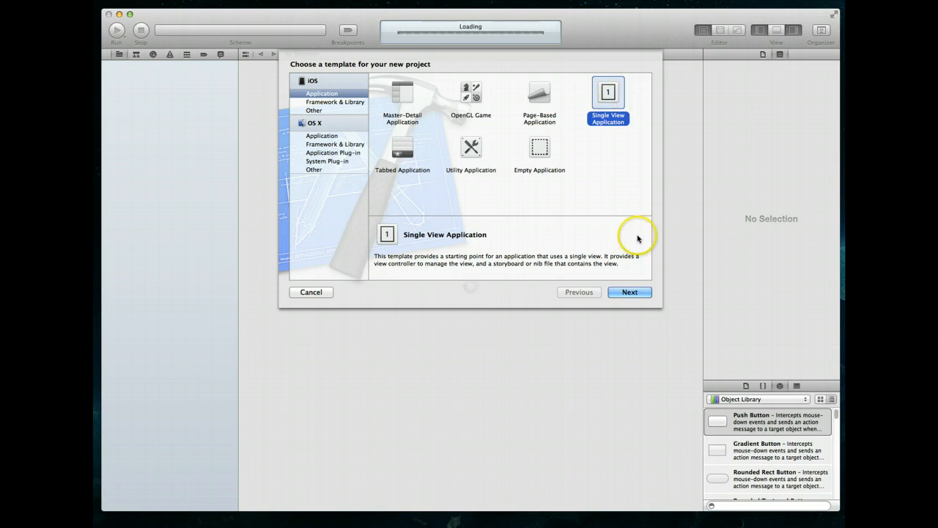
- Continue with Single View Application and name the product UIActionSheetYT
left_click(629, 292)
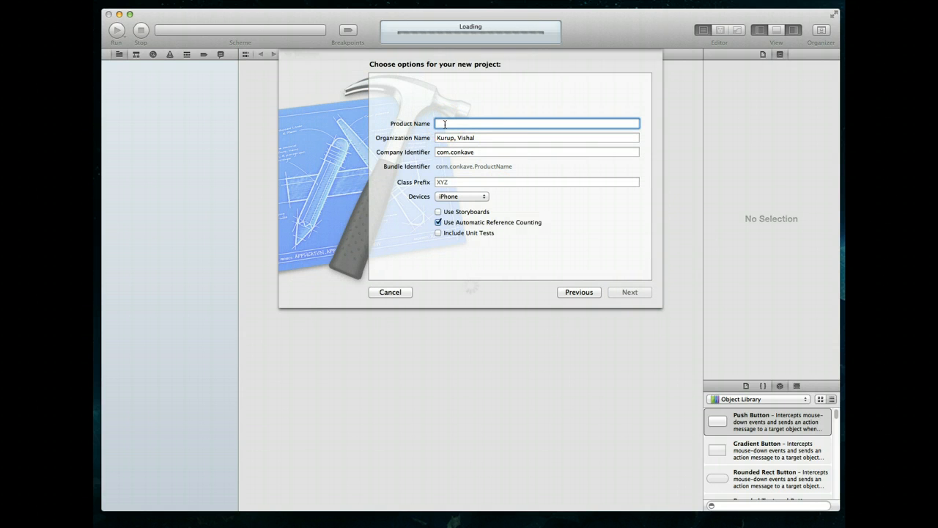
type("UIActionSheet")
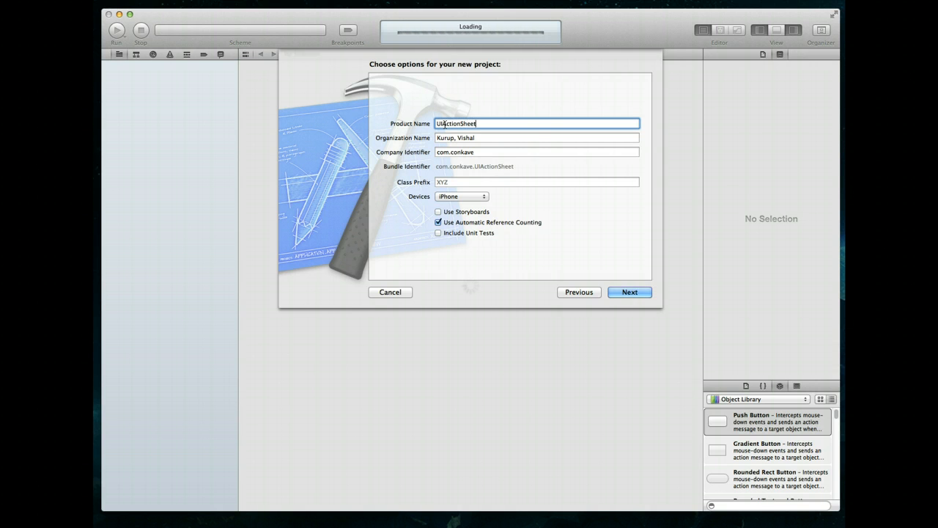
type("YT")
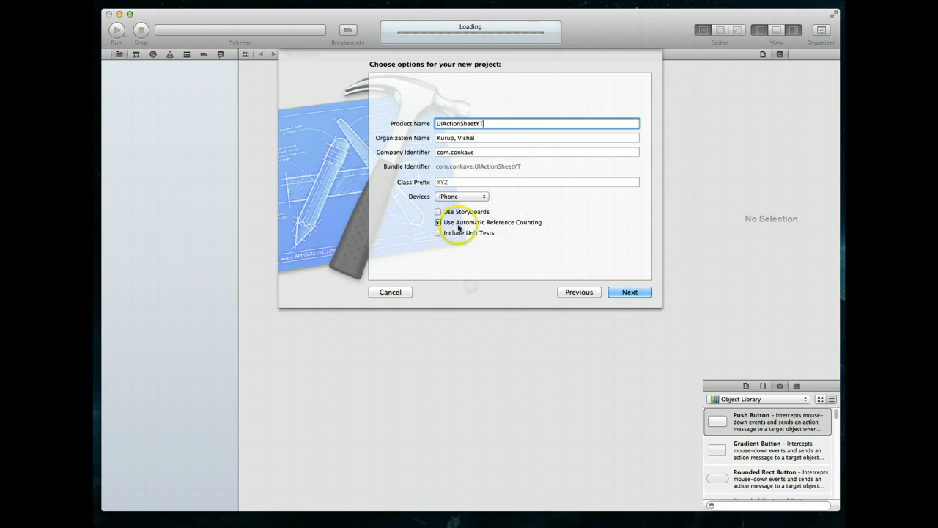
mouse_move(544, 223)
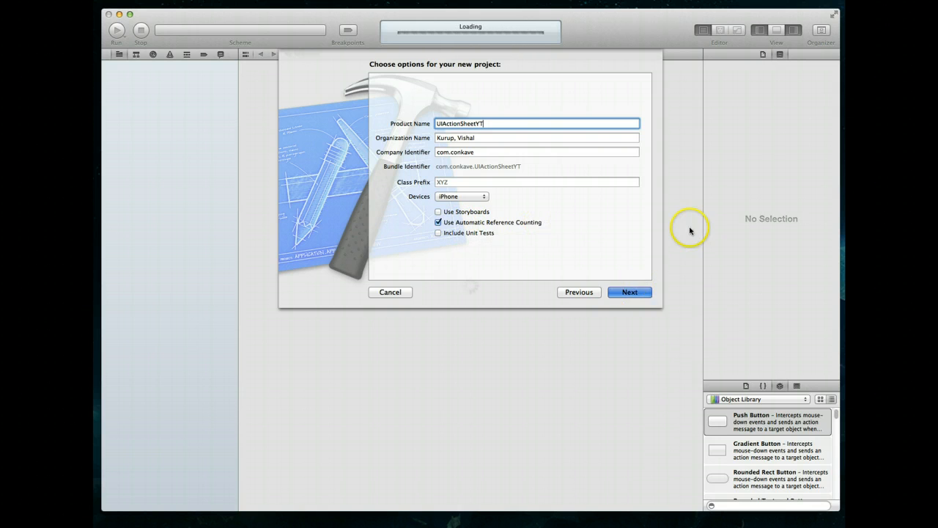
- Save the new UIActionSheetYT project to the Desktop and create it
left_click(630, 291)
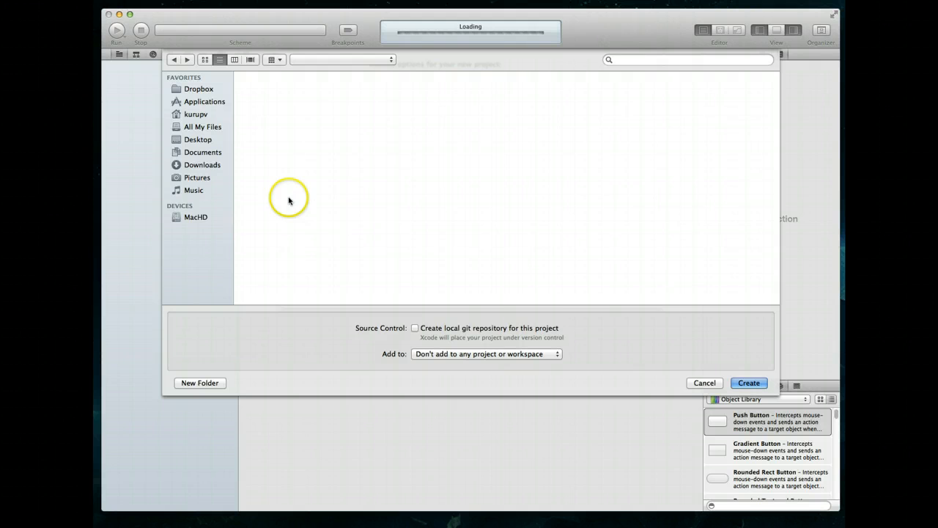
left_click(199, 139)
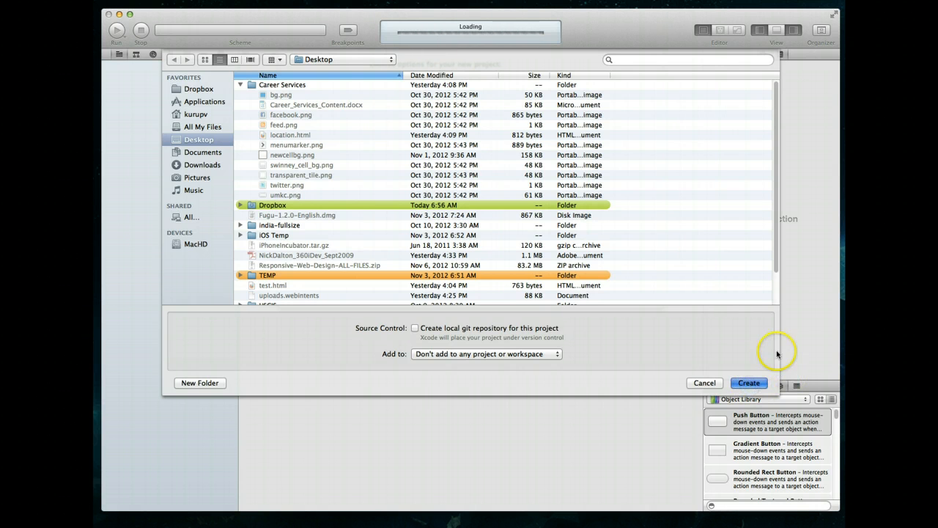
left_click(748, 383)
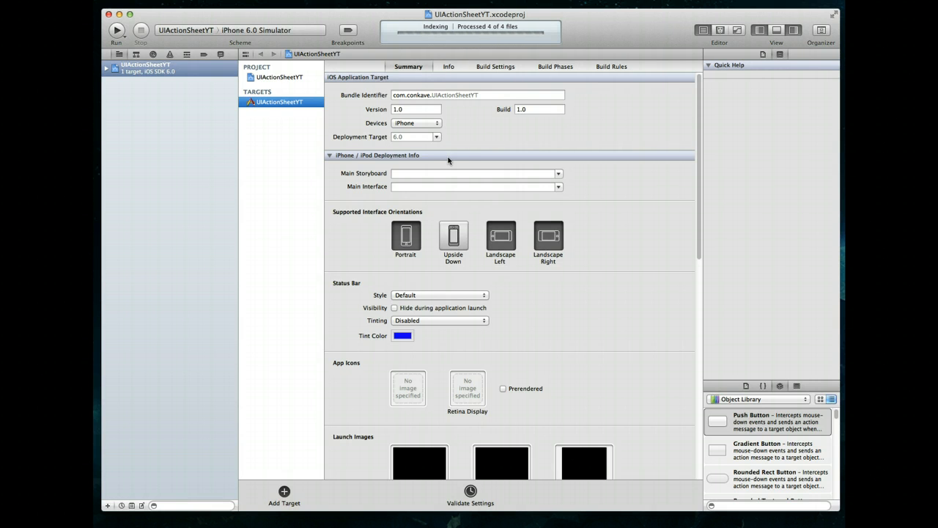
mouse_move(442, 160)
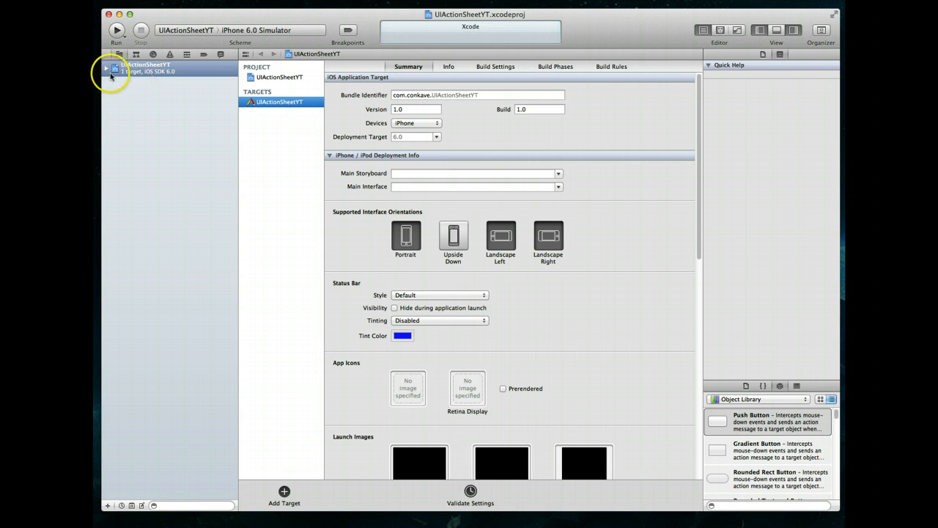
- Expand the project in the navigator and open ViewController.xib
left_click(105, 70)
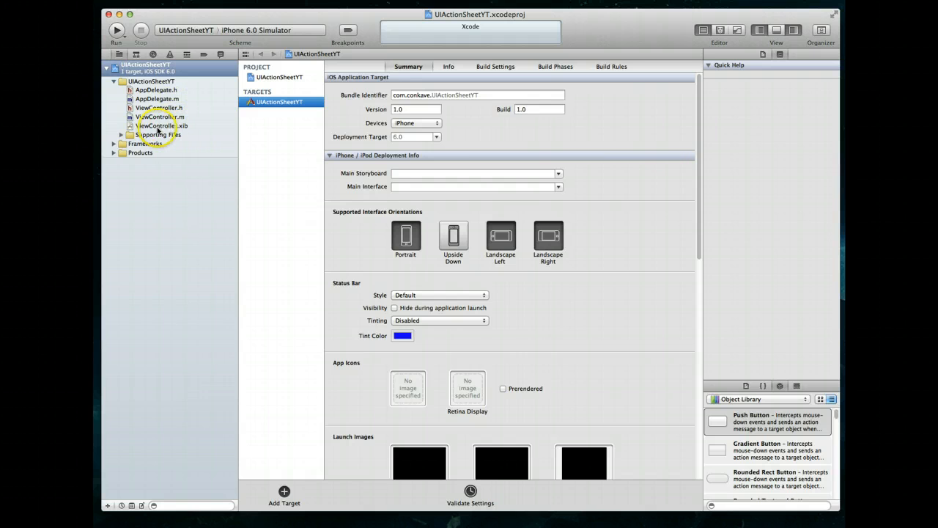
mouse_move(182, 153)
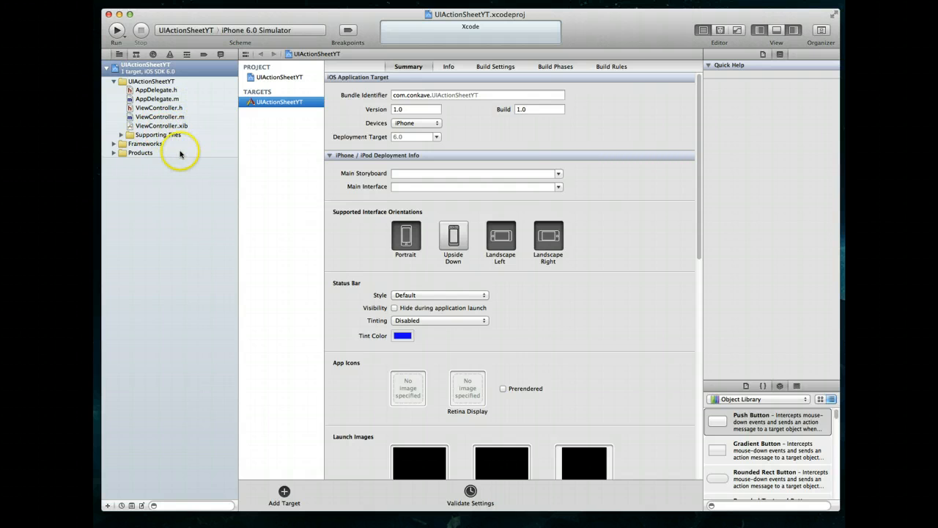
left_click(161, 126)
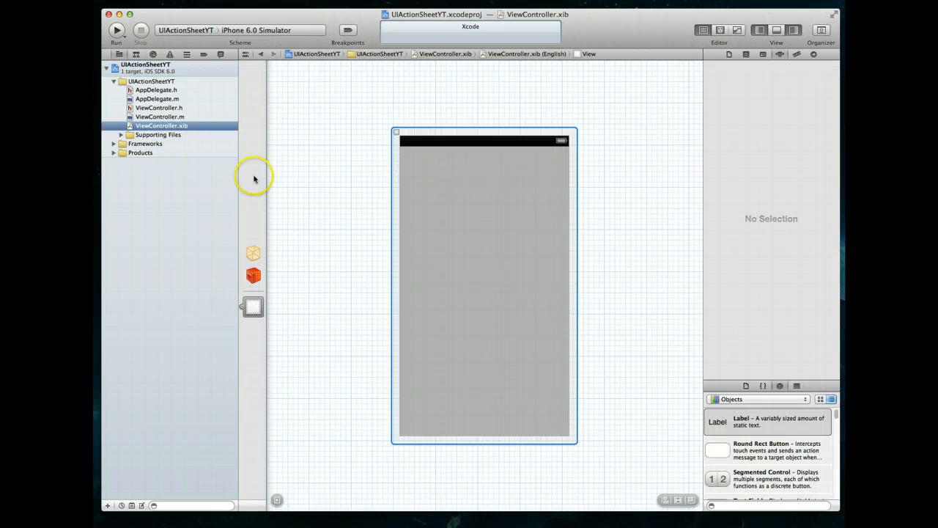
mouse_move(792, 267)
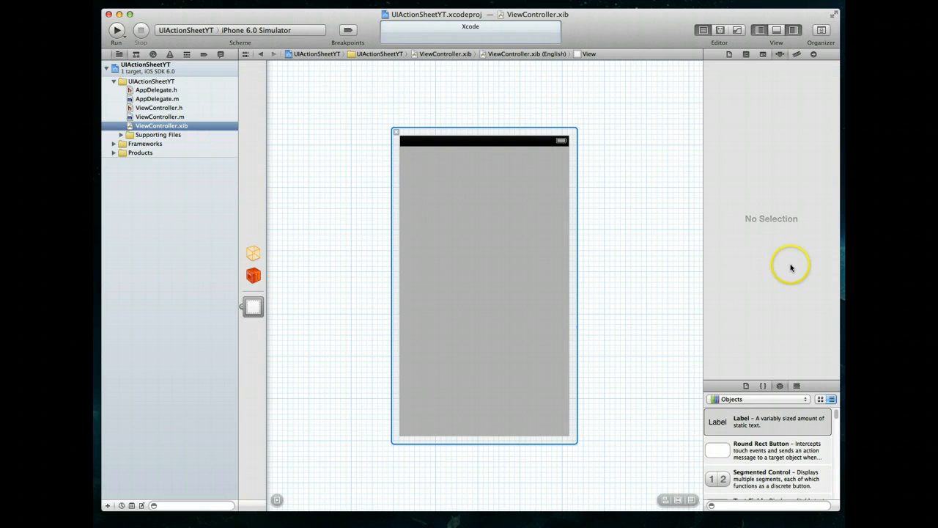
mouse_move(783, 296)
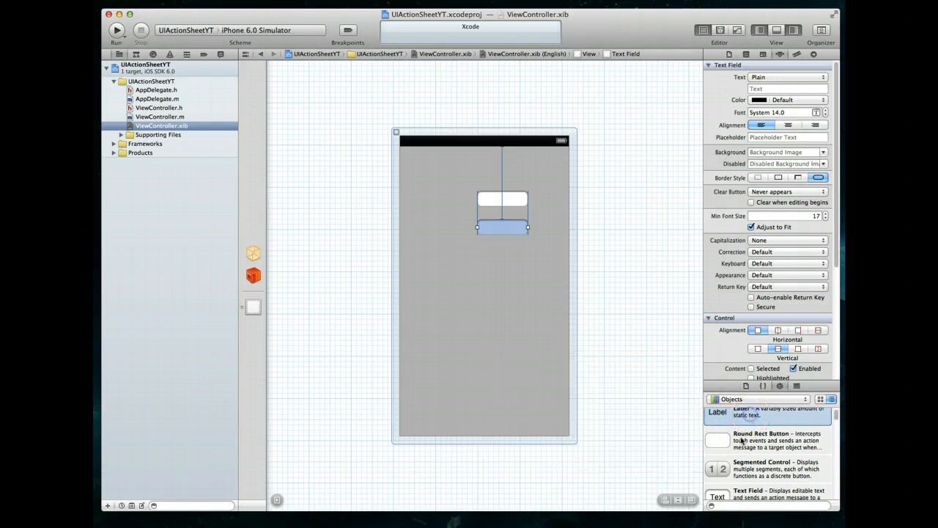
- Place labels NUM1 and NUM2 beside the two text fields on the view
left_click_drag(717, 411, 428, 226)
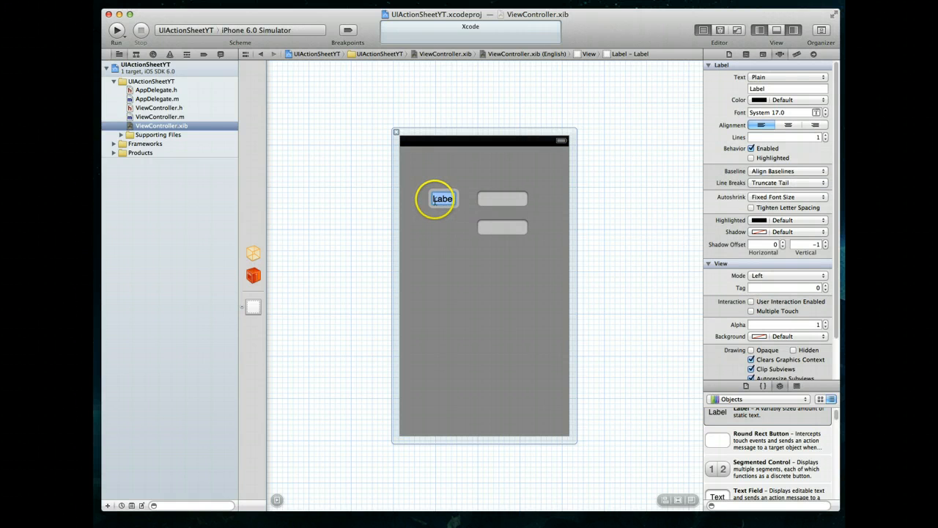
type("NUM1")
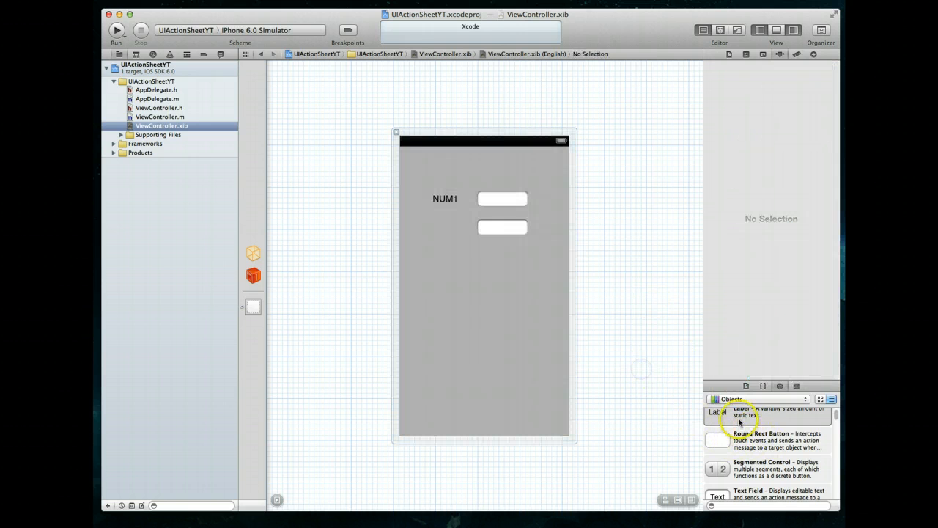
left_click_drag(717, 410, 447, 226)
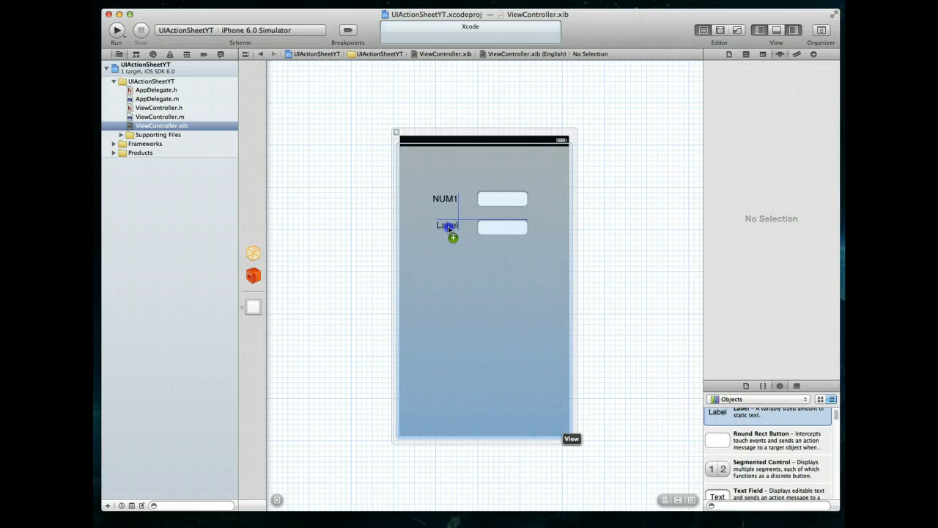
left_click(443, 226)
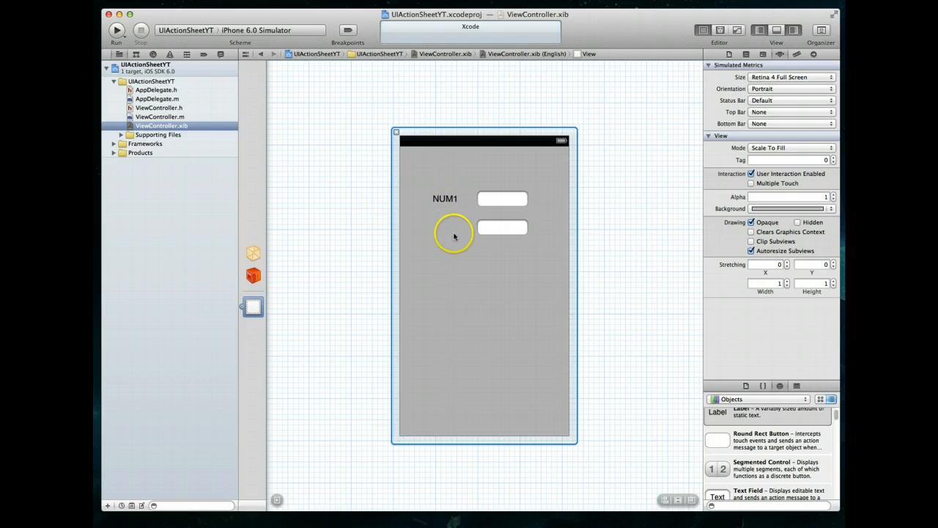
left_click(447, 200)
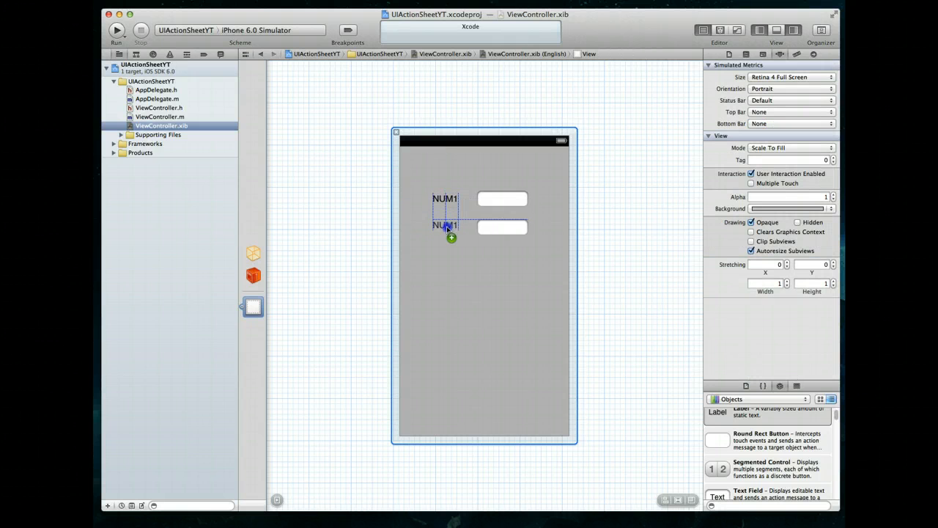
left_click(446, 227)
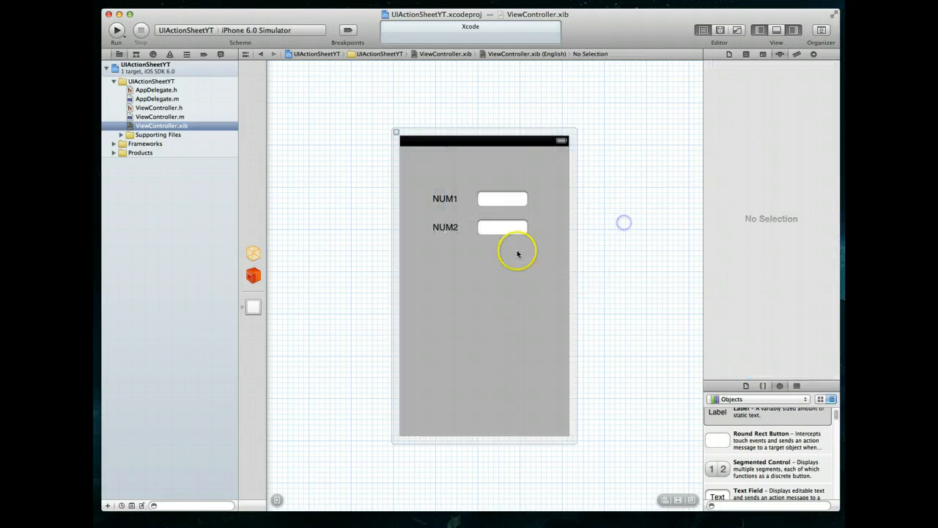
mouse_move(638, 390)
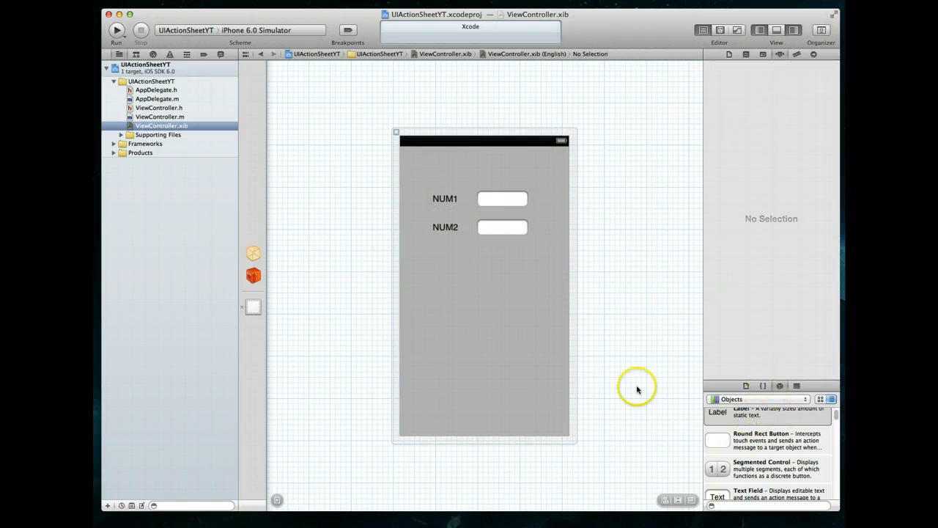
mouse_move(463, 214)
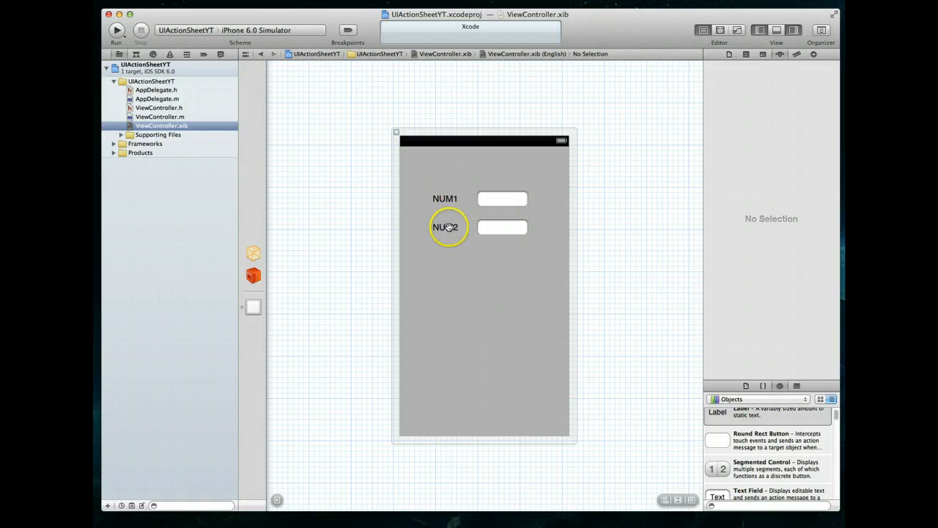
left_click(607, 204)
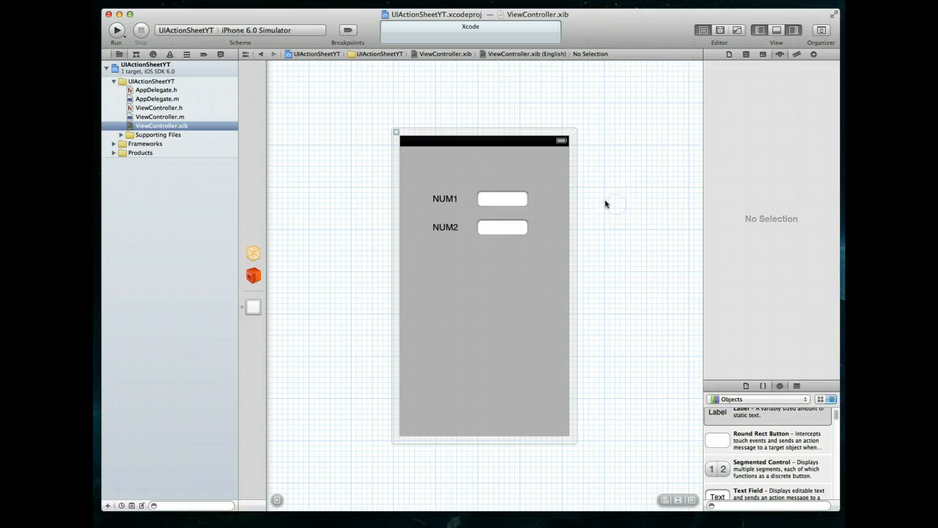
mouse_move(561, 138)
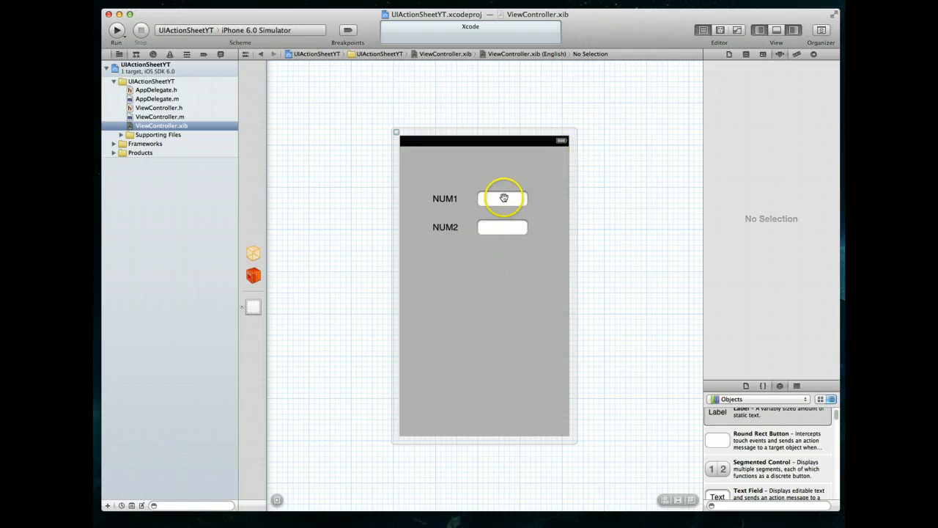
- Set the NUM1 and NUM2 text fields' keyboard type to Number Pad in the Attributes Inspector
left_click(502, 198)
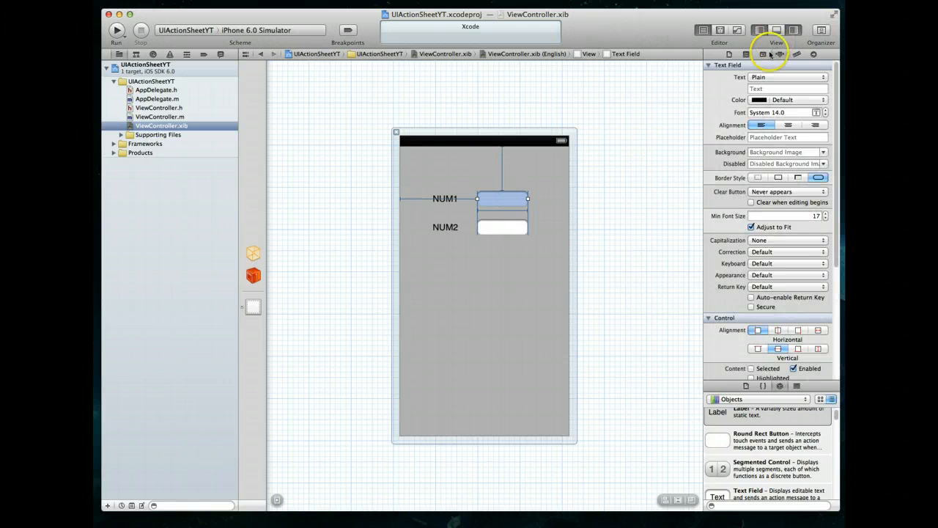
mouse_move(778, 56)
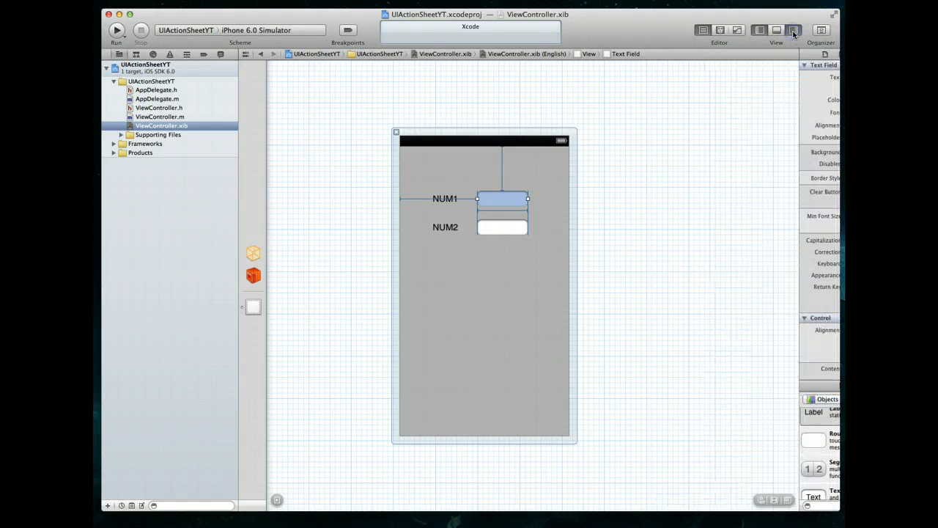
left_click(790, 30)
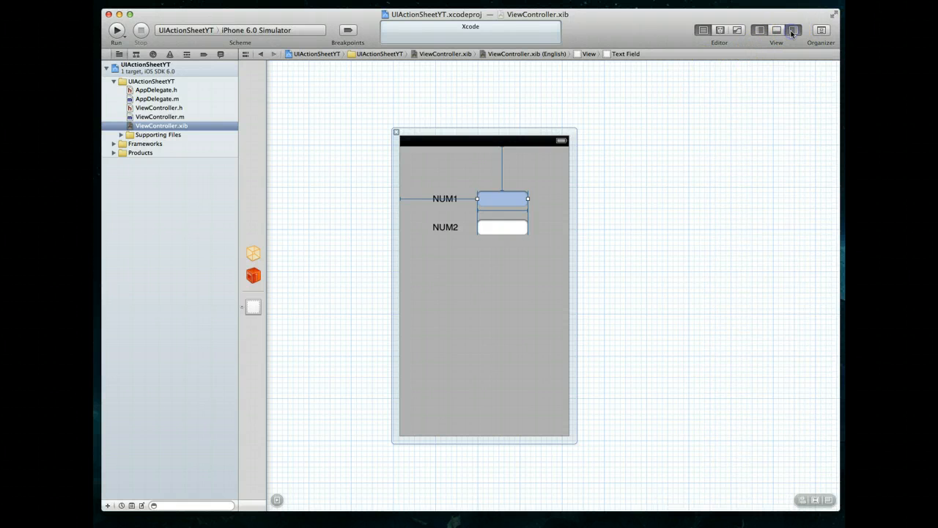
left_click(789, 31)
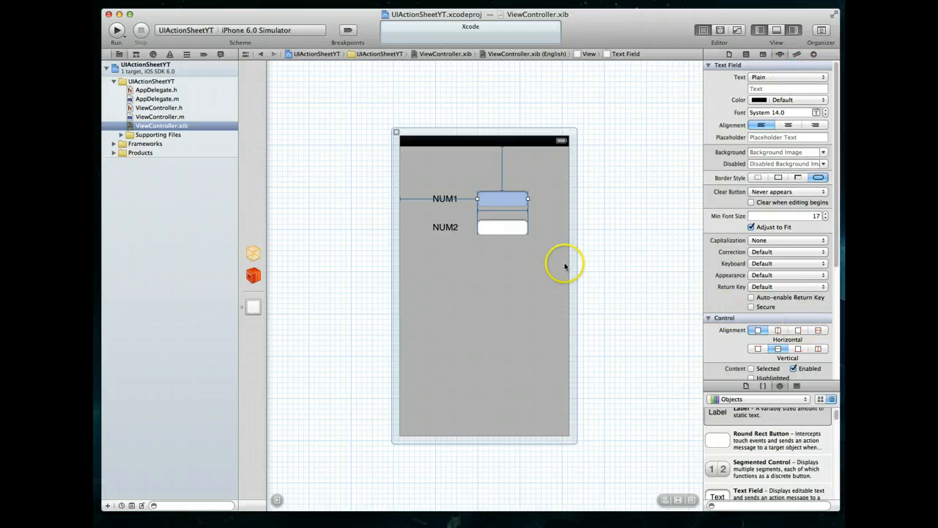
mouse_move(657, 282)
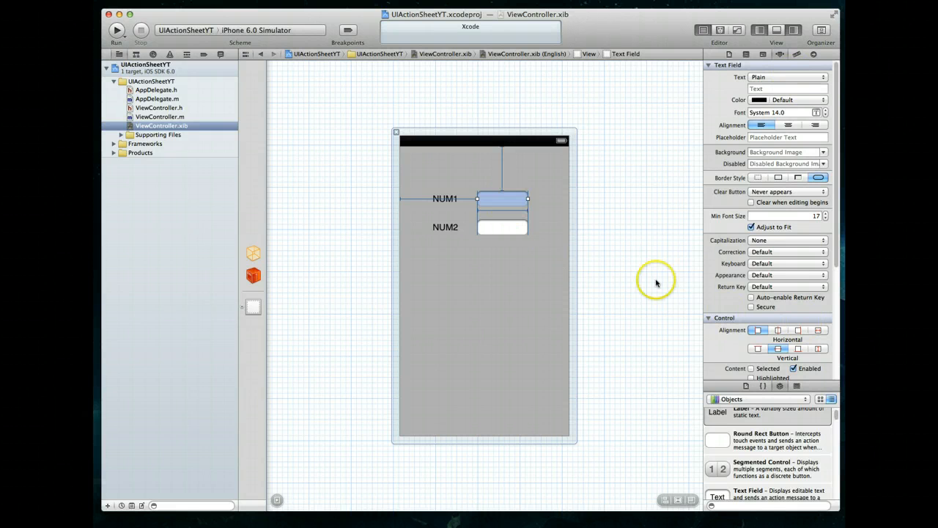
mouse_move(724, 250)
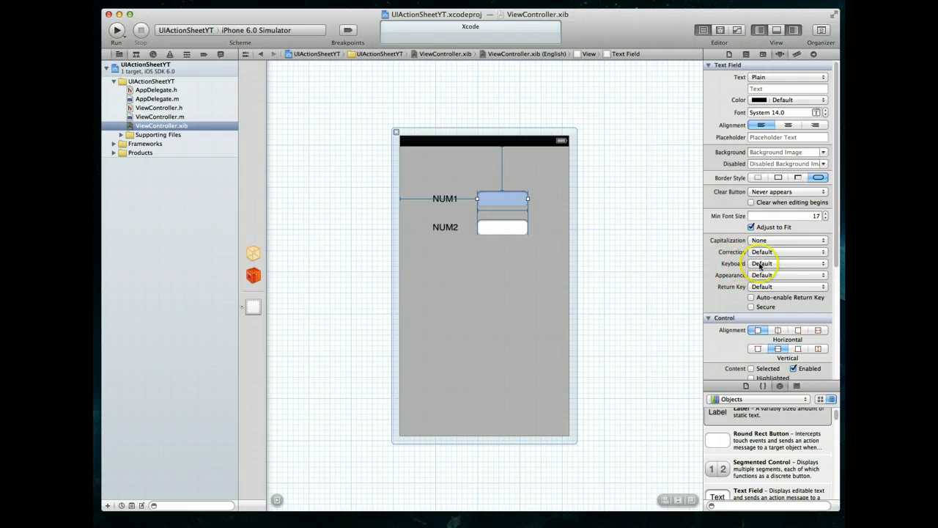
mouse_move(783, 264)
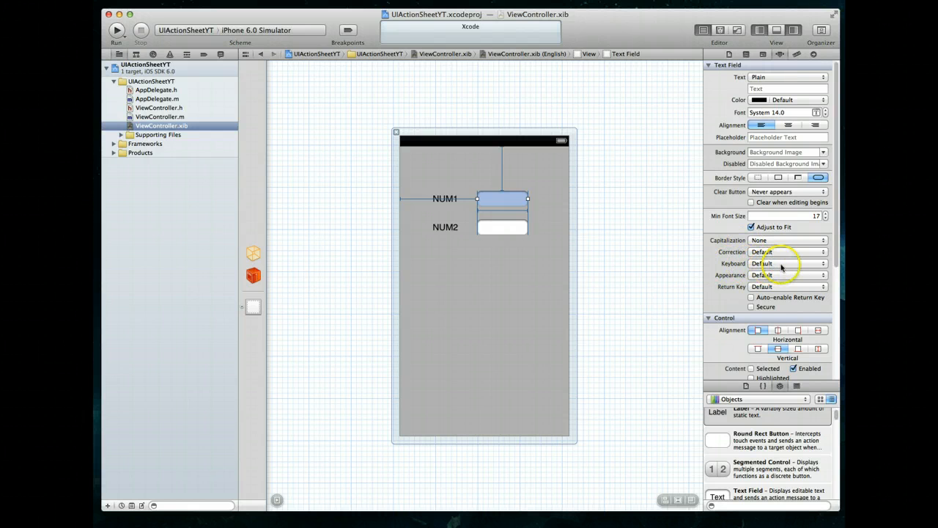
left_click(789, 264)
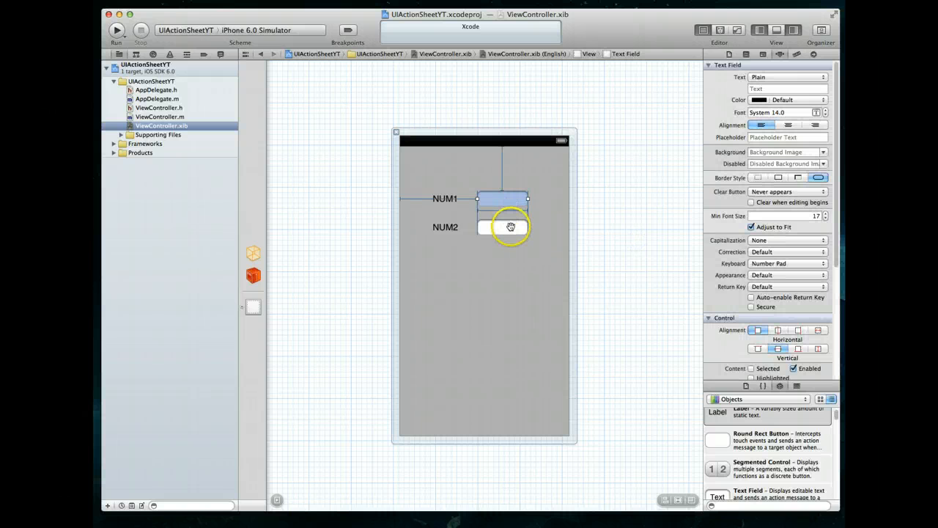
mouse_move(522, 242)
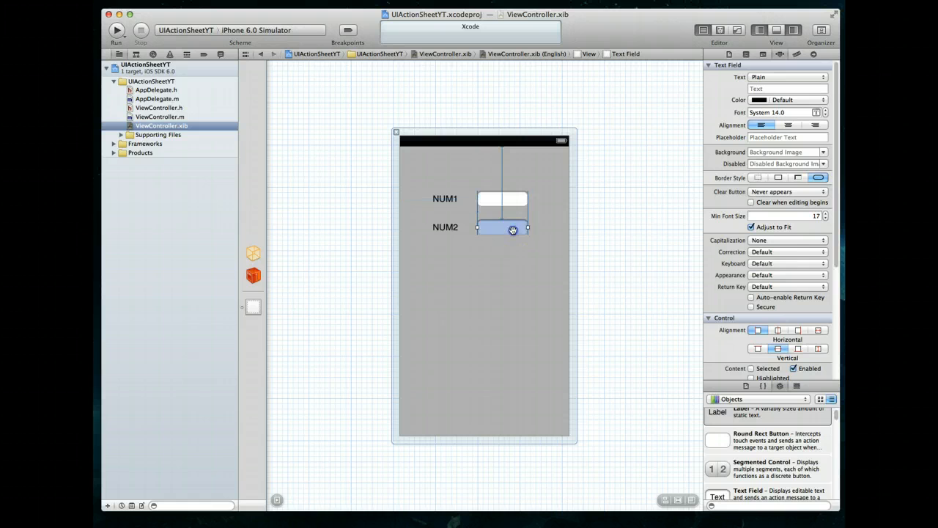
left_click(789, 264)
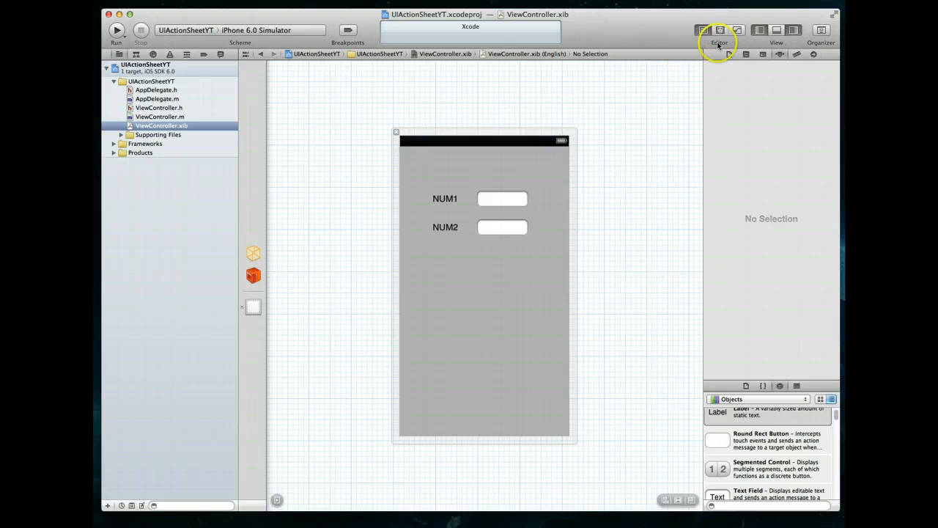
- Show ViewController.h in the Assistant Editor and connect the NUM1 field as the num1 outlet
left_click(716, 29)
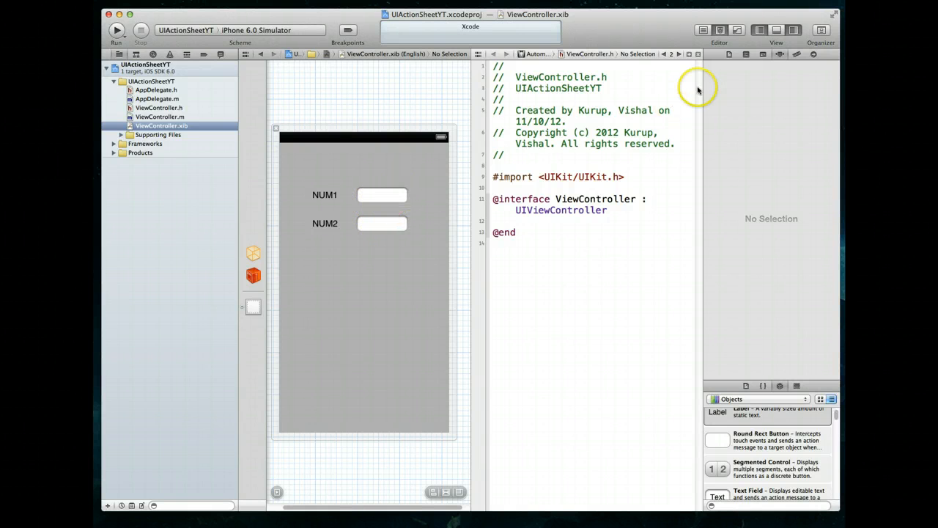
mouse_move(390, 195)
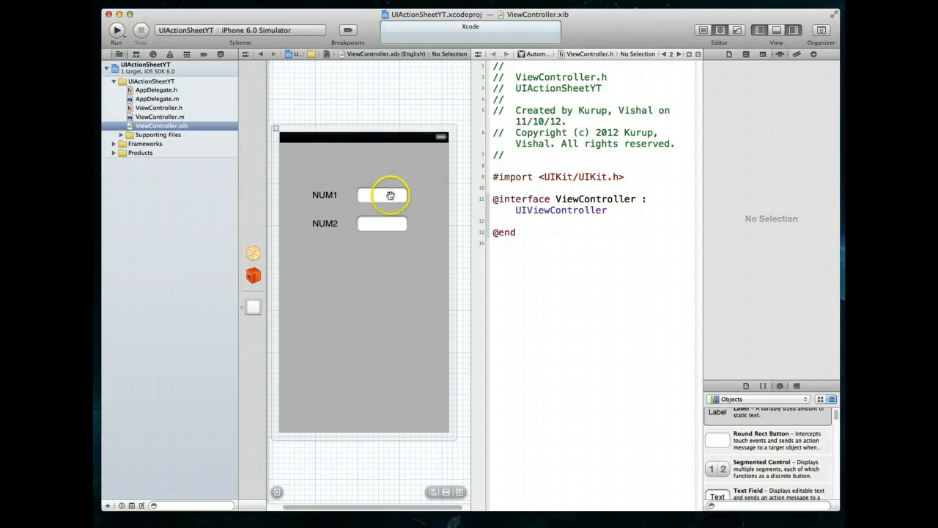
left_click_drag(382, 195, 502, 231)
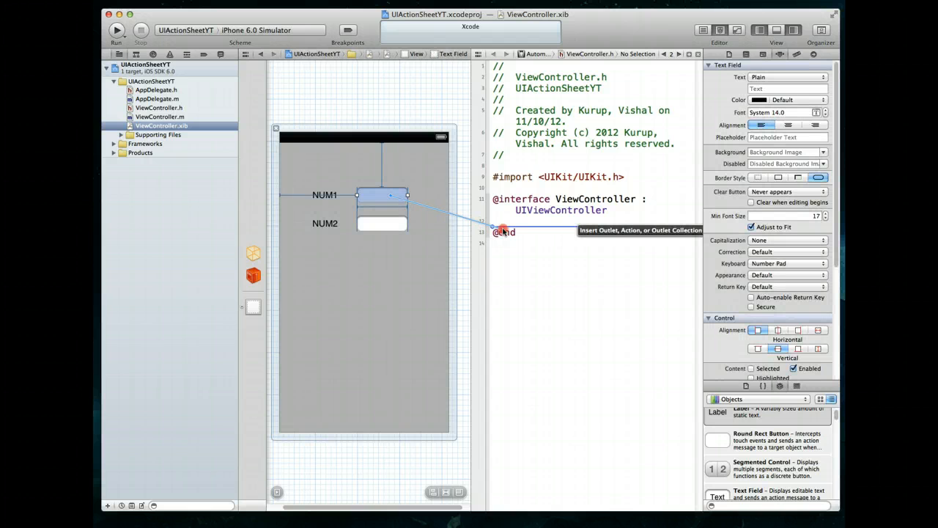
left_click_drag(381, 194, 502, 217)
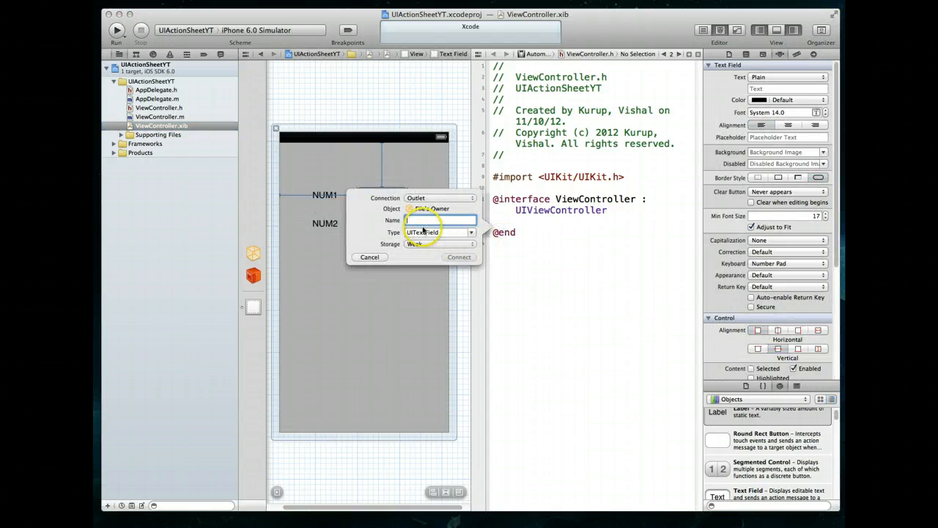
type("NUM")
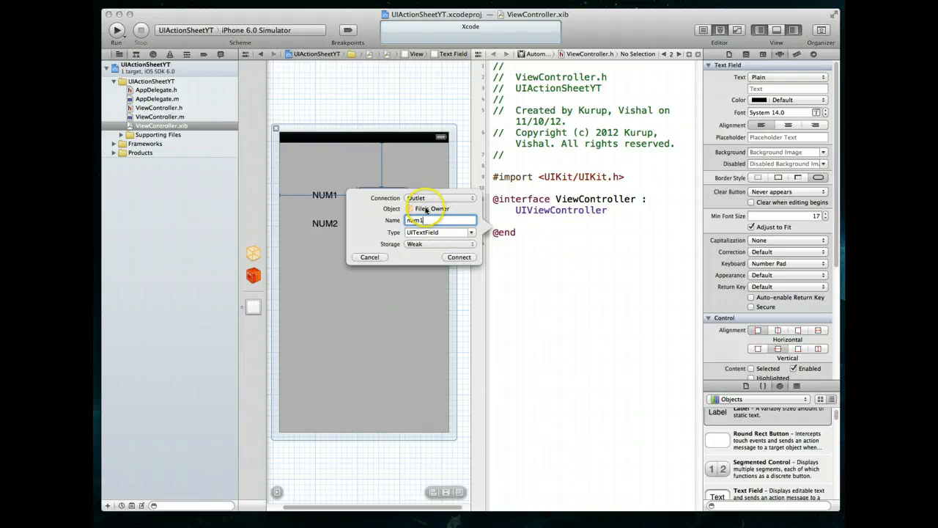
left_click(459, 257)
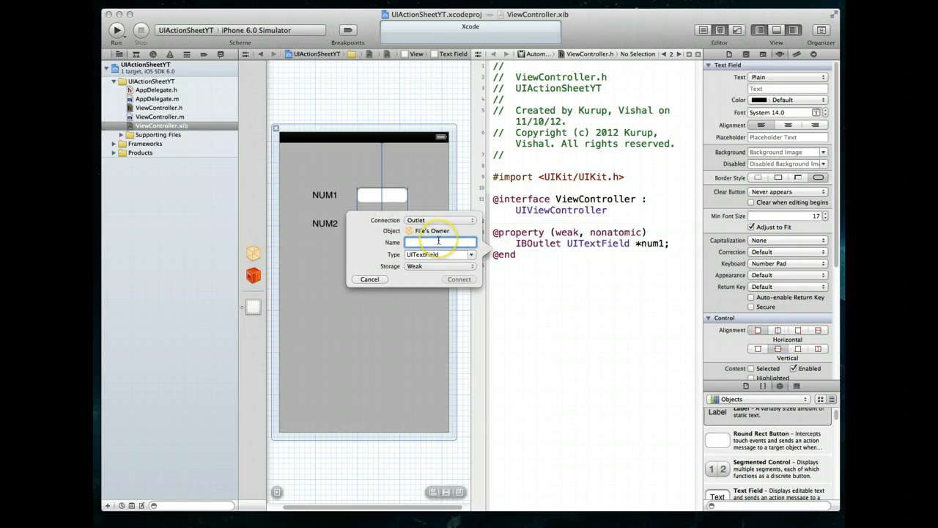
- Connect the NUM2 field as the num2 outlet and return to the Standard Editor
type("num2")
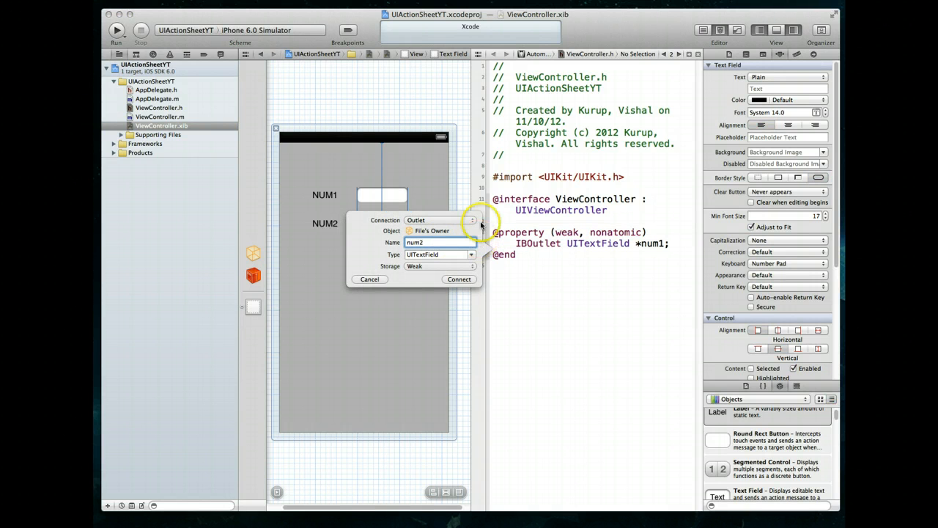
left_click(459, 278)
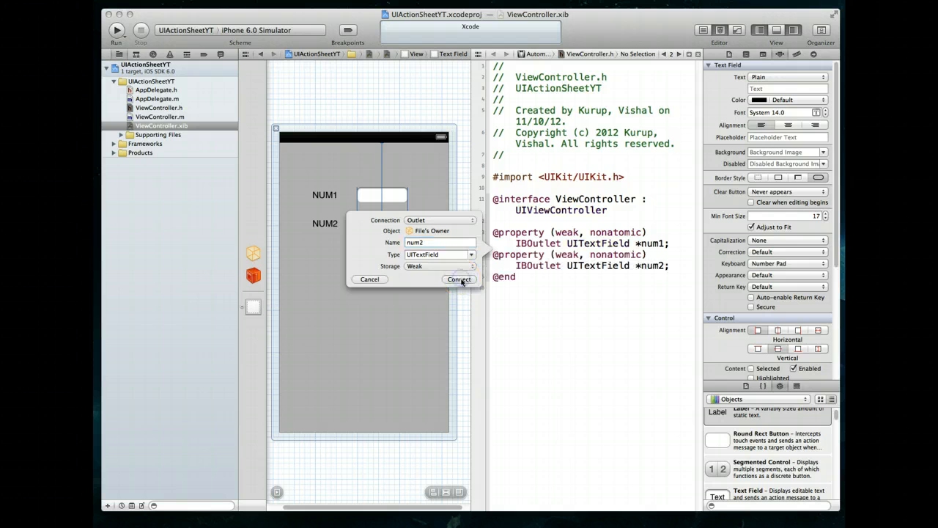
left_click(459, 279)
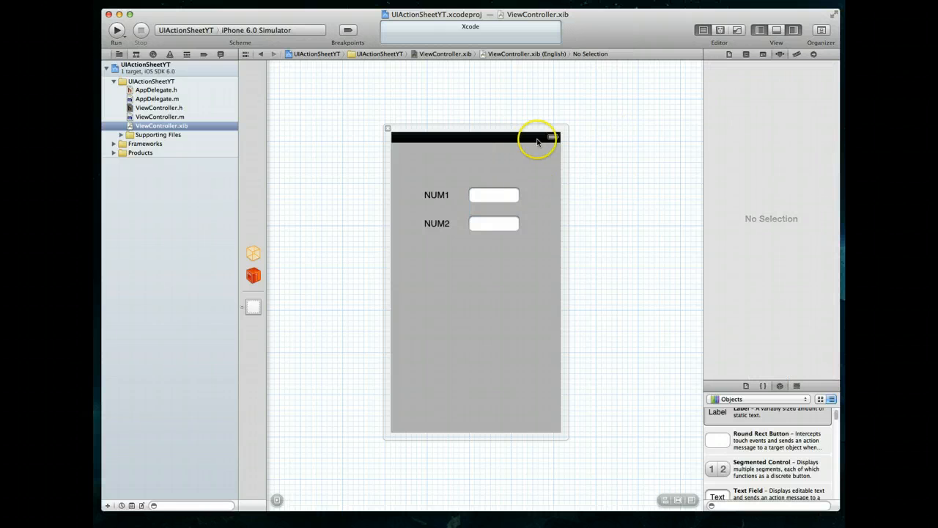
mouse_move(582, 182)
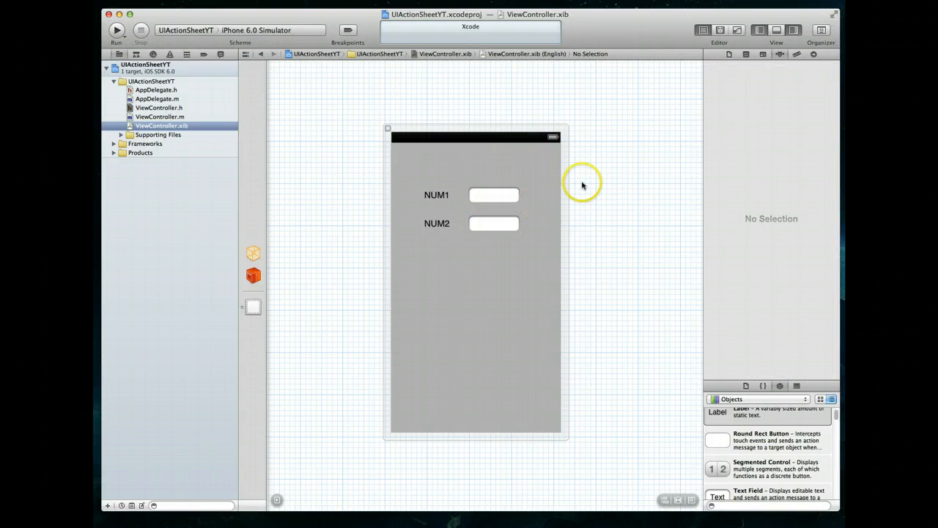
mouse_move(516, 199)
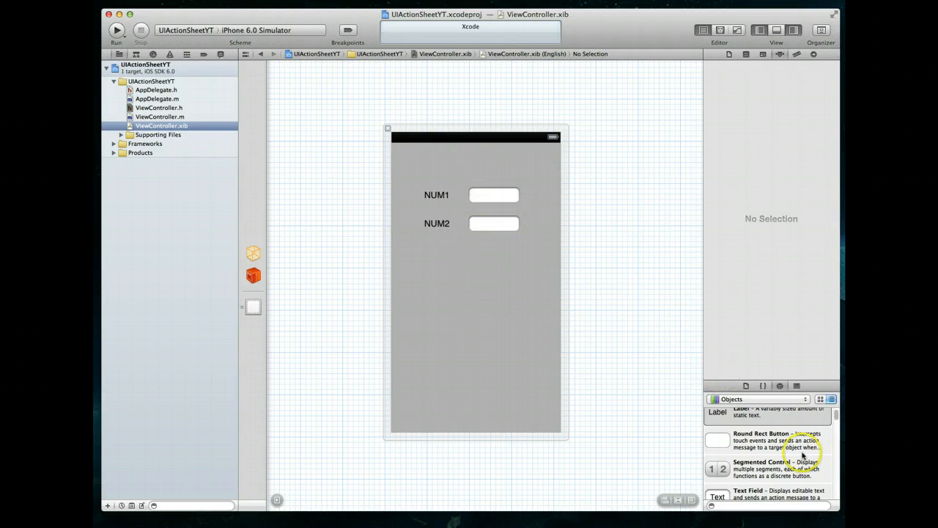
- Add a Round Rect Button below the number fields titled GO
scroll("down", 3)
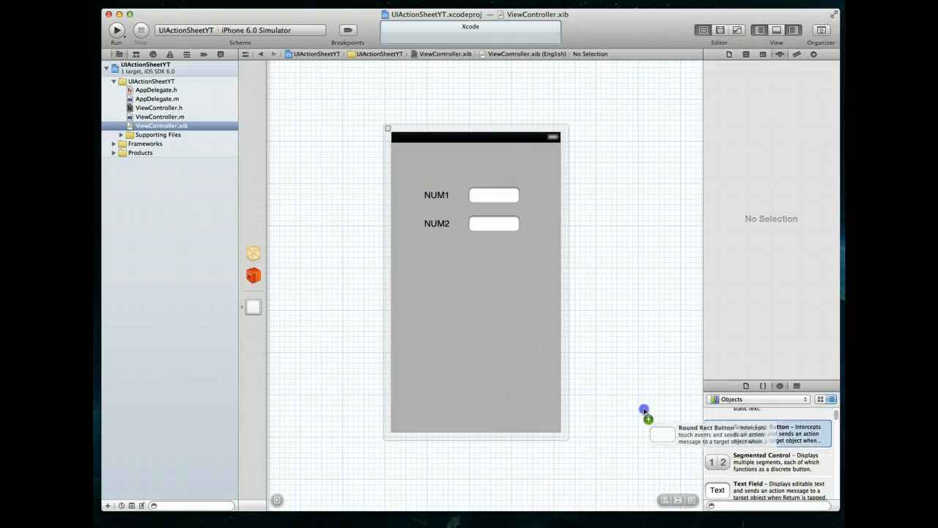
left_click_drag(663, 434, 487, 252)
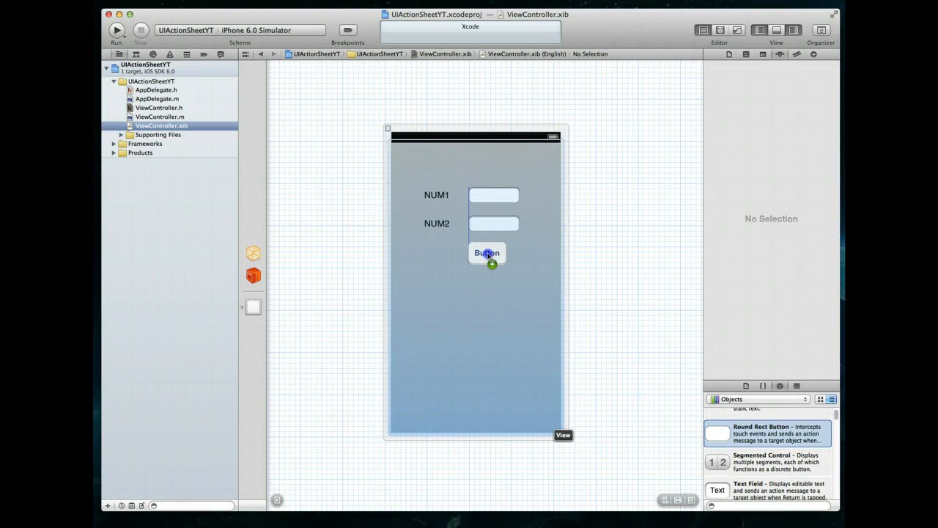
left_click(487, 252)
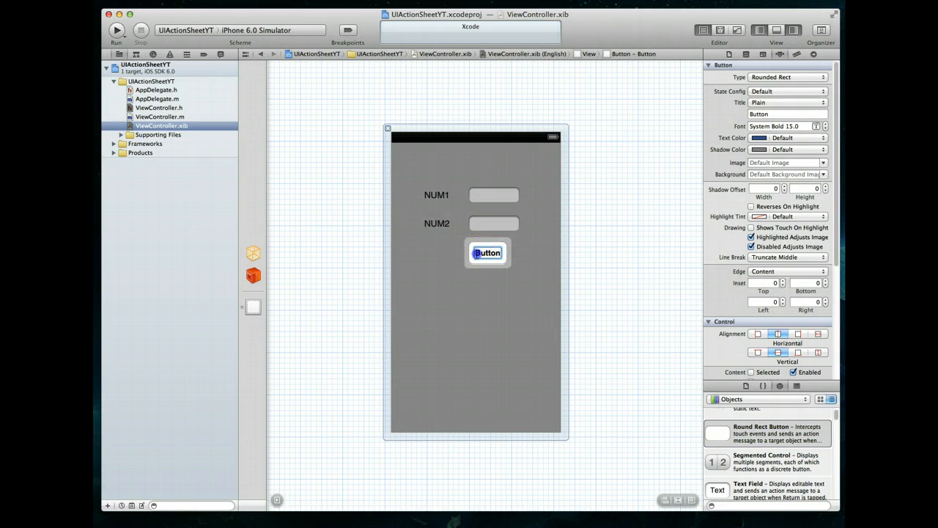
type("go")
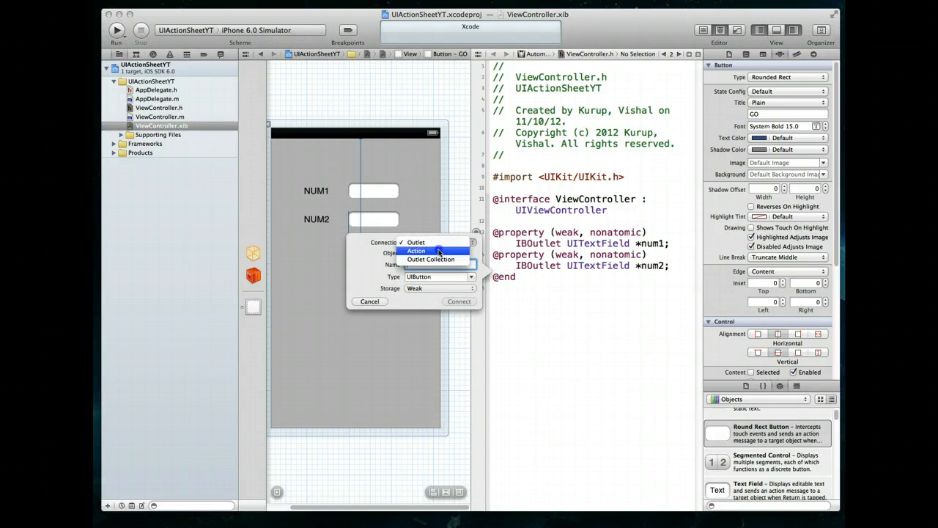
- Connect the GO button as an action named showUIActionSheet in the view controller
left_click(416, 251)
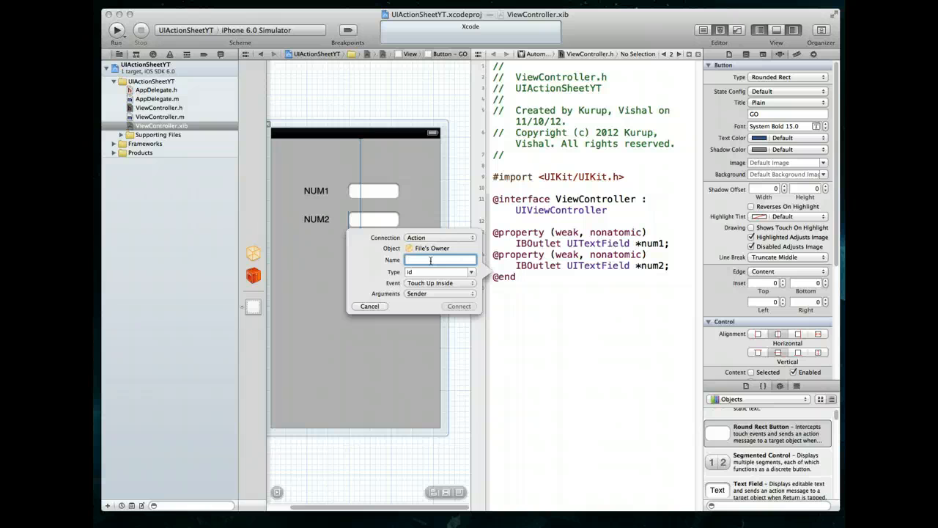
type("s")
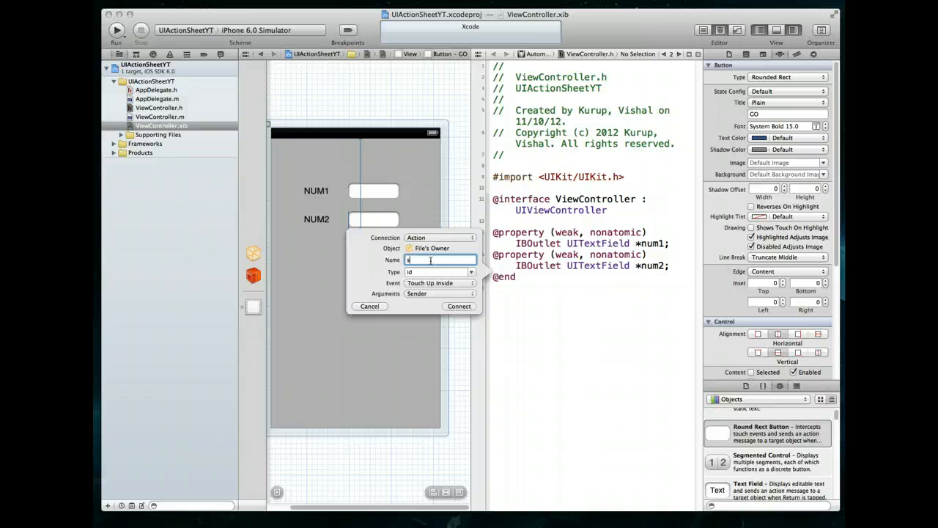
type("how")
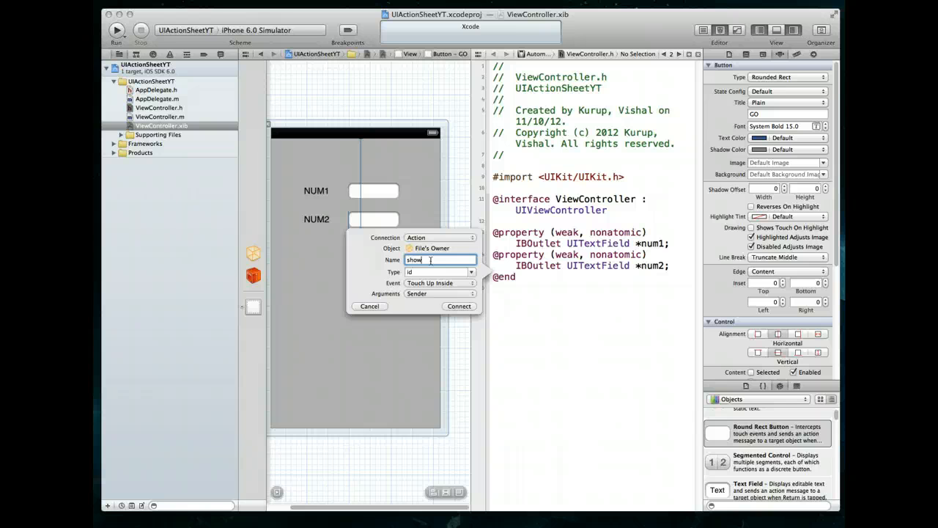
type("UI")
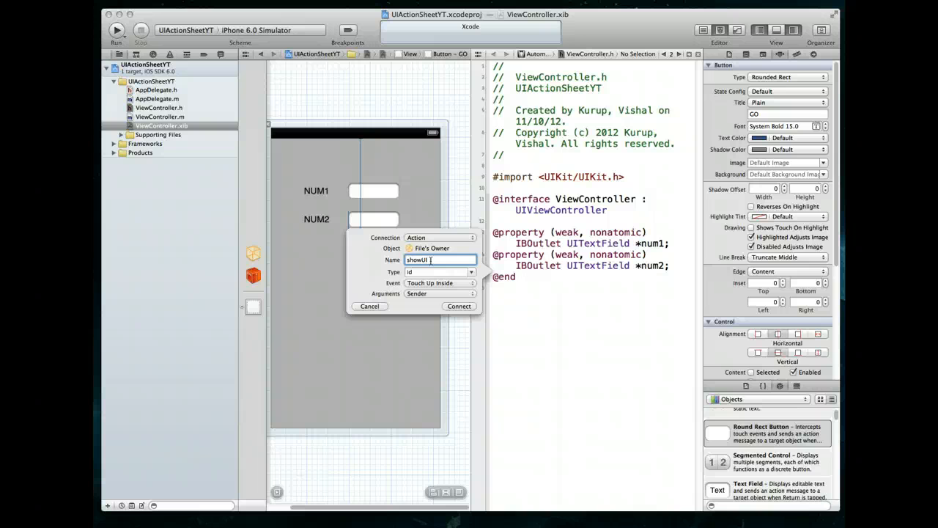
type("ActionSheet")
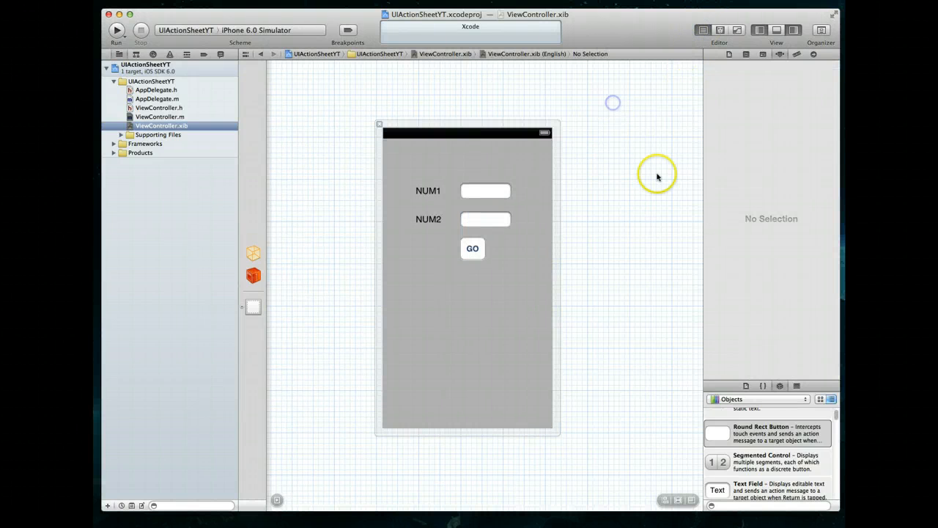
mouse_move(411, 161)
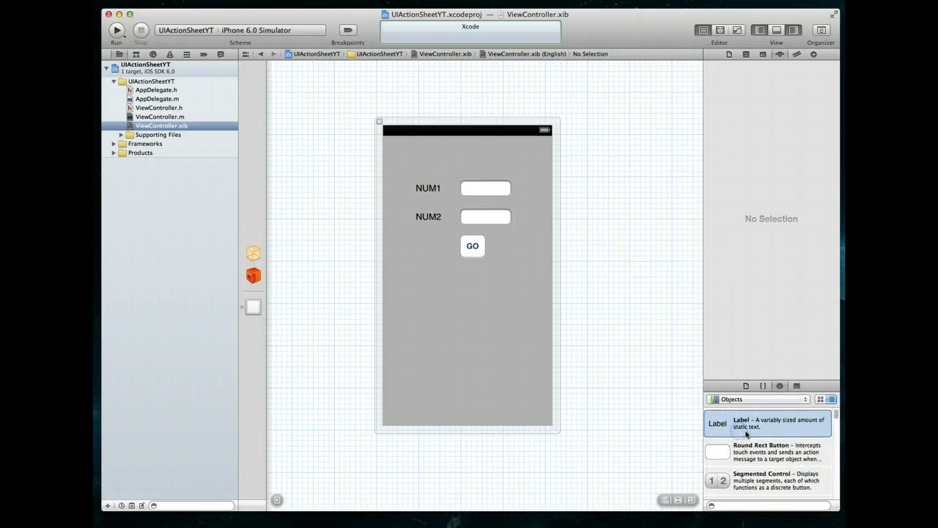
- Add a wide label across the top of the view and clear its default text
left_click_drag(719, 422, 427, 167)
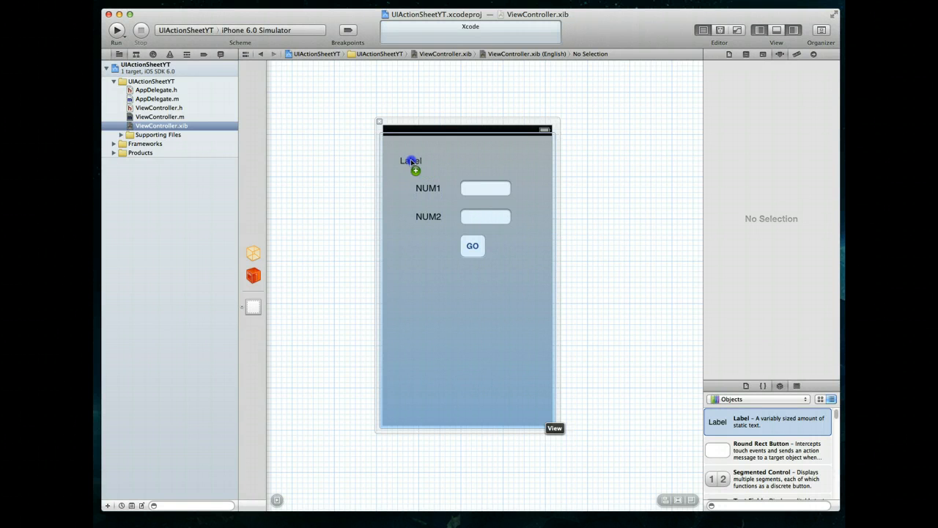
left_click(410, 160)
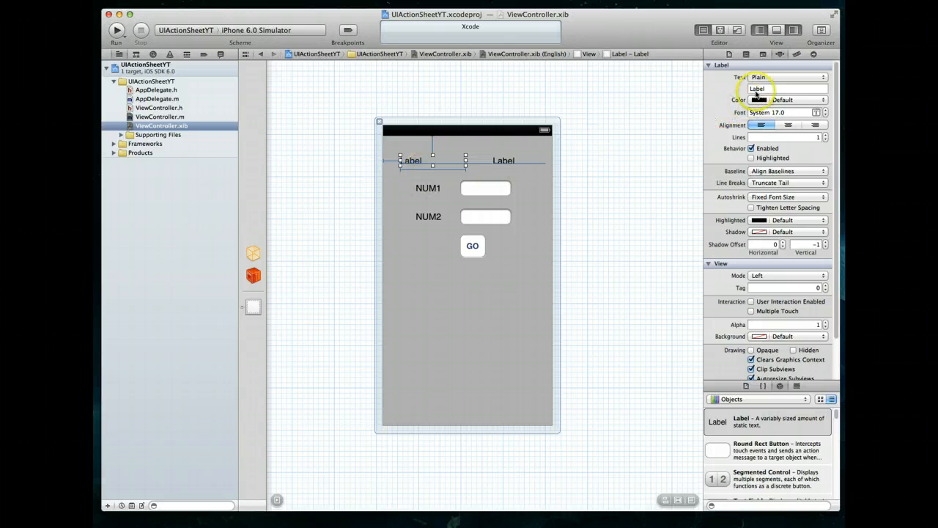
left_click(784, 88)
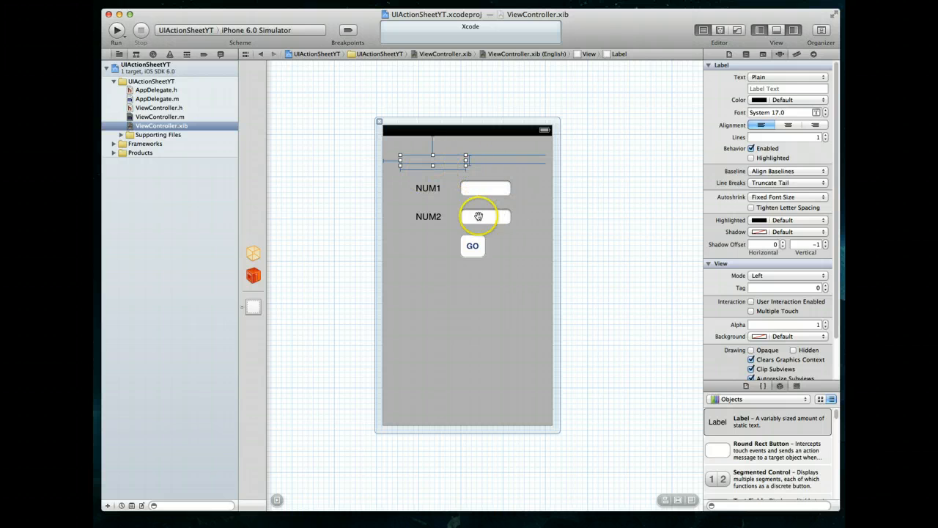
mouse_move(497, 231)
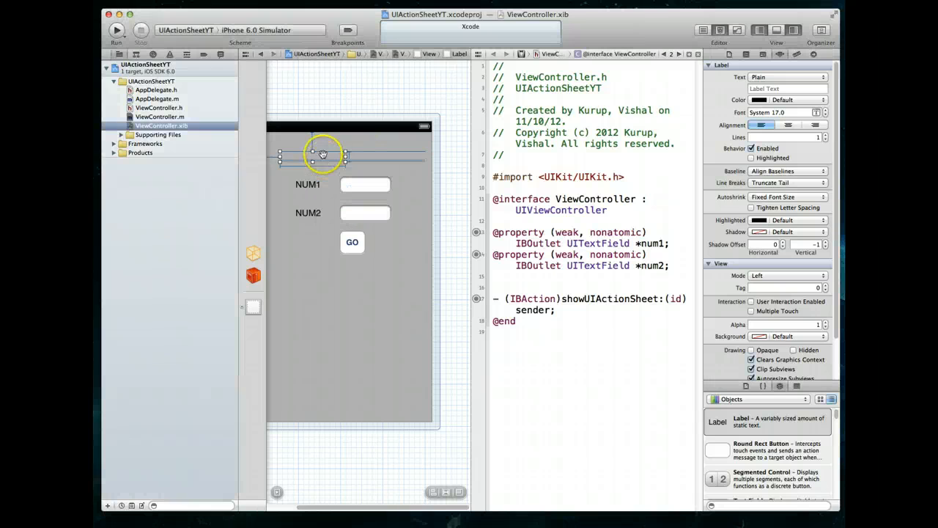
- Connect the first top label to ViewController.h as a UILabel outlet named msg
left_click_drag(322, 154, 491, 276)
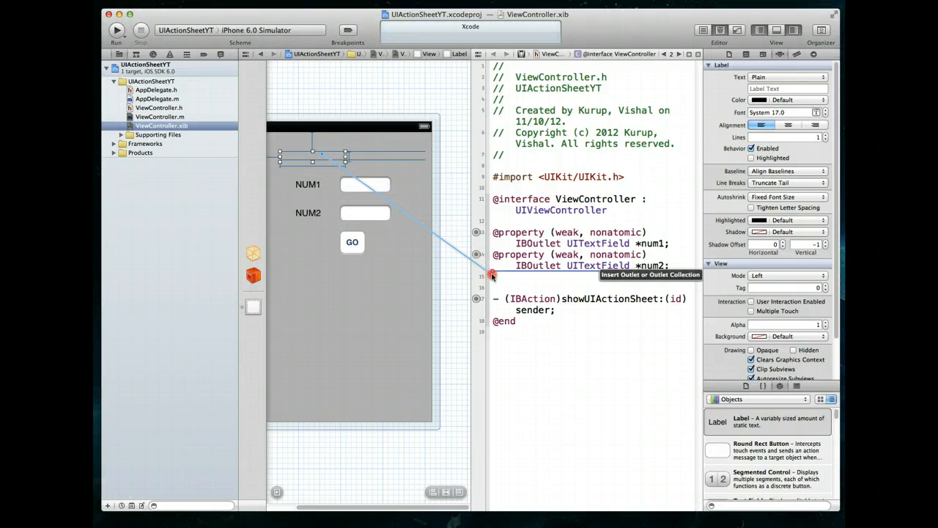
left_click(493, 274)
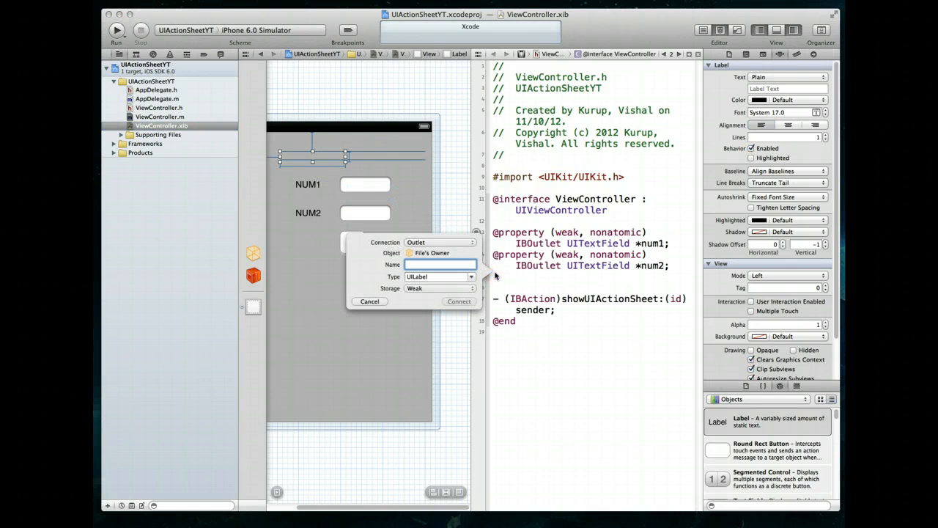
type("msg")
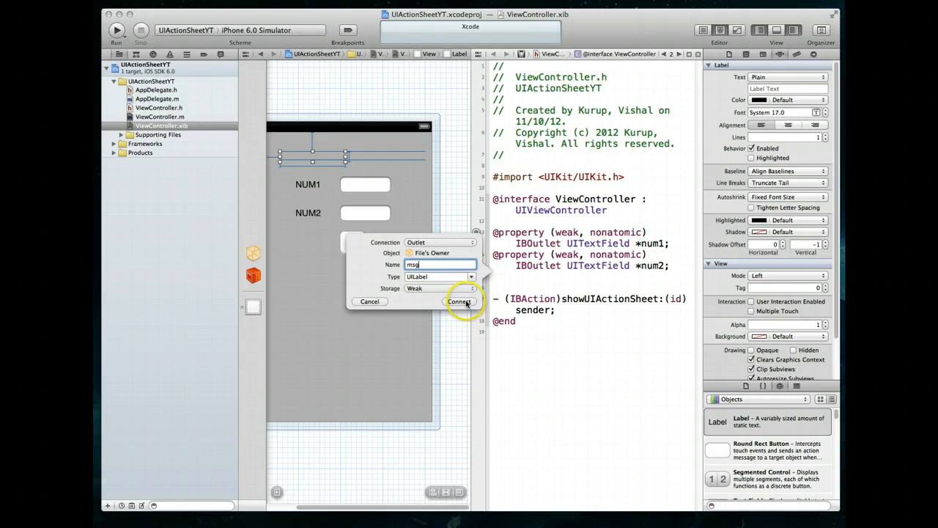
left_click(461, 302)
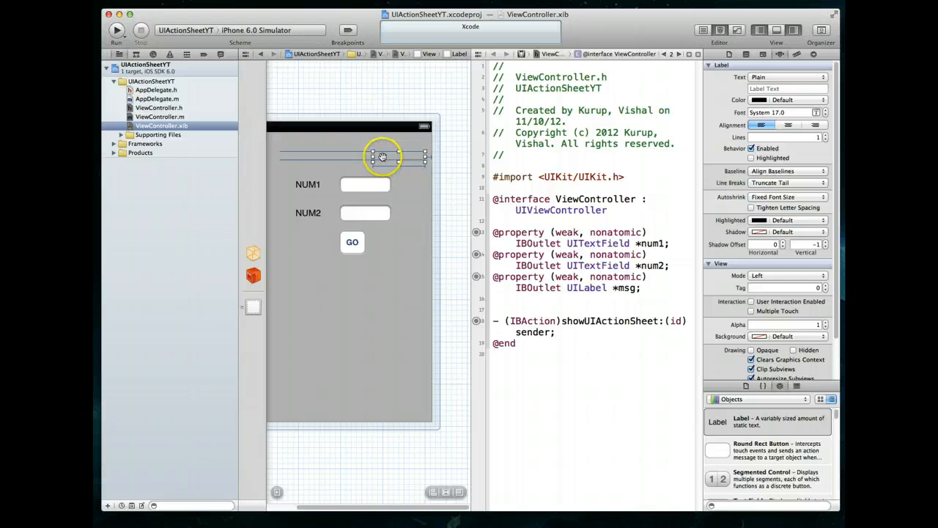
- Connect the second top label to ViewController.h as a UILabel outlet named result
left_click_drag(382, 156, 504, 293)
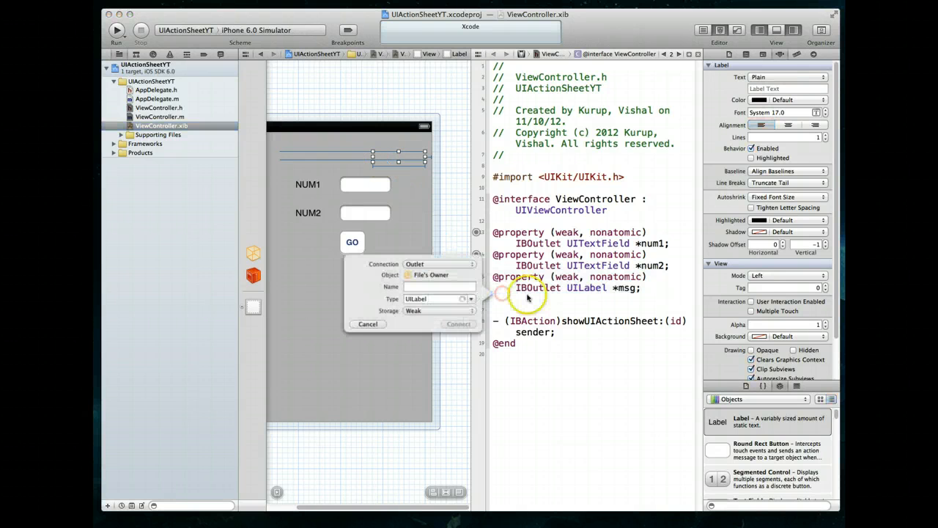
type("result")
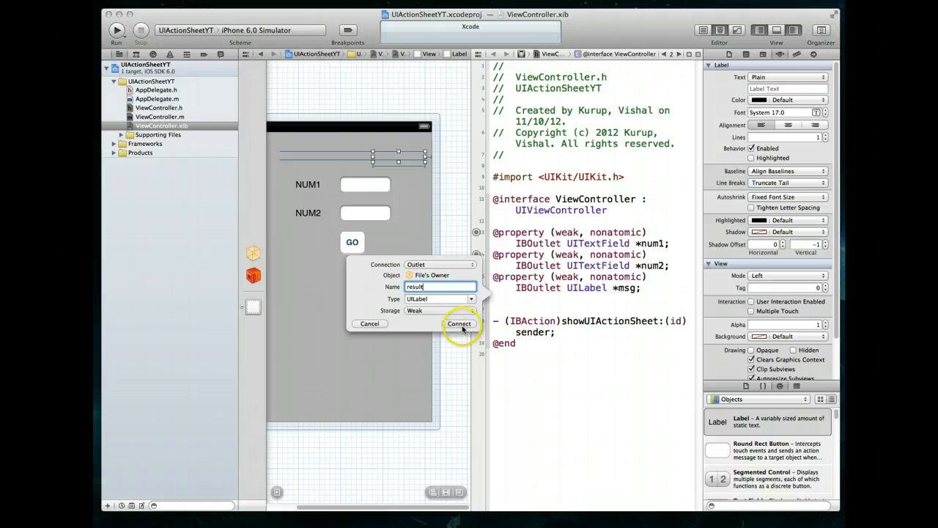
left_click(461, 324)
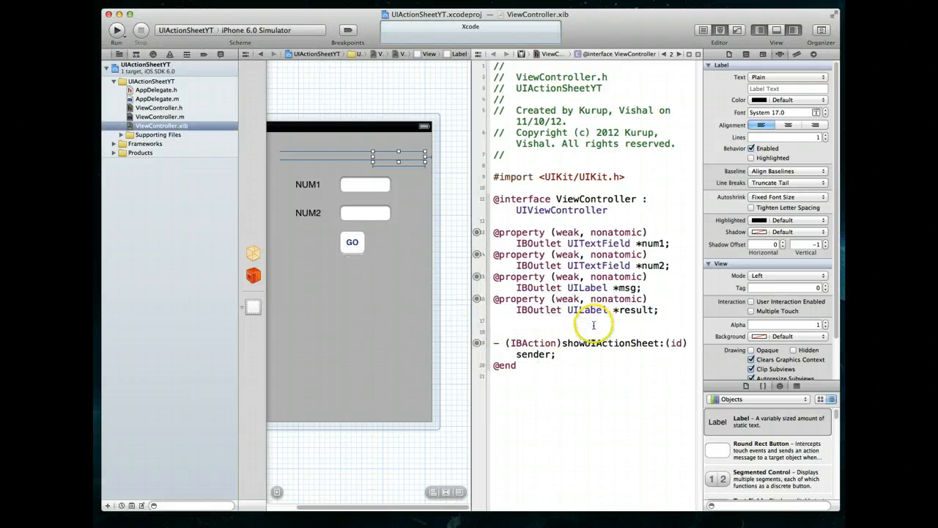
mouse_move(445, 282)
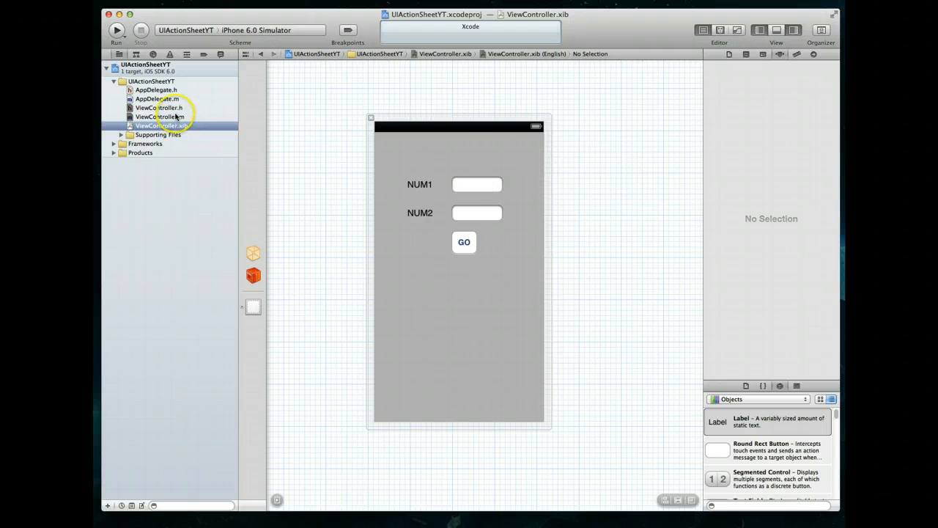
- Show ViewController.h with the num1, num2, msg, result outlets and showUIActionSheet action
left_click(156, 107)
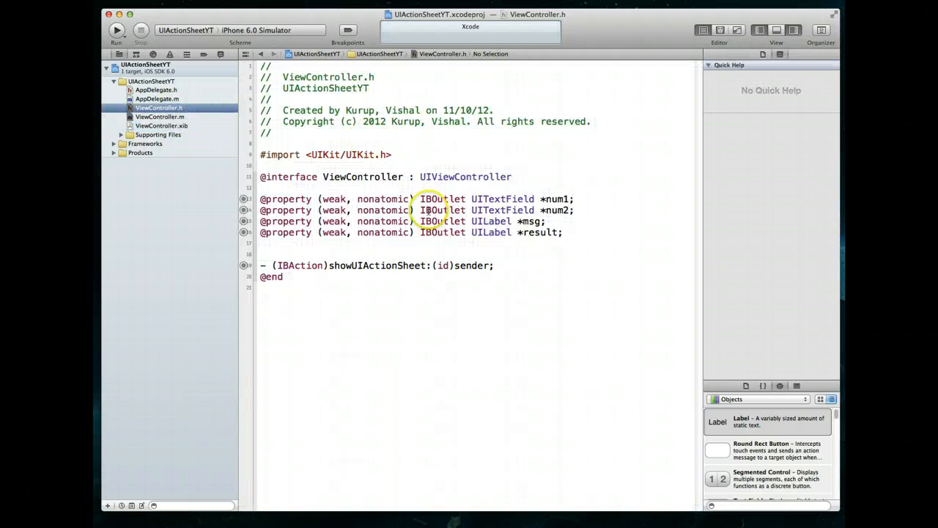
mouse_move(385, 232)
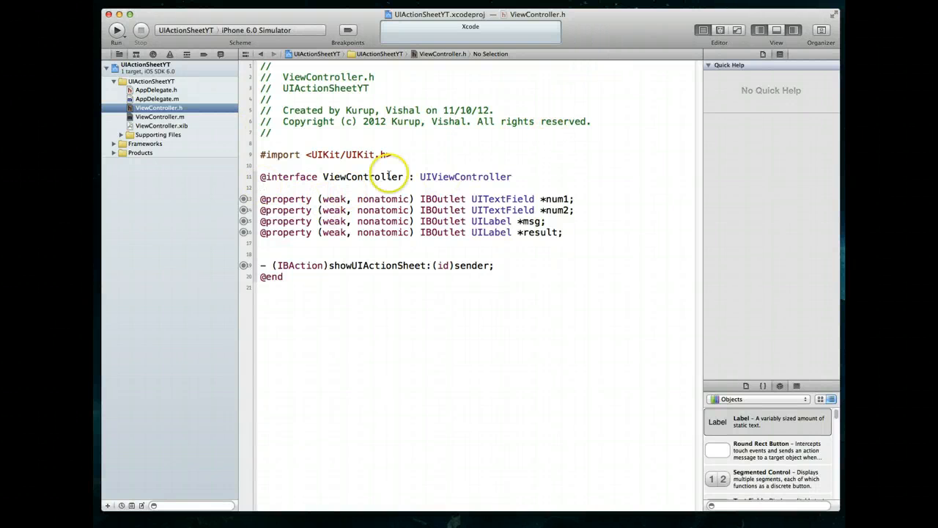
mouse_move(173, 163)
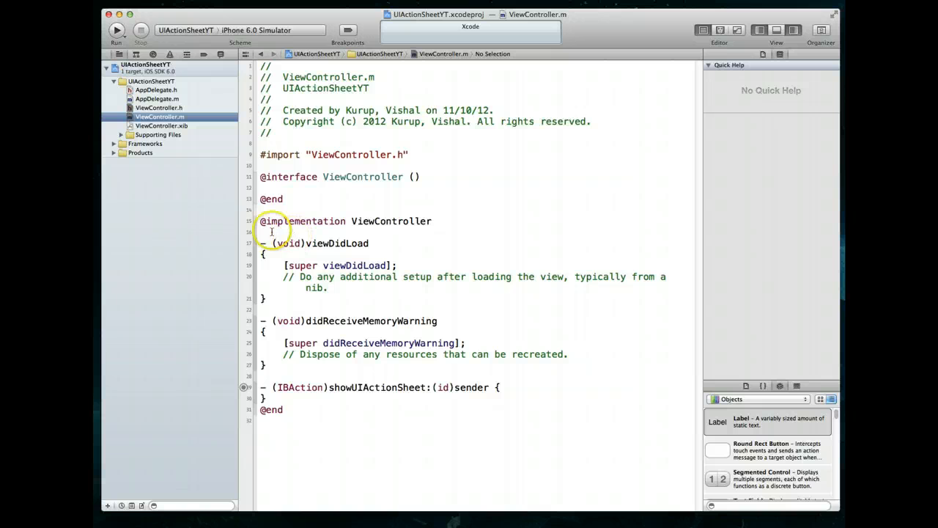
left_click(160, 109)
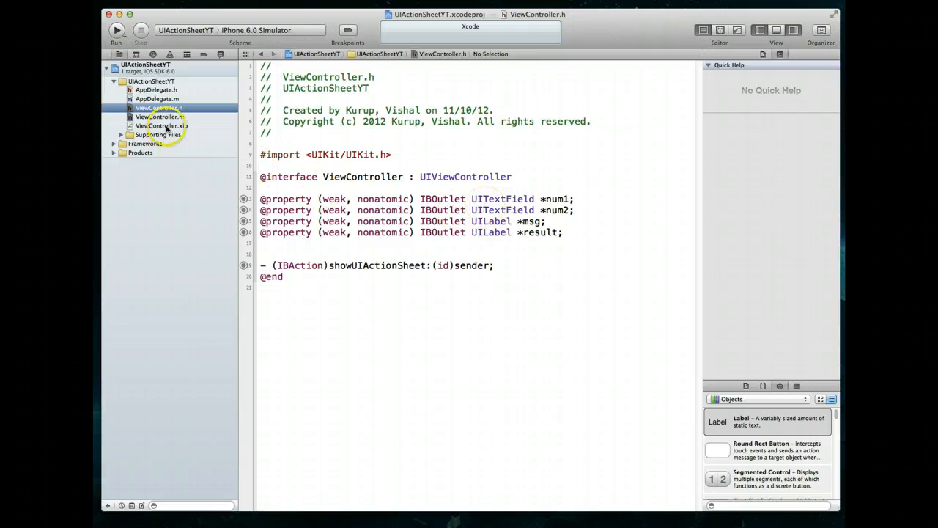
left_click(160, 116)
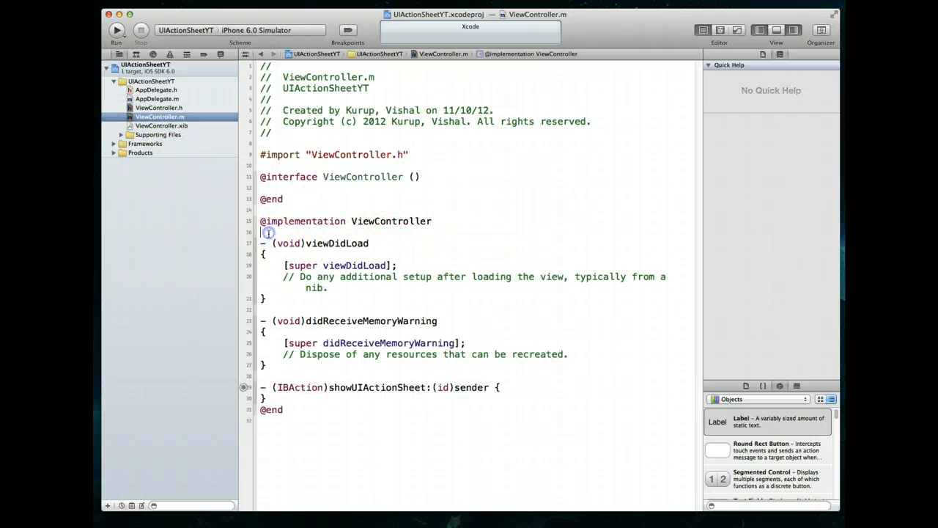
type("z")
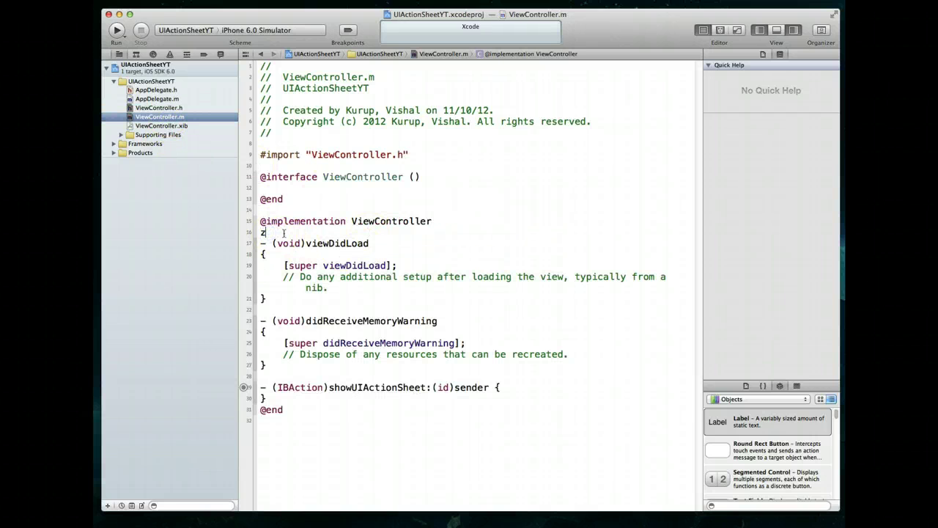
type("2s")
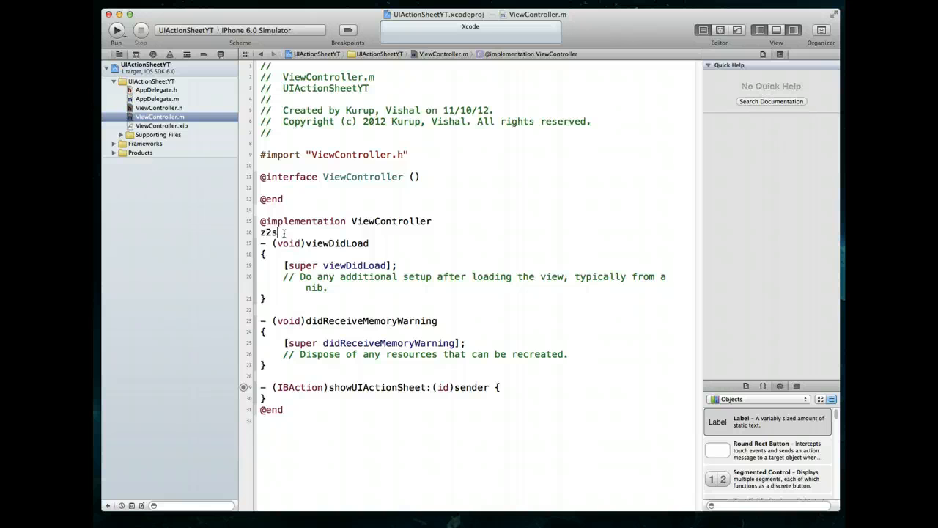
type("@synthesize property")
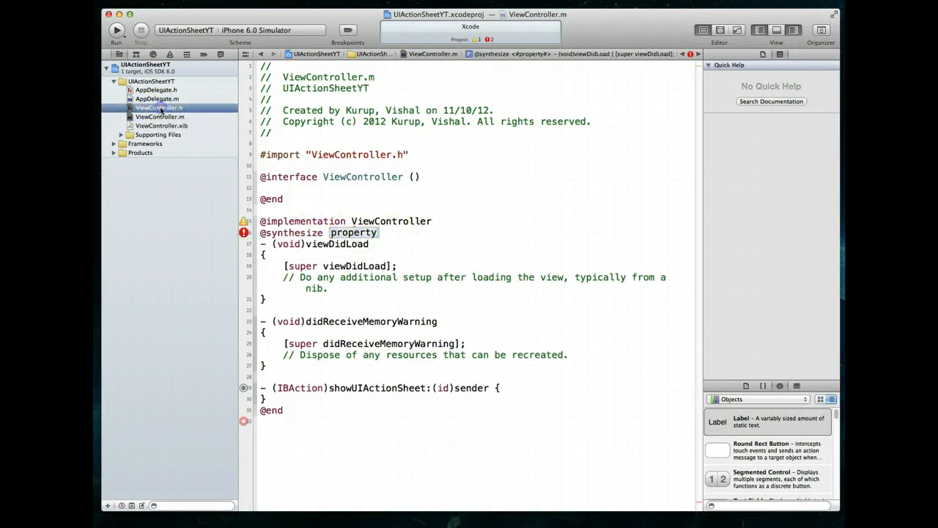
left_click(158, 108)
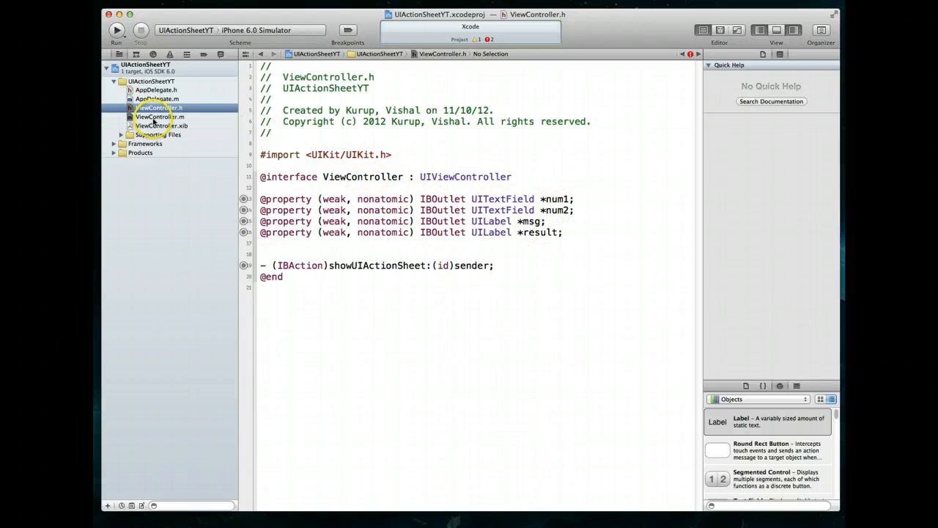
left_click(158, 117)
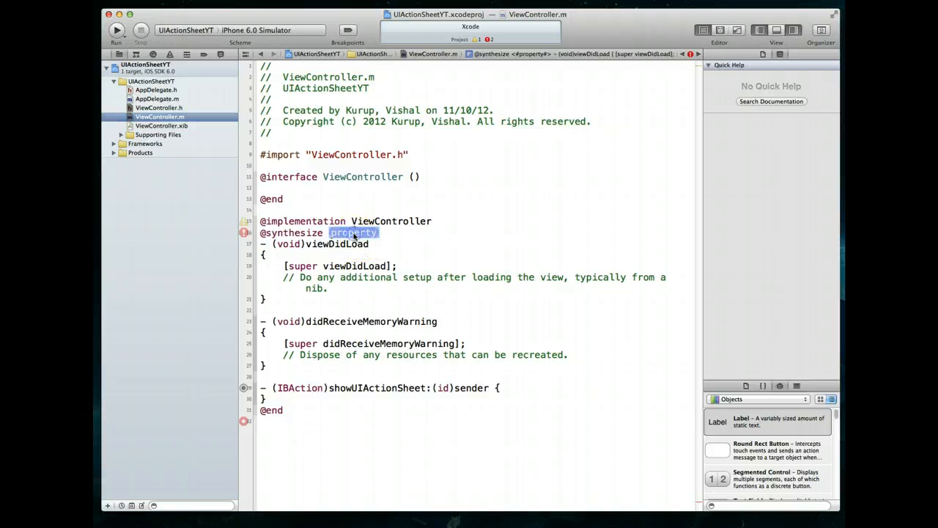
type("num1")
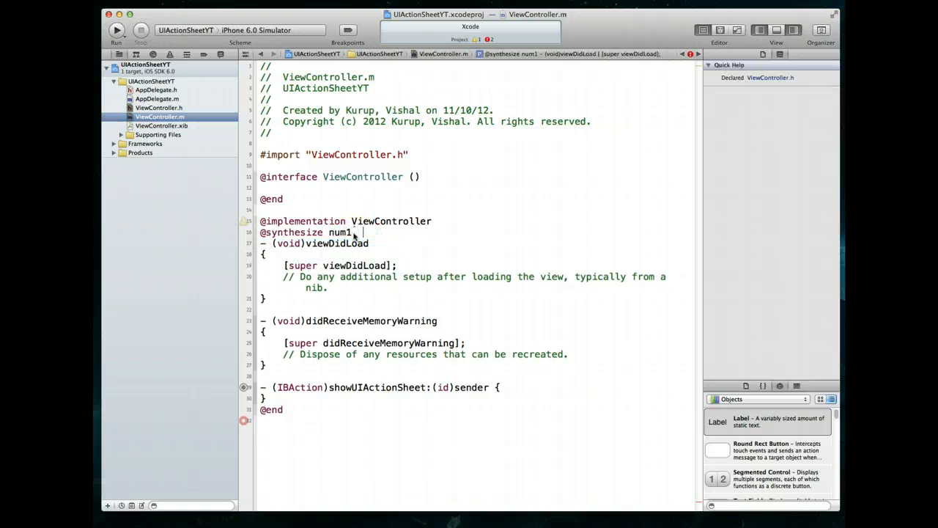
type(", num2")
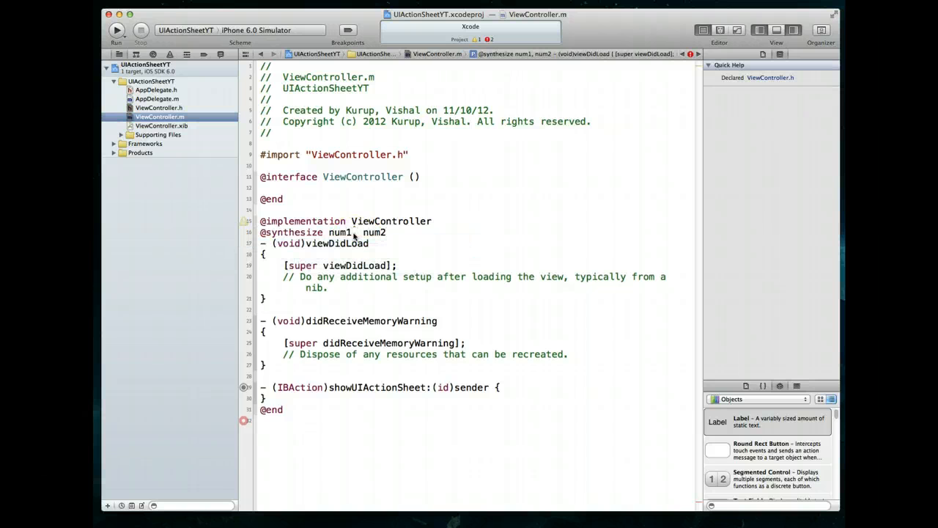
type(", msg,")
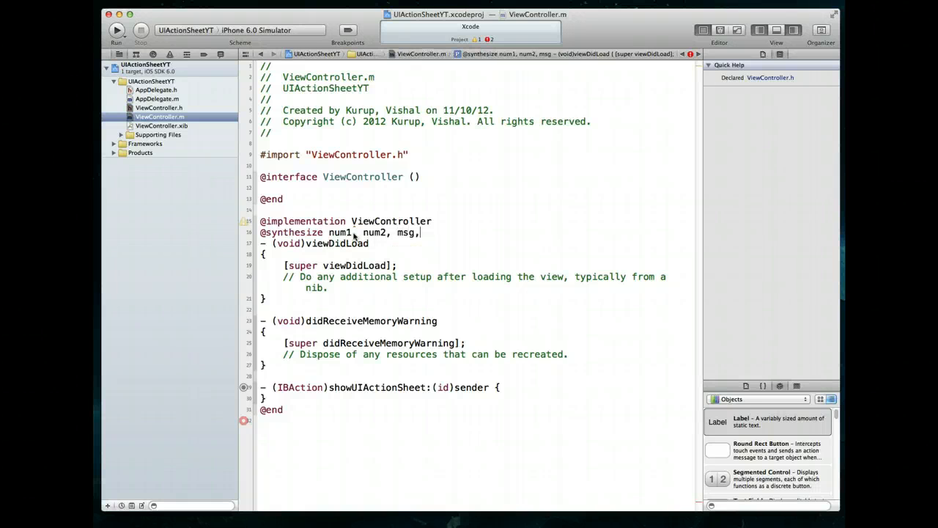
type("result")
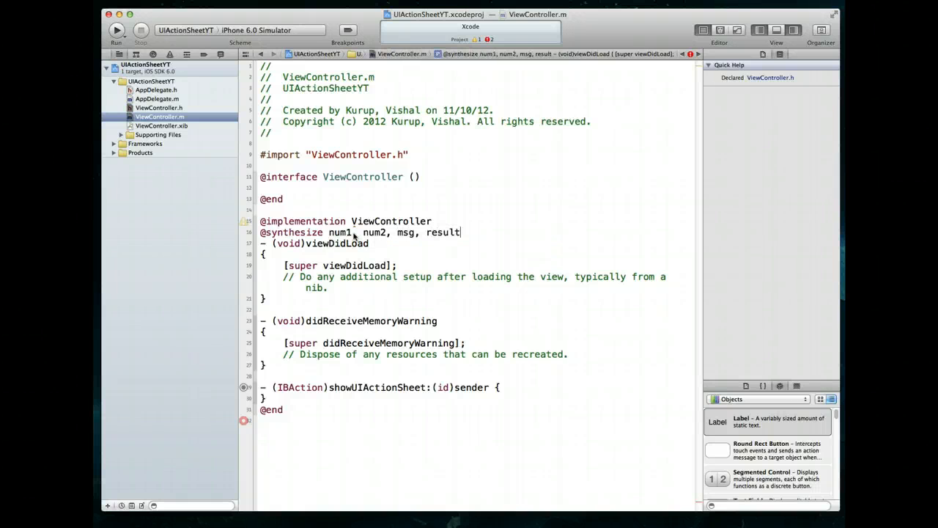
type(";")
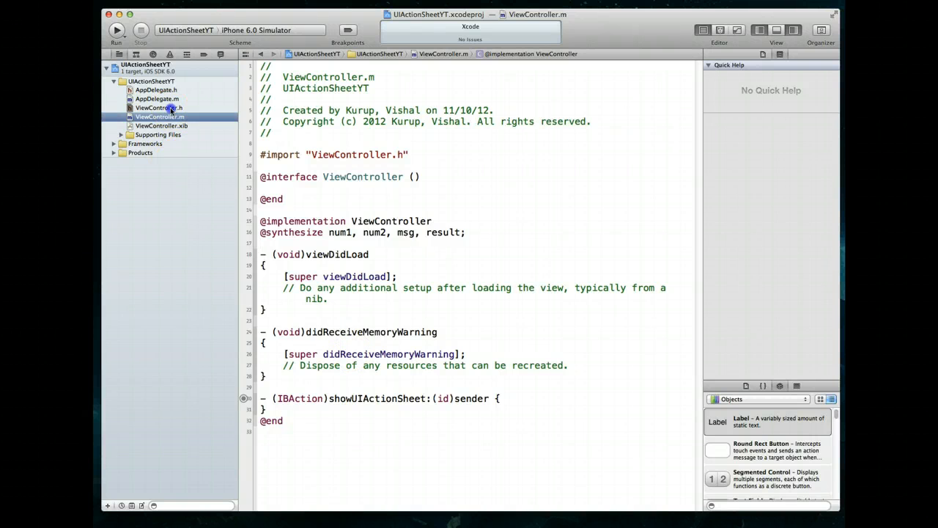
- Add <UIActionSheetDelegate> to the ViewController interface line in ViewController.h
left_click(158, 109)
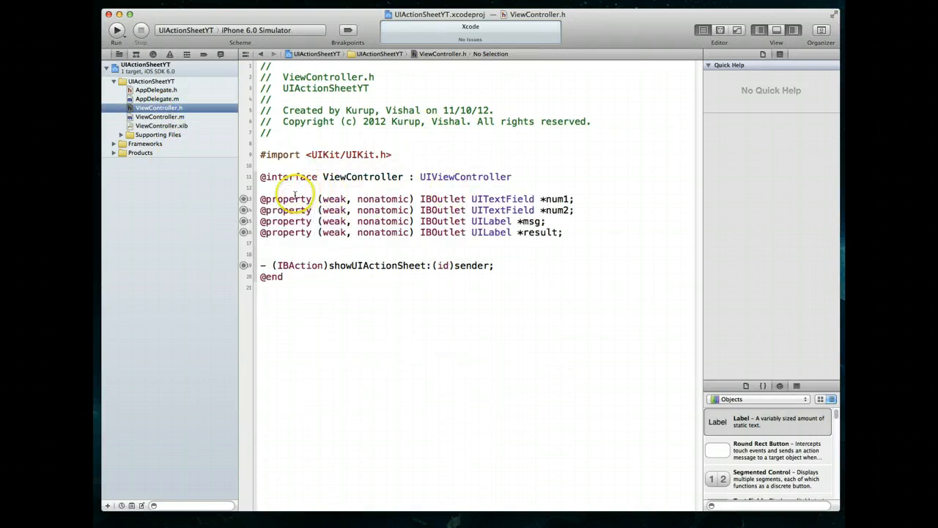
left_click(516, 176)
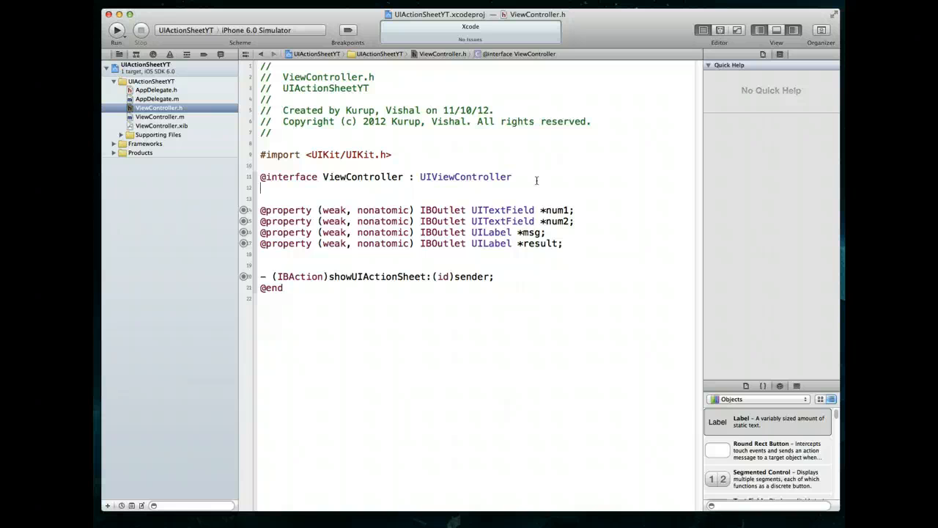
type("<UI")
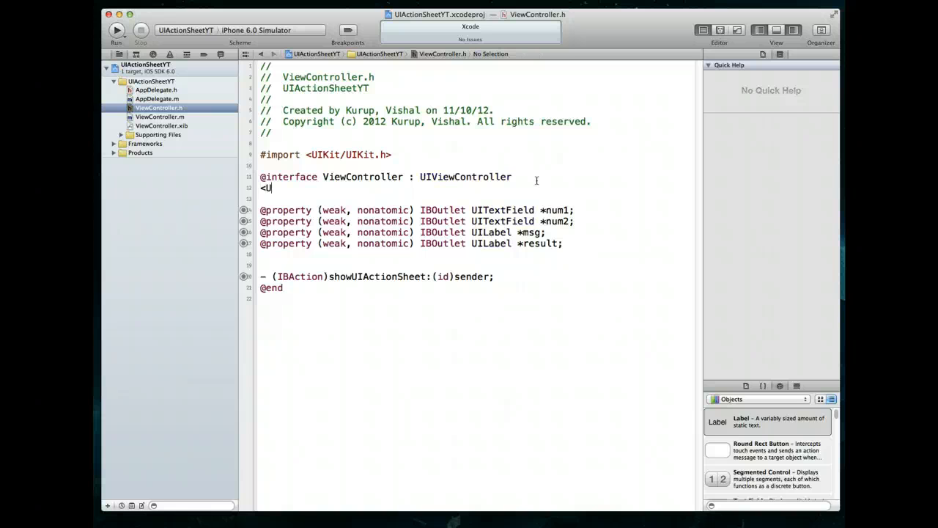
type("IActionSheetDelegate")
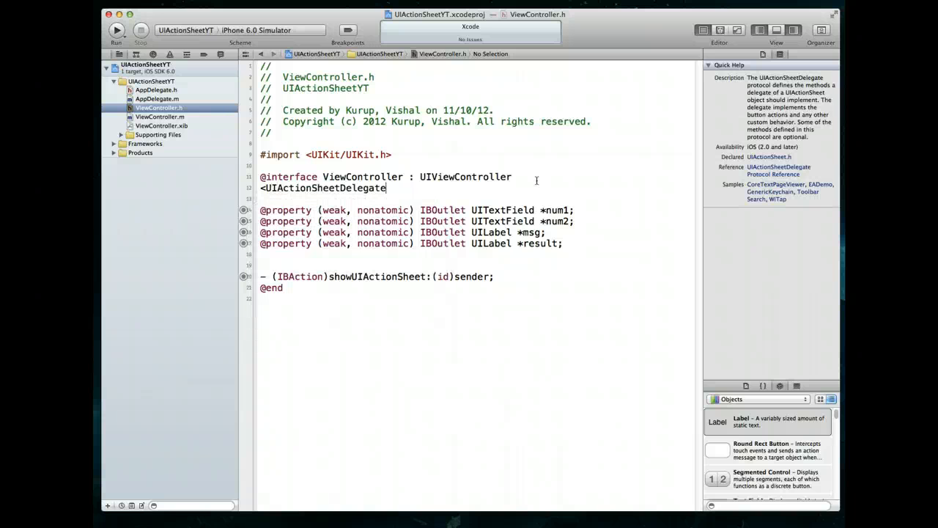
type(">")
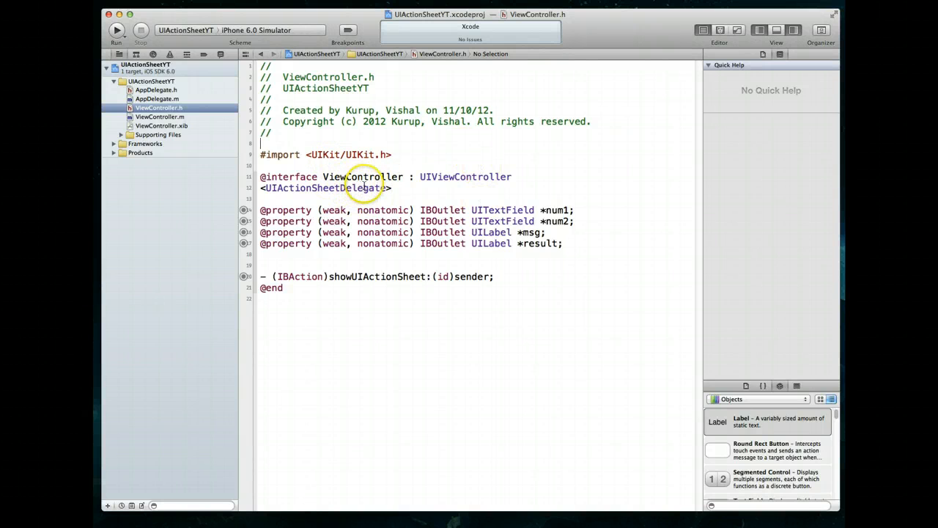
- Bring up Quick Help documentation for the UIActionSheetDelegate protocol
double_click(323, 187)
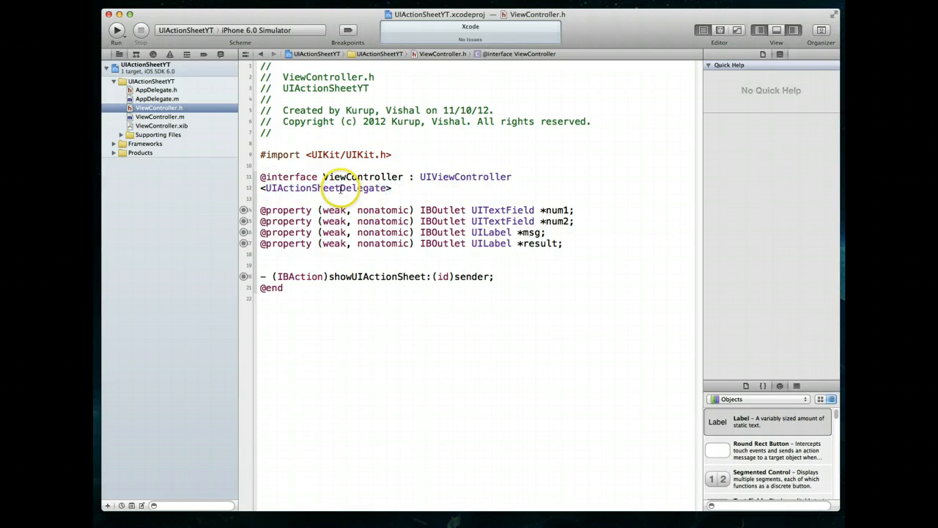
left_click(338, 187)
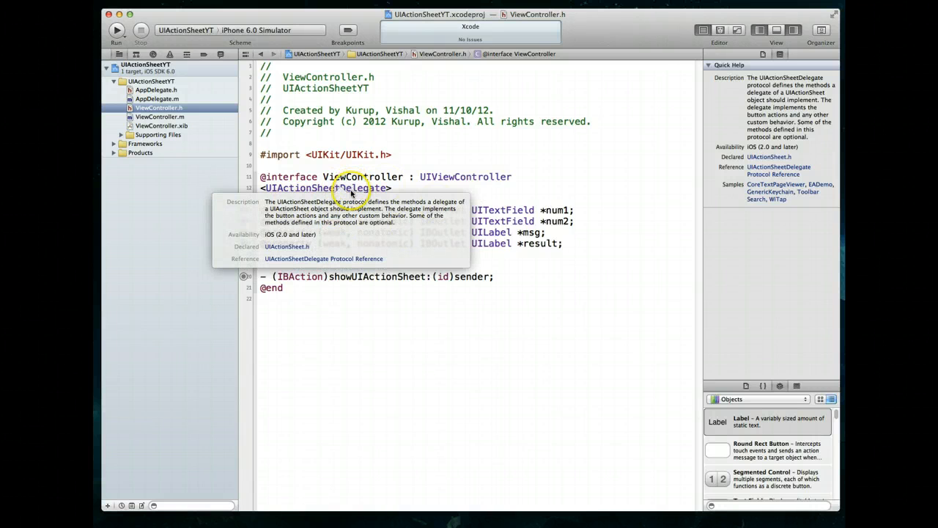
mouse_move(369, 258)
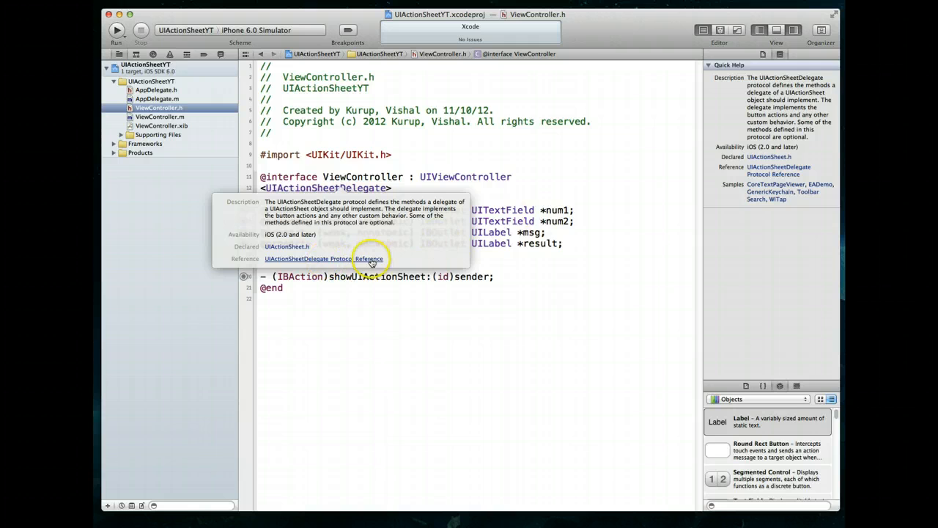
left_click(371, 258)
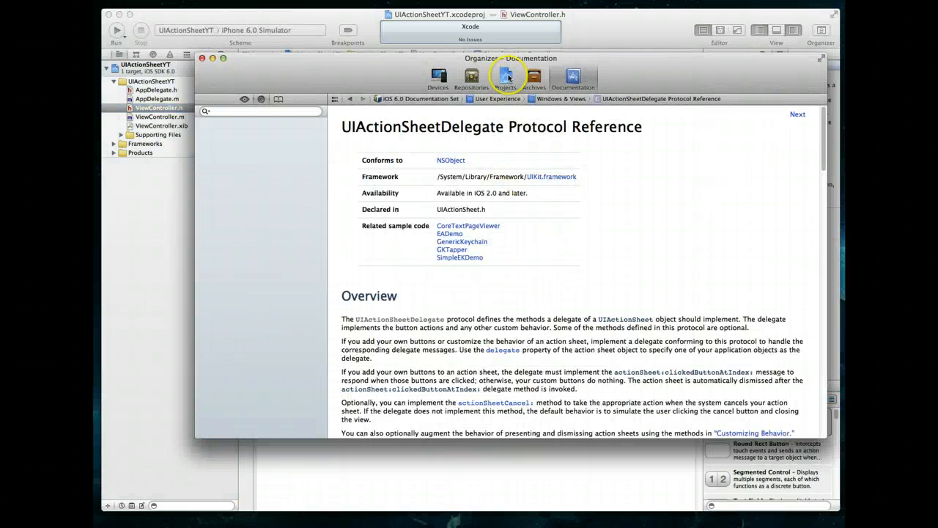
scroll("down", 3)
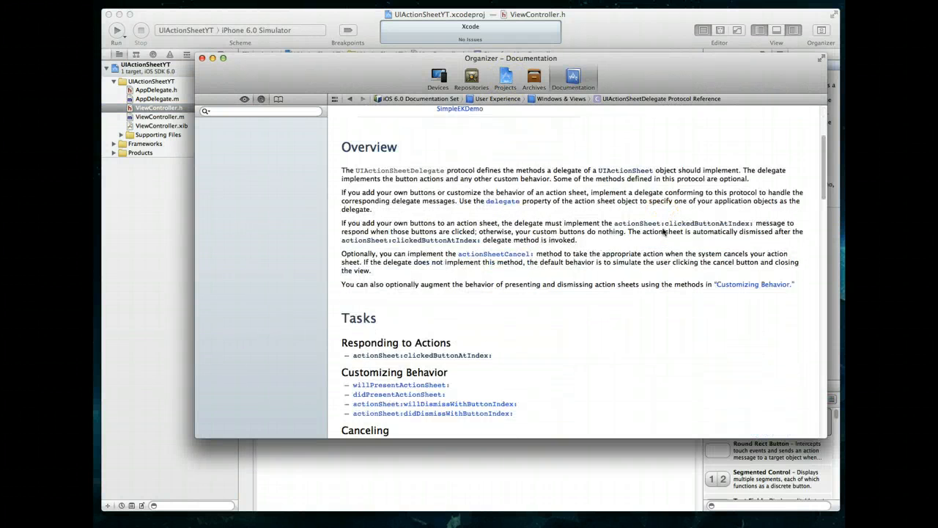
scroll("down", 3)
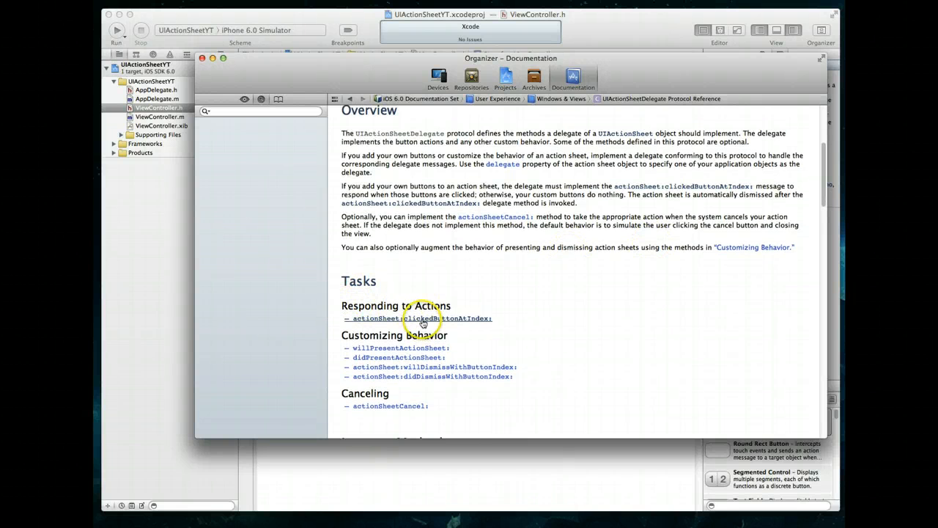
left_click(421, 318)
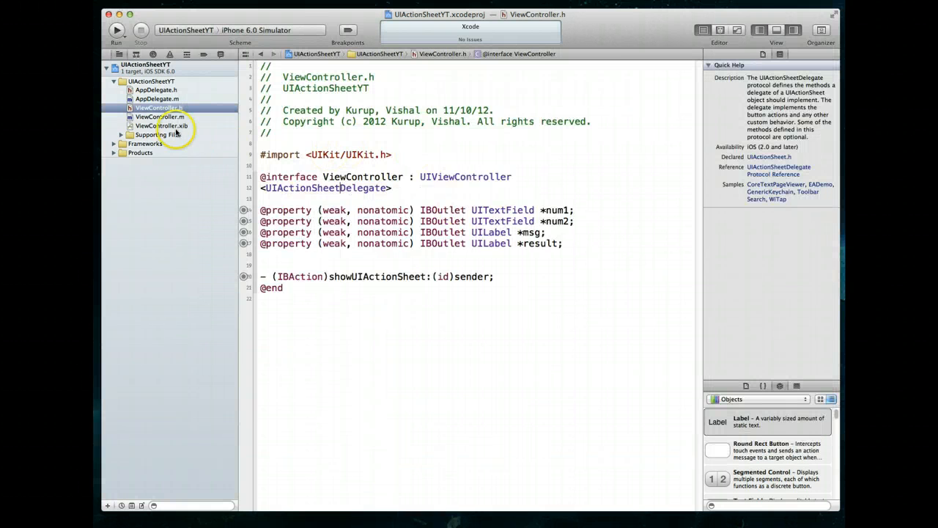
- Add an empty actionSheet:clickedButtonAtIndex: delegate method stub in ViewController.m
left_click(160, 118)
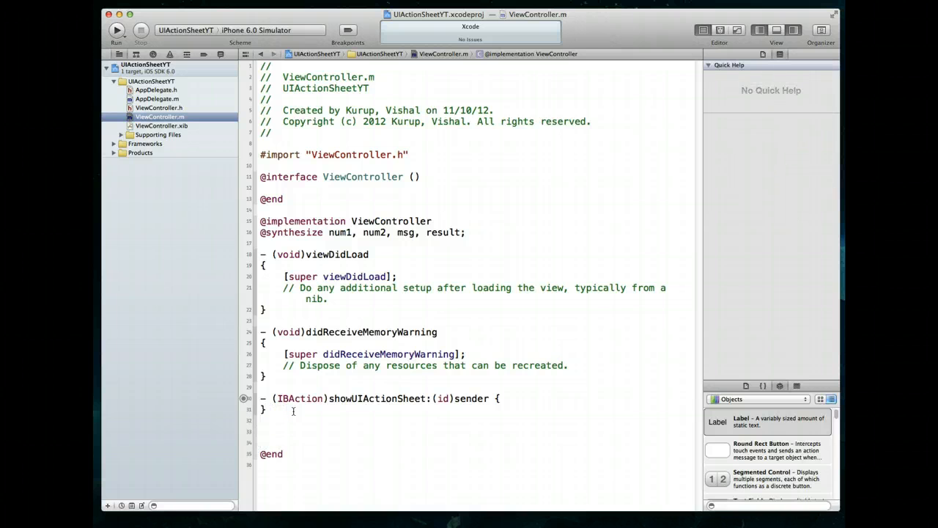
type("- (void)actionSheet:(UIActionSheet *)actionSheet clickedButtonAtIndex:(NSInteger)buttonIndex")
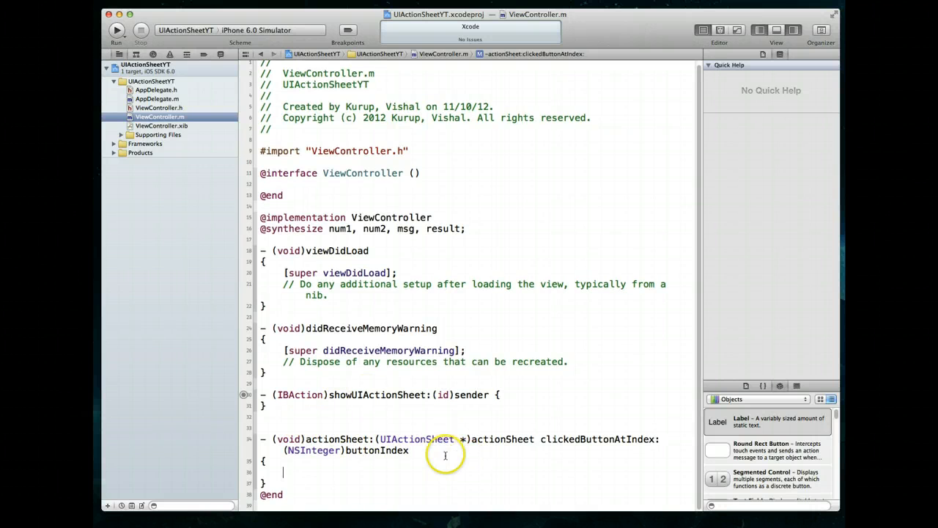
mouse_move(542, 440)
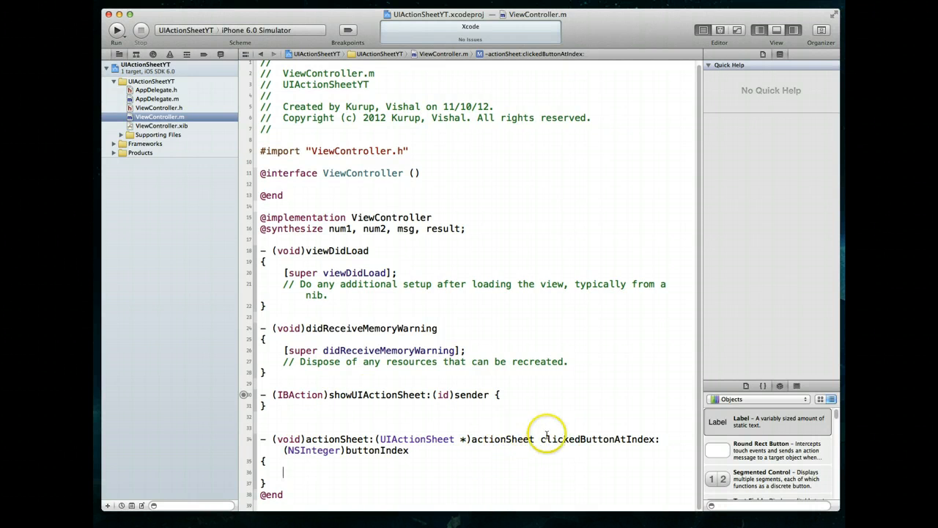
mouse_move(385, 460)
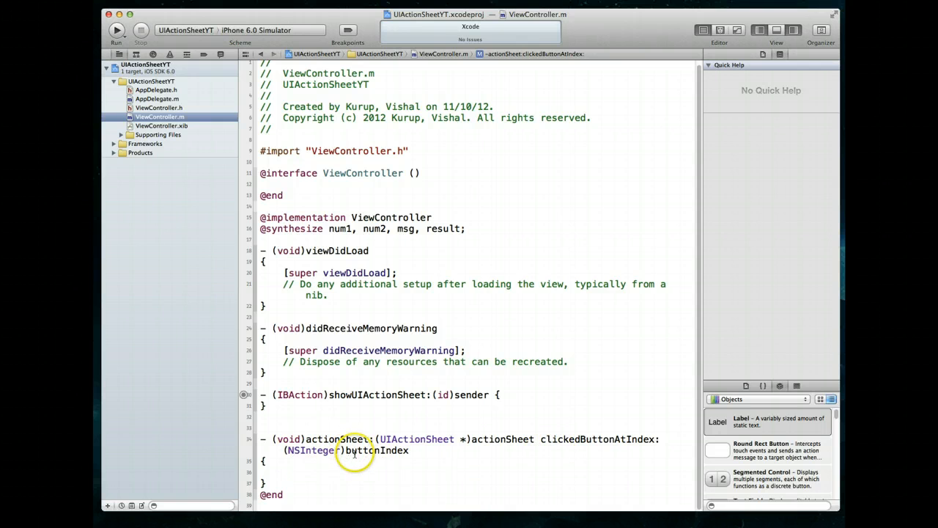
mouse_move(366, 440)
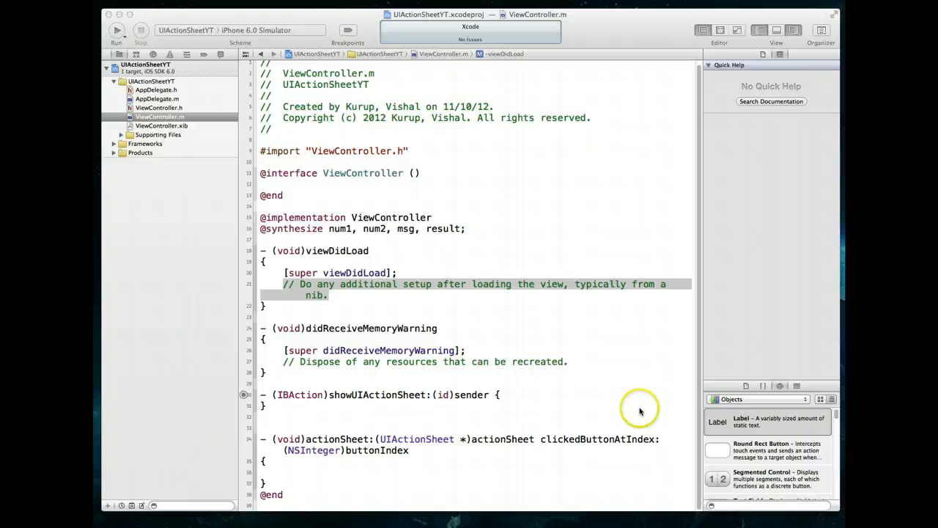
- Replace viewDidLoad's default comment with '//Create the UIActionSheet and display it'
left_click(334, 295)
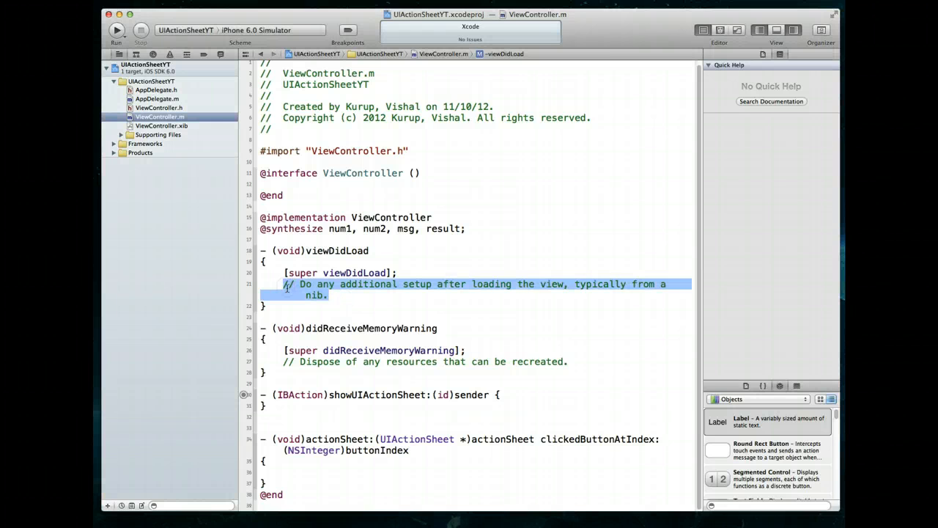
key("Delete")
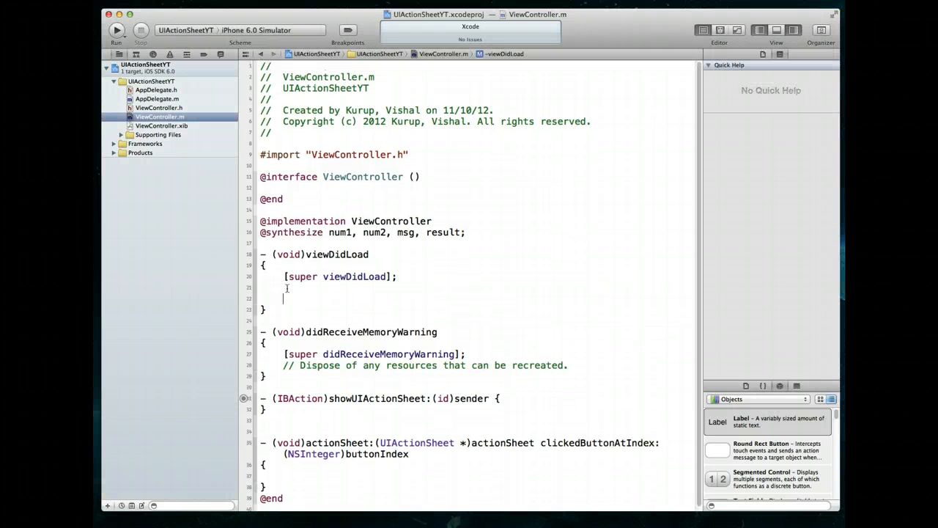
type("//cR")
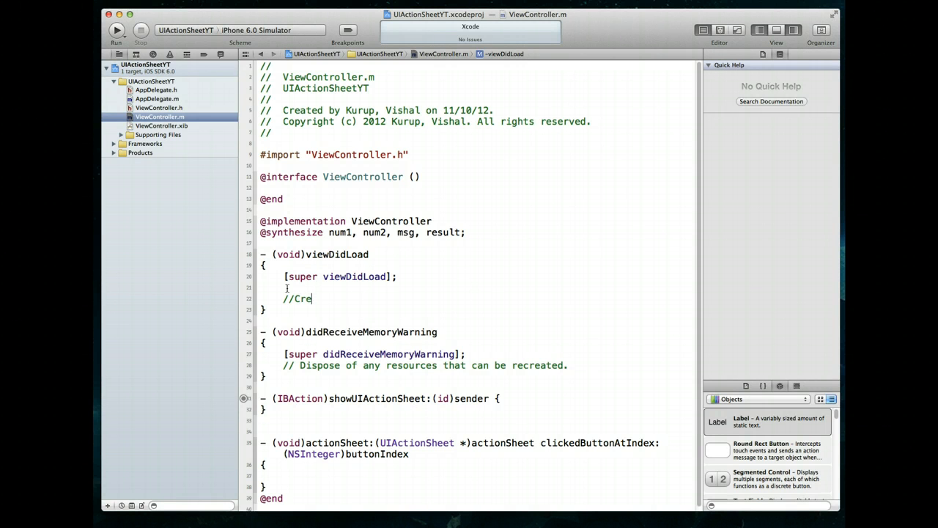
type("ate the UIActionSheet and display it")
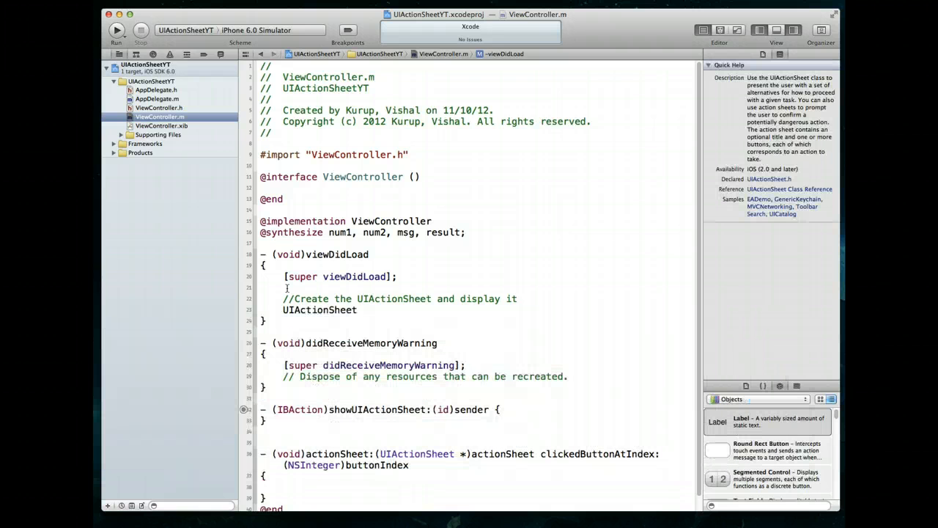
- Declare UIActionSheet *myOptions = [[UIActionSheet alloc] initWithTitle: using completion
type("*")
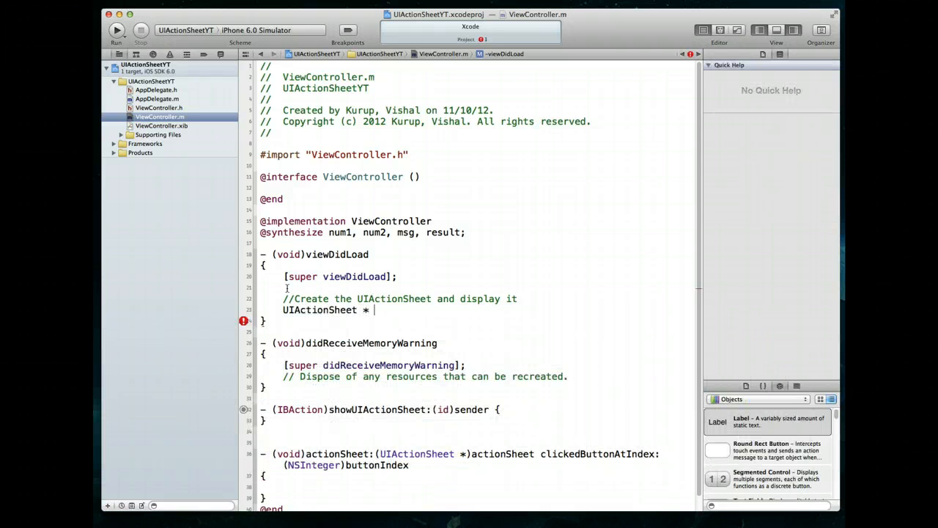
type("m")
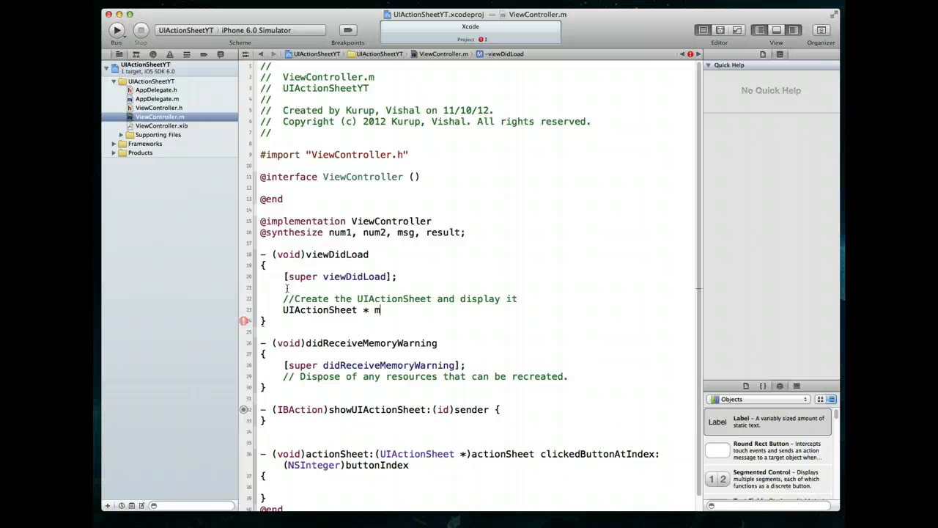
type("yOp")
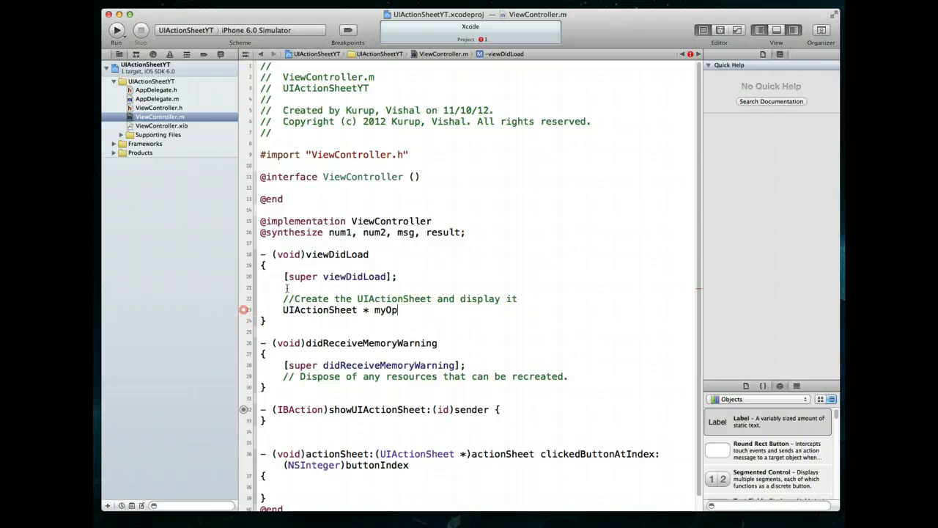
type("tions = [[UIActionSheet all")
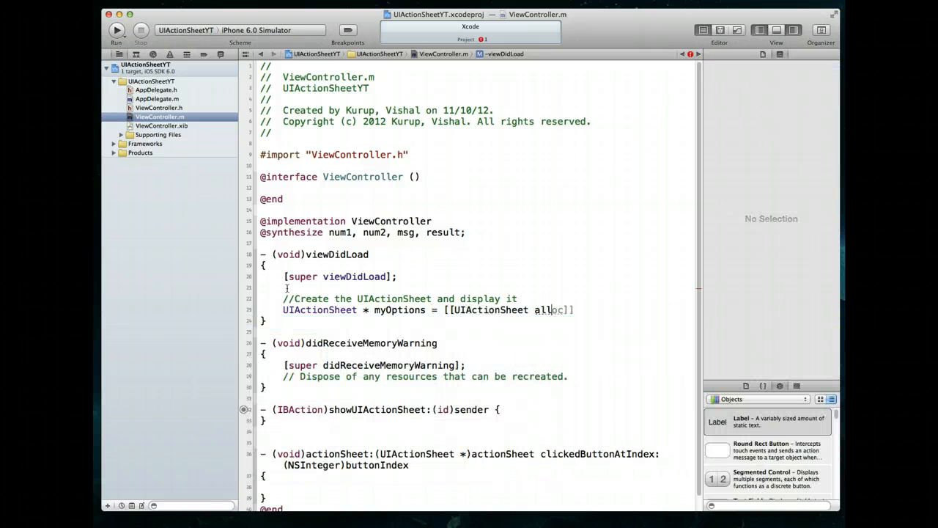
type("initWithTitle:")
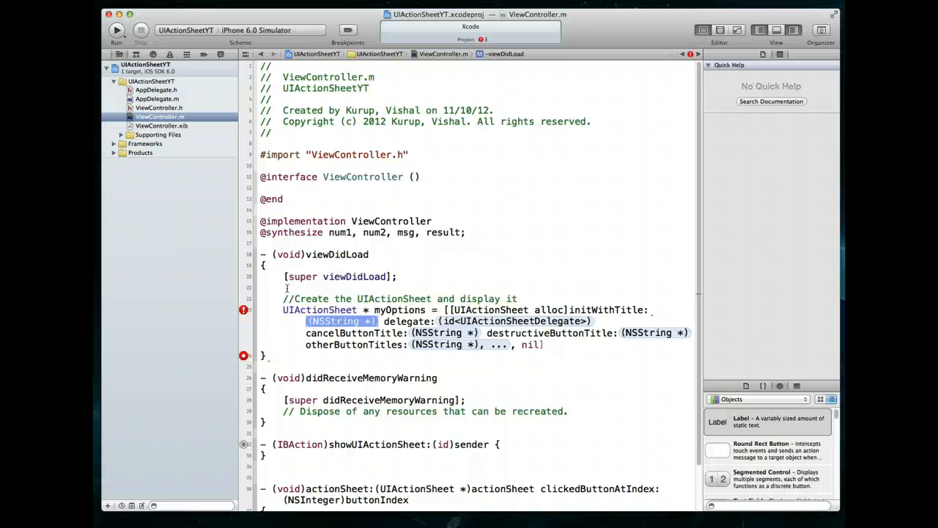
- Fill in title @"Math Options", delegate self and cancelButtonTitle @"Cancel"
type("@")
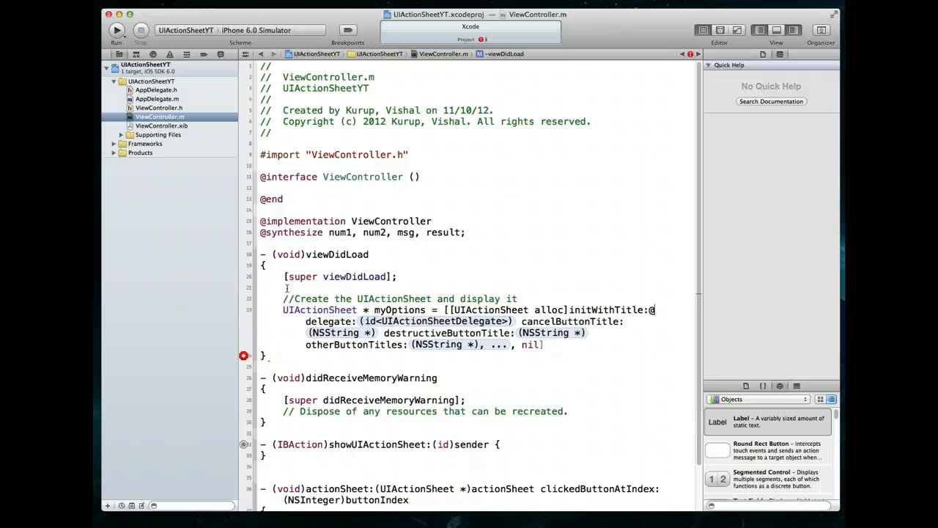
type("\"m")
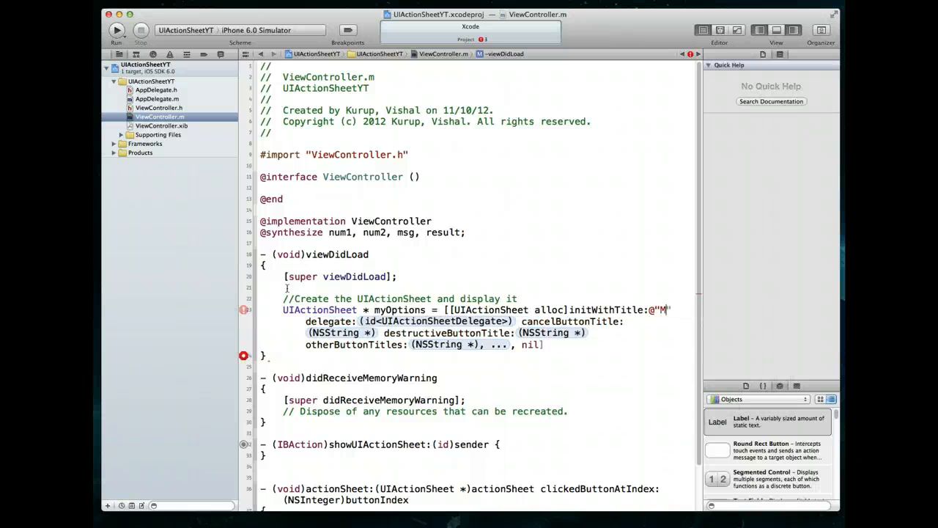
type("ath")
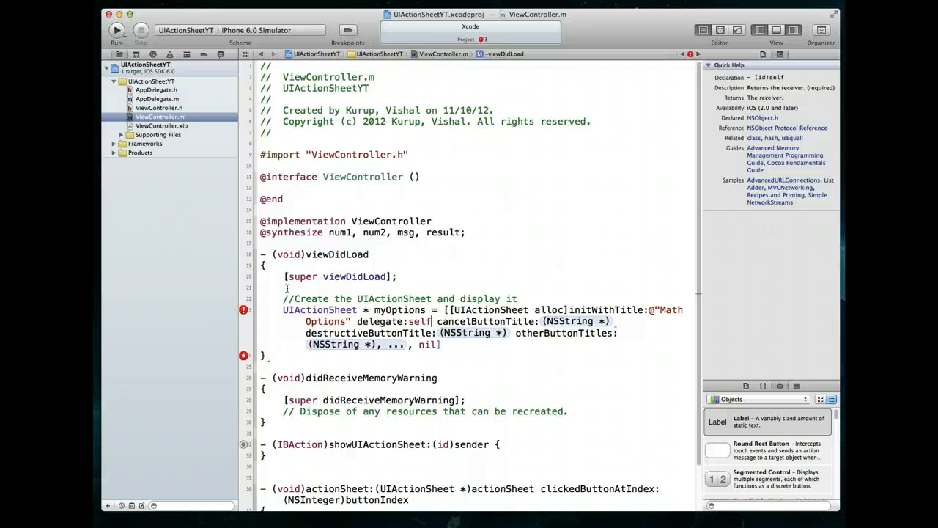
double_click(578, 320)
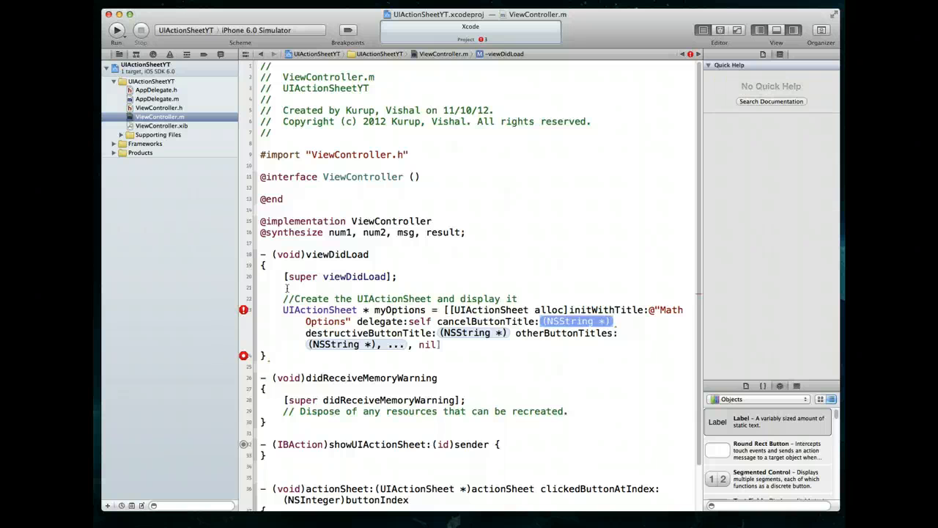
type("@\"Cancel")
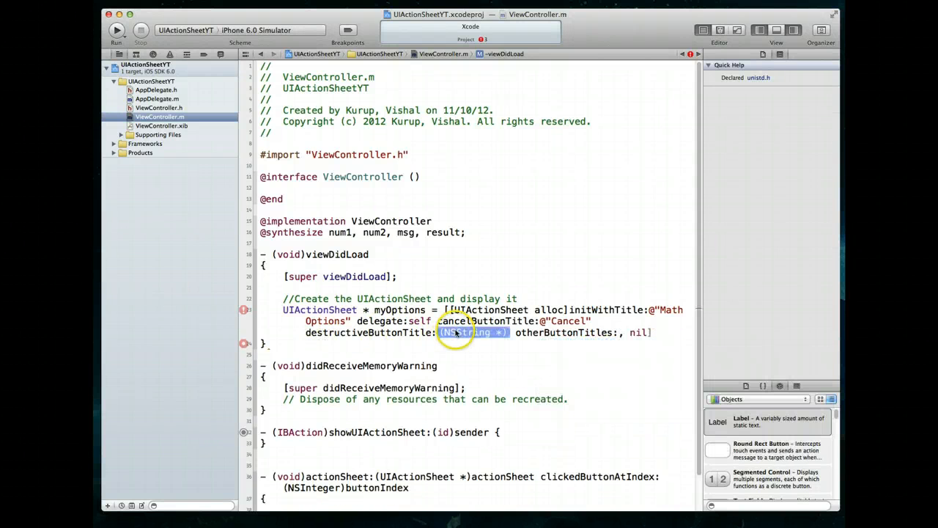
- Set destructiveButtonTitle nil and otherButtonTitles @"Add",@"Subtract",@"Clear", nil, closing with ];
type("nil")
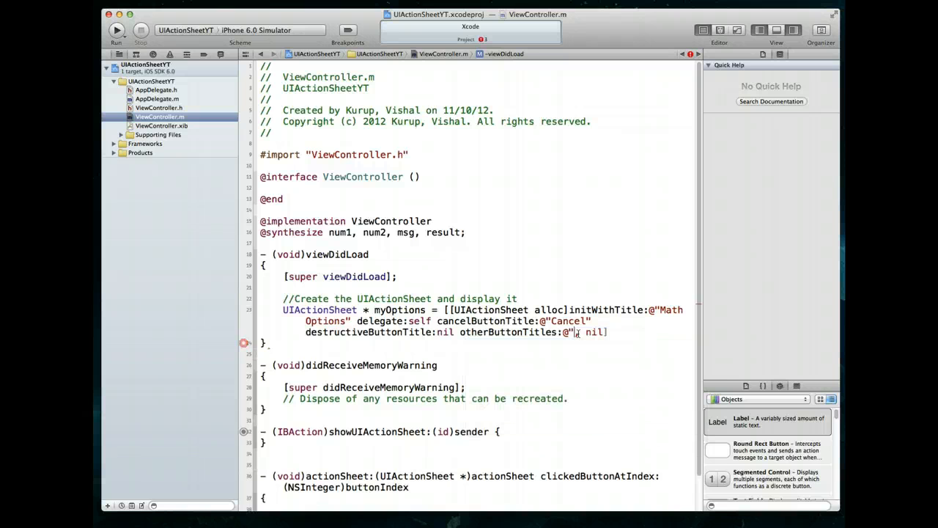
type("Add")
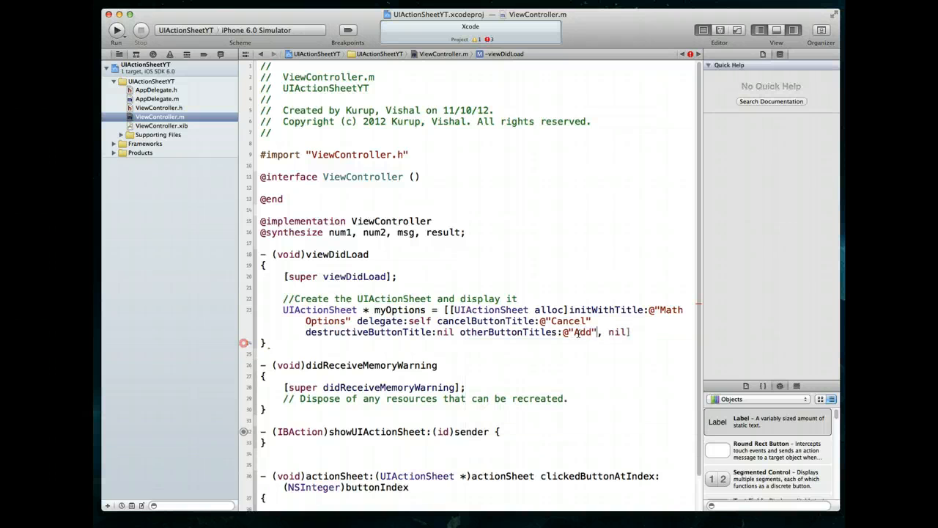
type(",@\",")
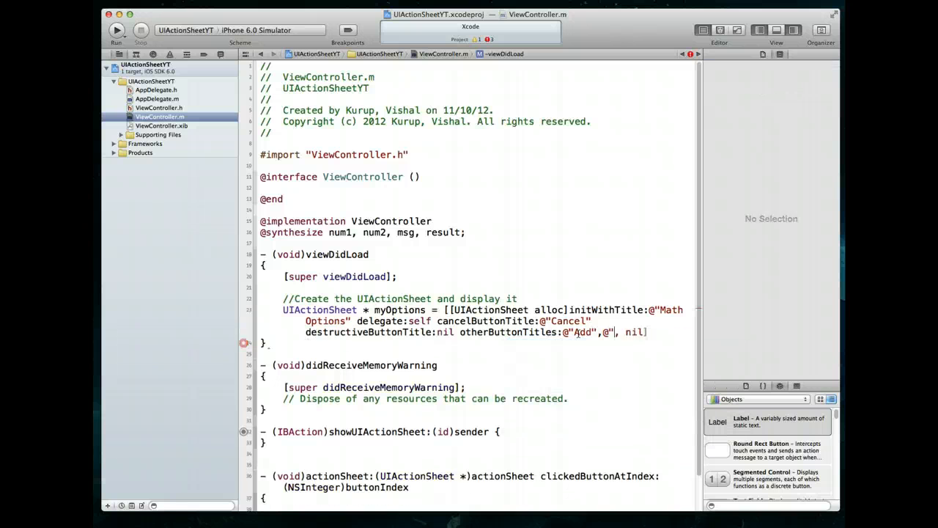
type("Subtract\"")
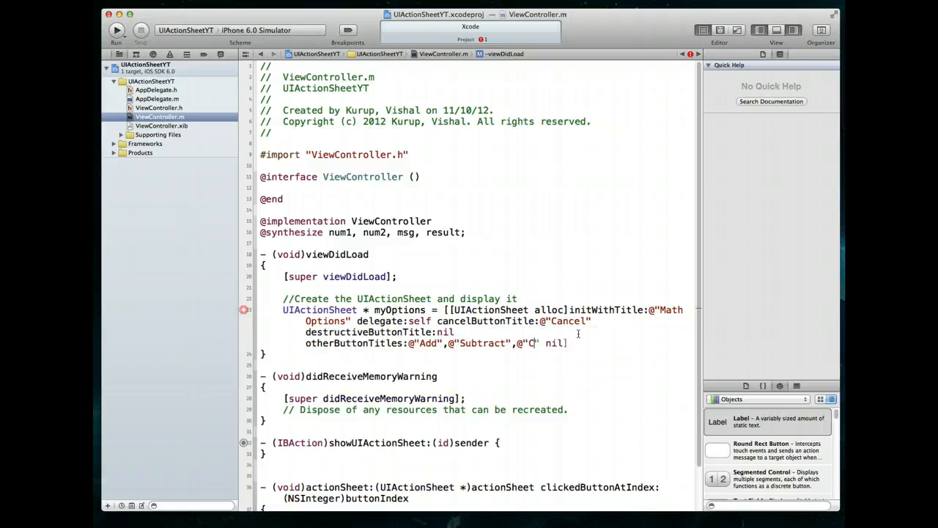
type("lear")
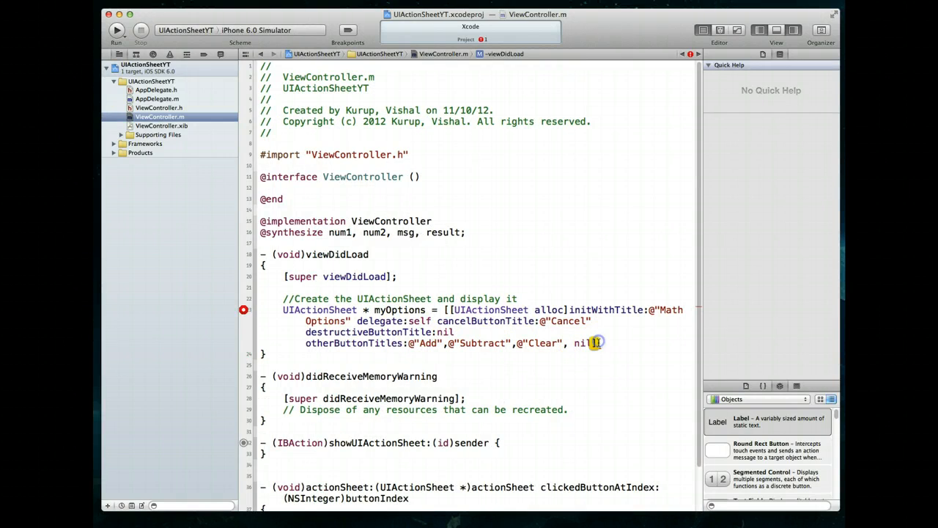
type("];")
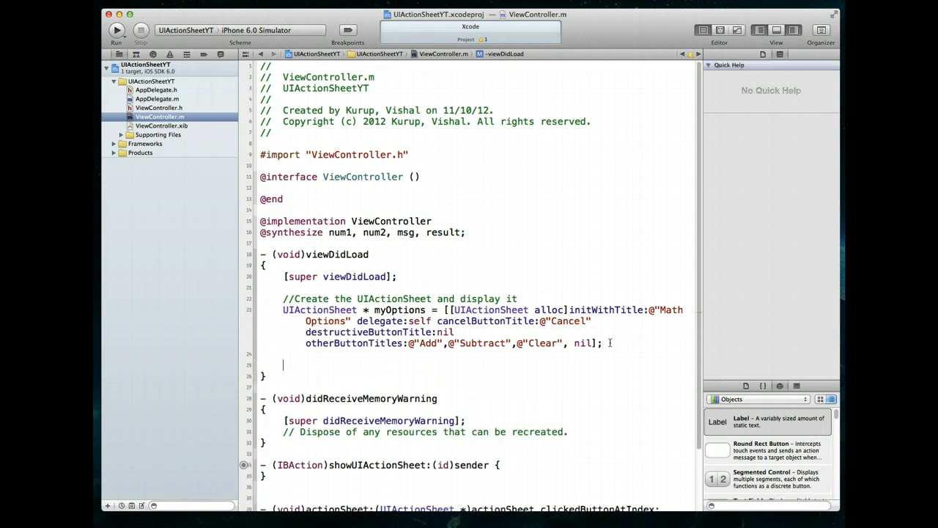
- Add [myOptions showInView:self.view]; at the end of viewDidLoad
type("[my")
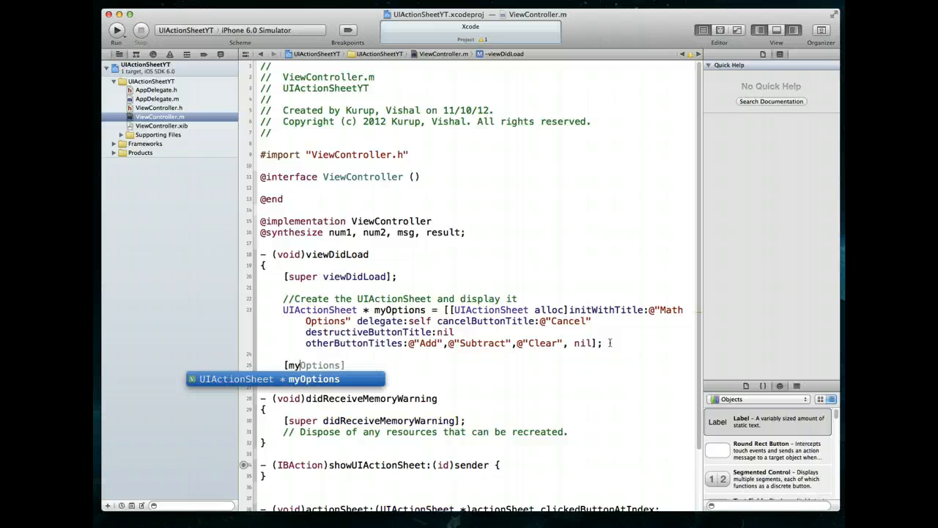
type(".")
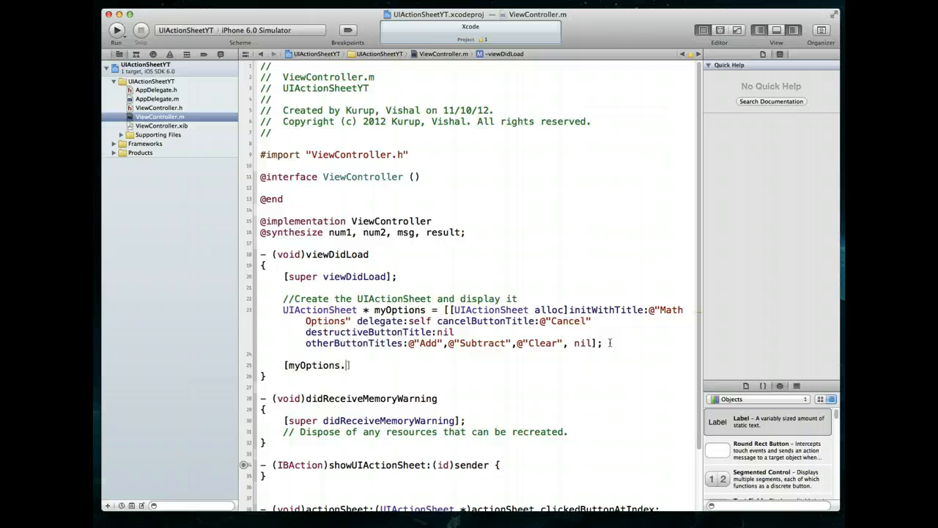
key("Backspace")
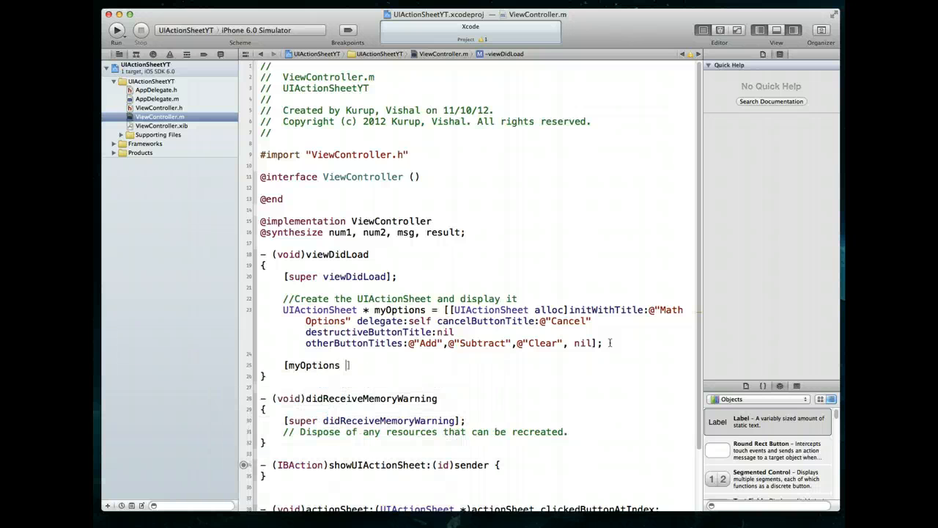
type("showInView:self")
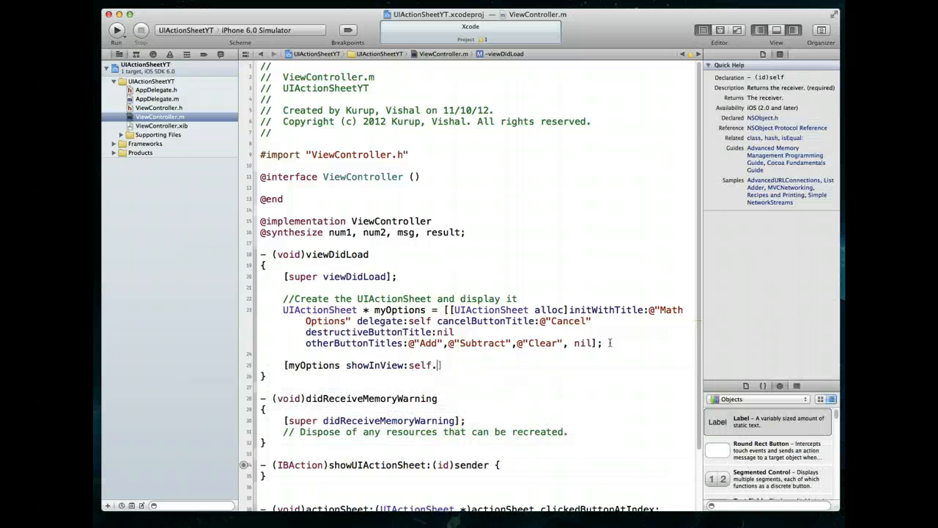
type(".view")
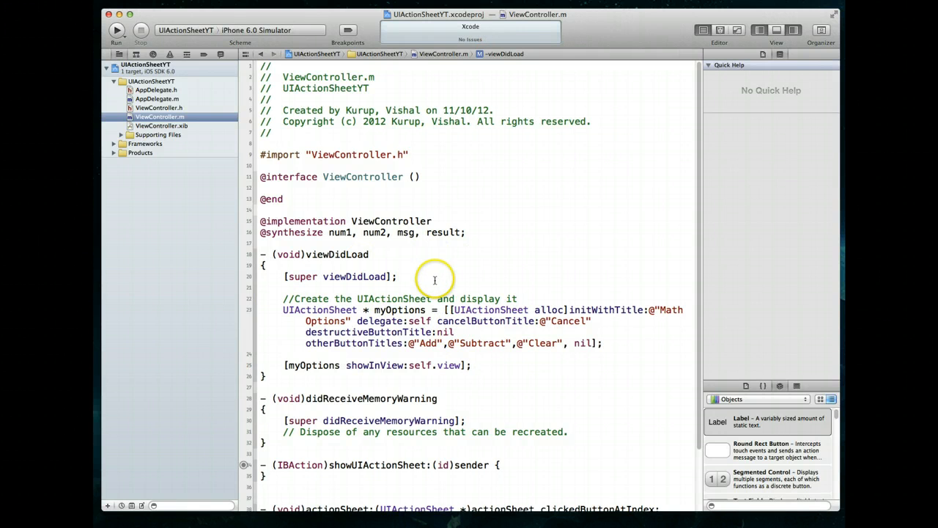
mouse_move(500, 333)
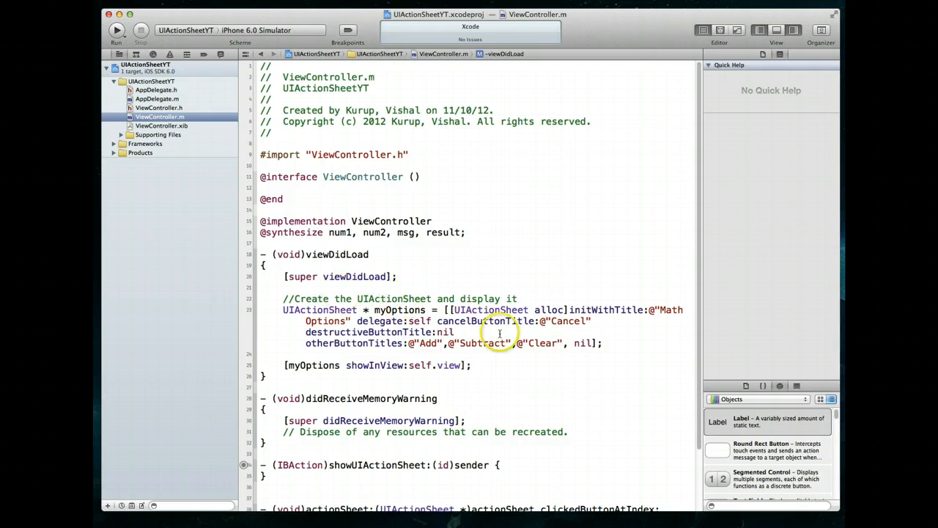
mouse_move(469, 365)
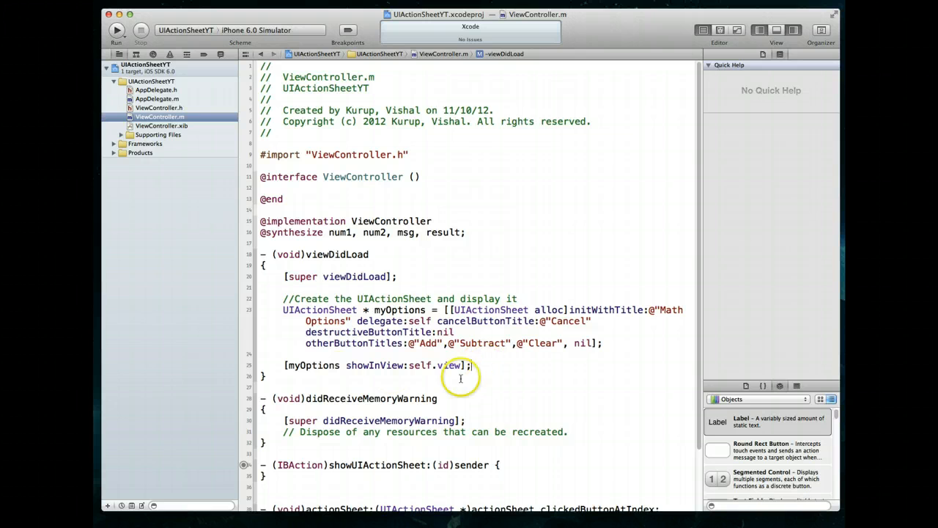
mouse_move(555, 367)
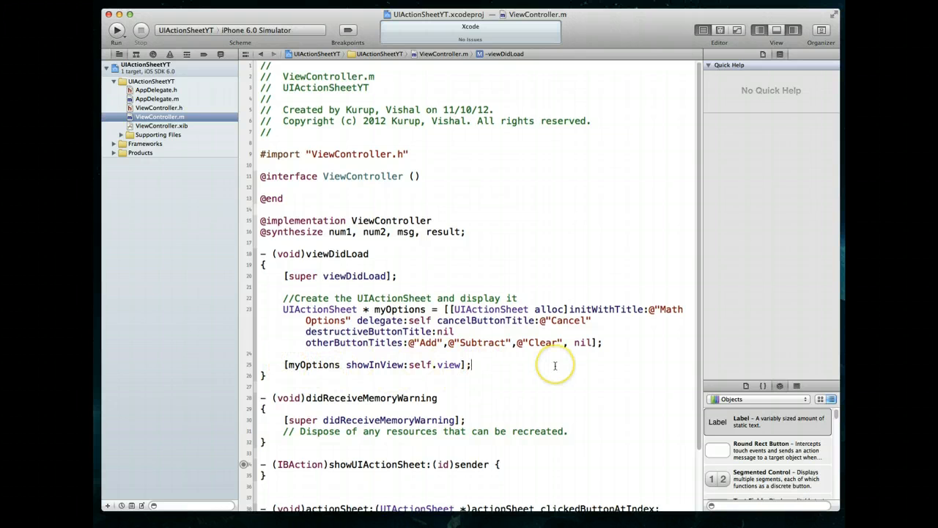
scroll("down", 3)
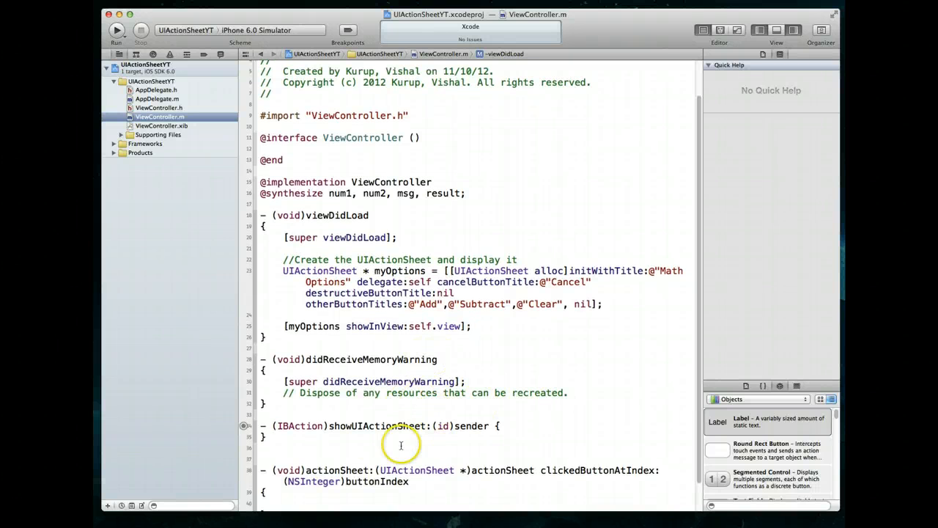
mouse_move(434, 426)
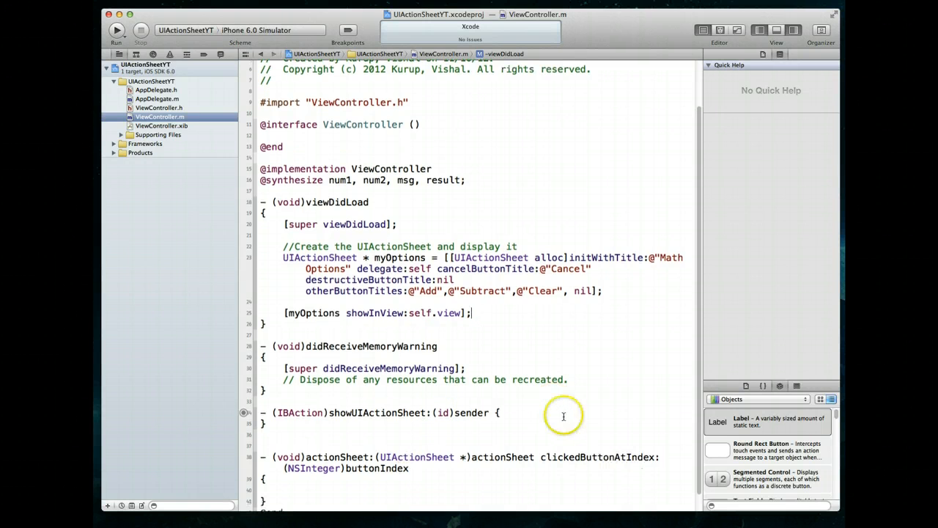
scroll("down", 3)
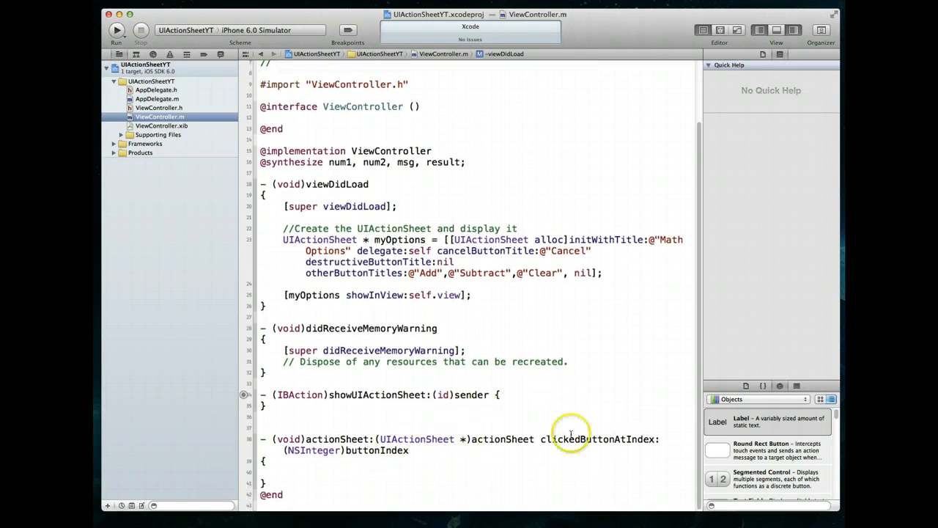
mouse_move(483, 425)
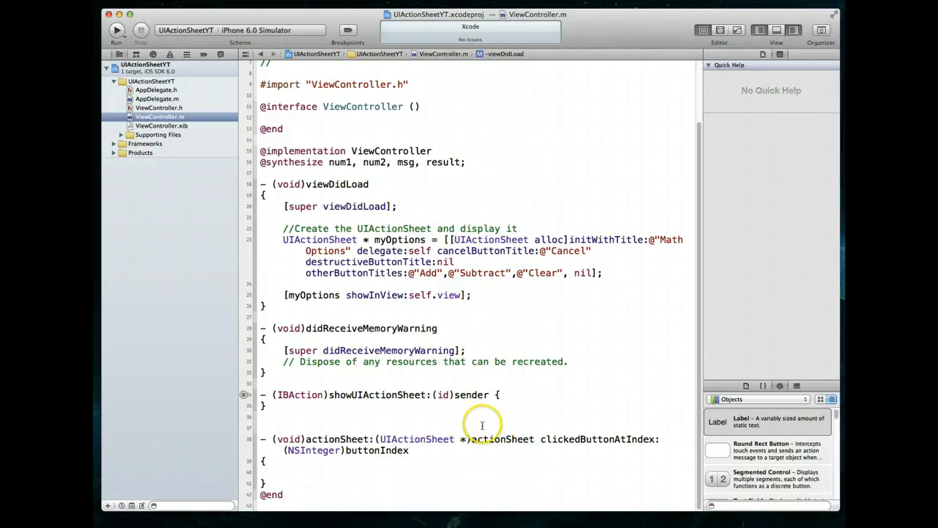